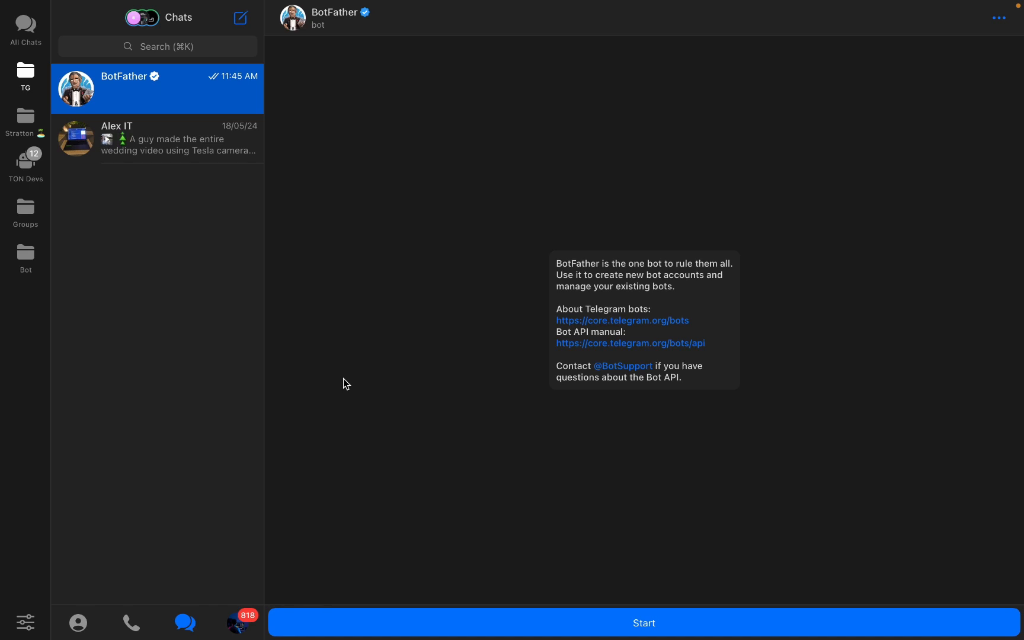
mouse_move(385, 309)
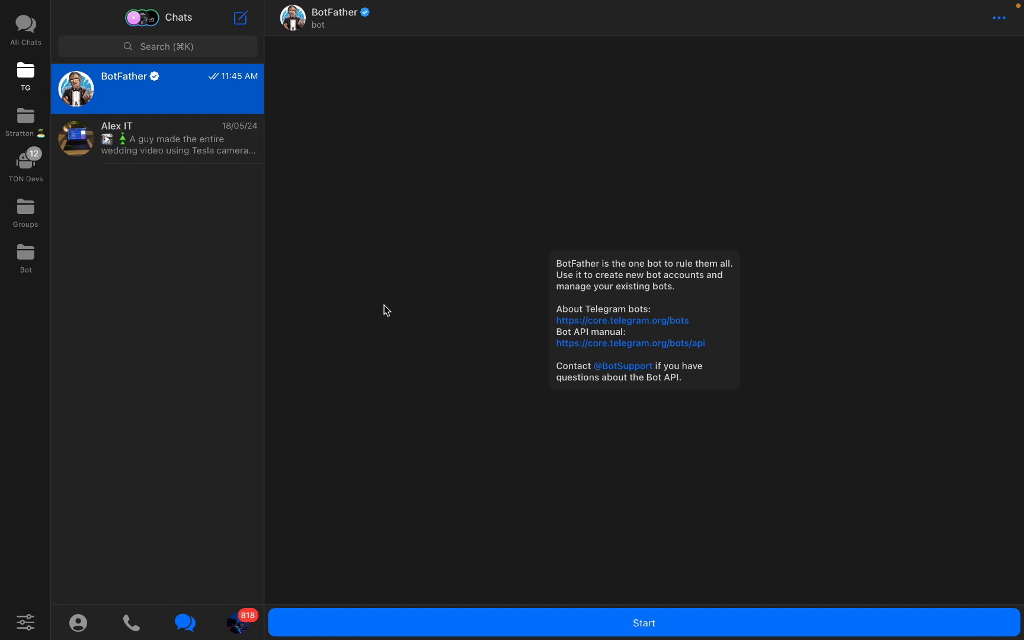
mouse_move(527, 135)
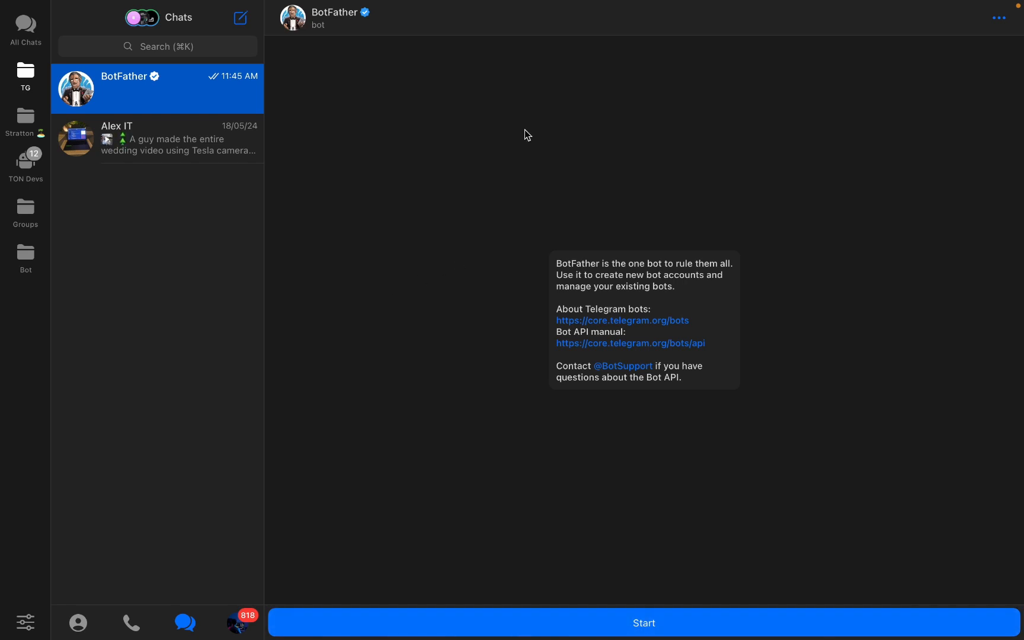
mouse_move(239, 97)
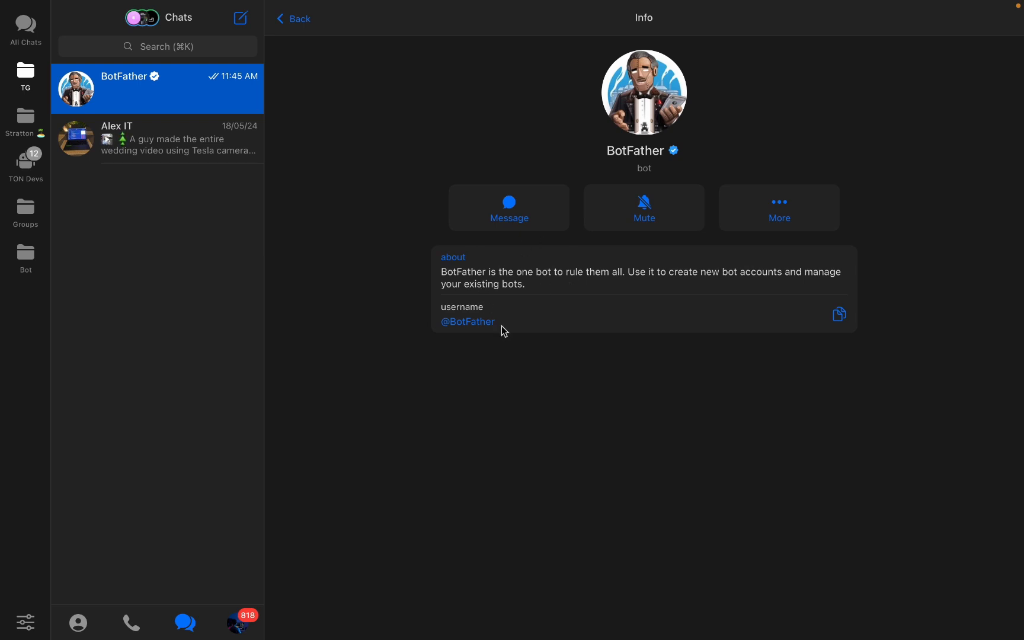
Step: Create the News Bot in BotFather as alexvideonews_bot and obtain its API token
click(508, 207)
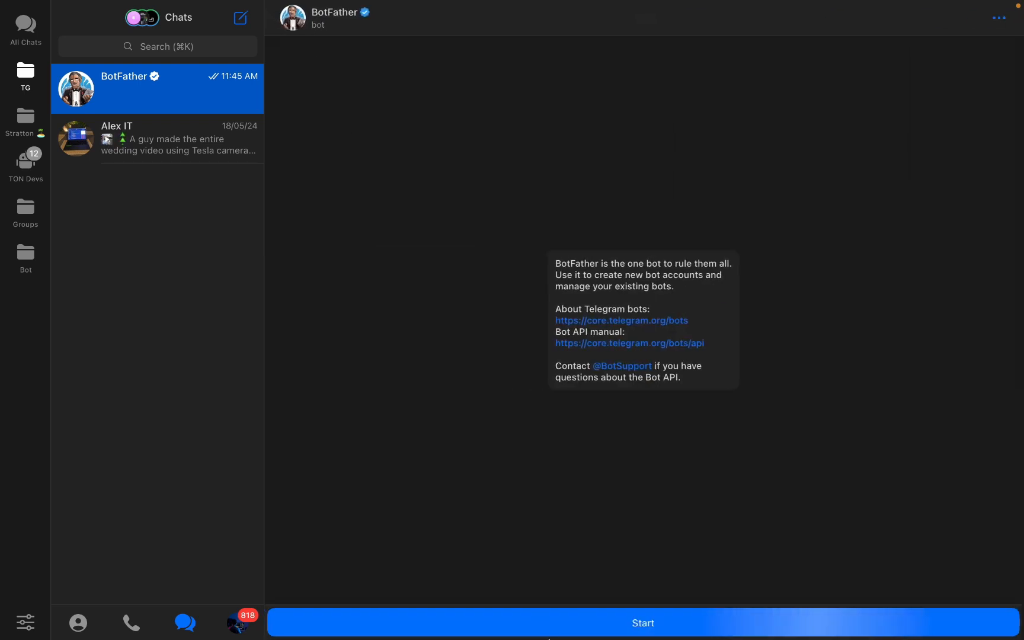
click(641, 622)
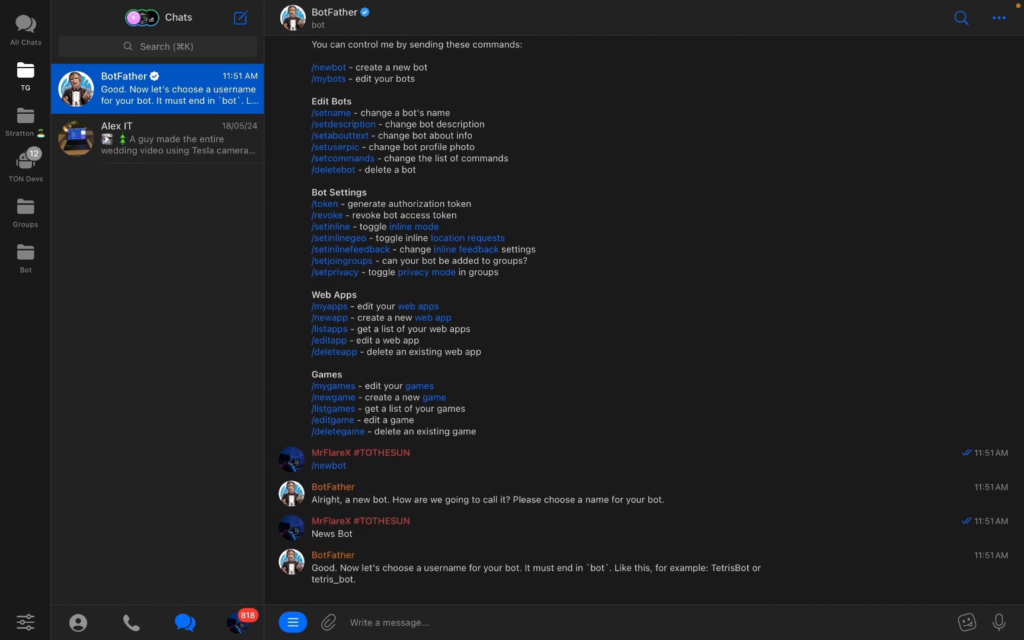
text(alexnewsb)
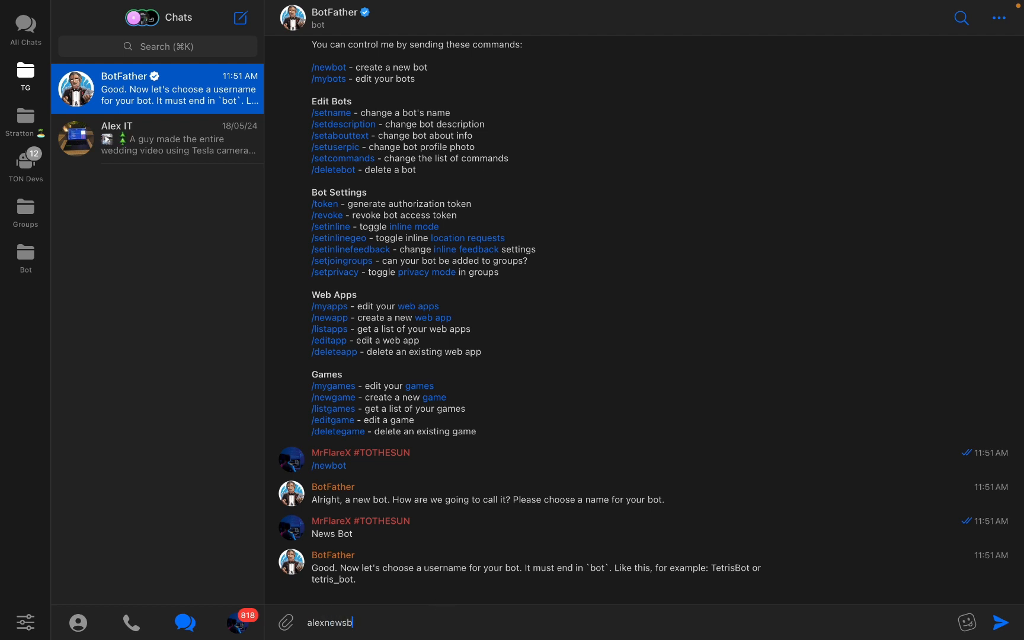
key(Return)
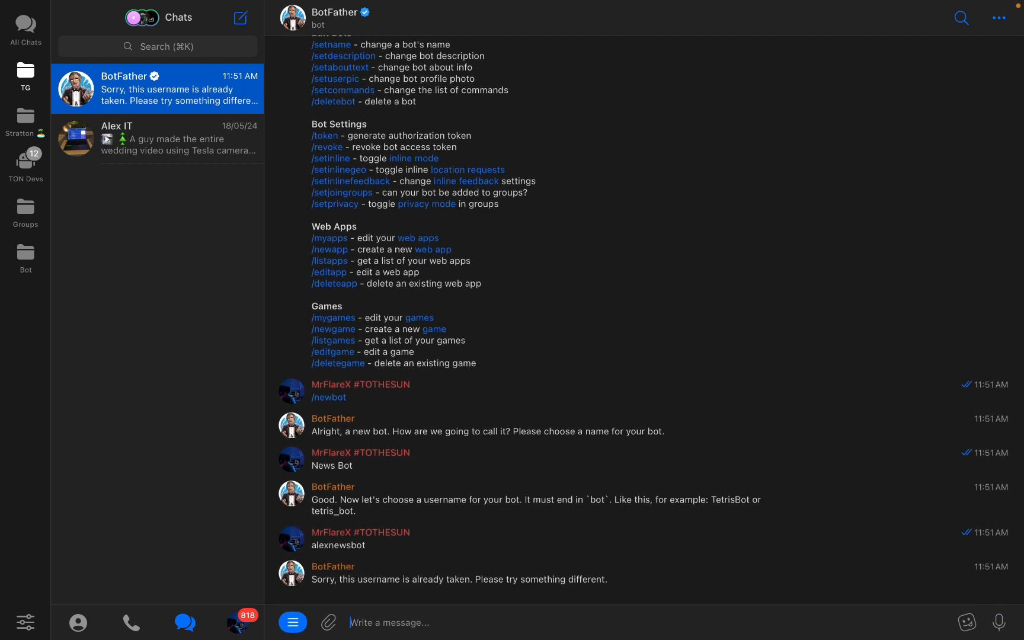
text(alex)
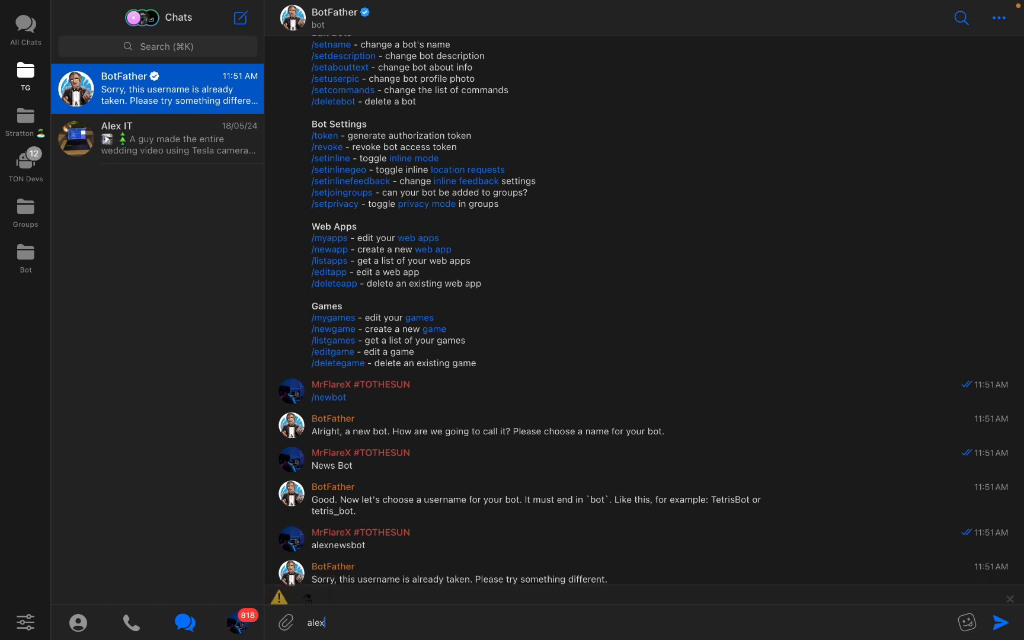
text(videone)
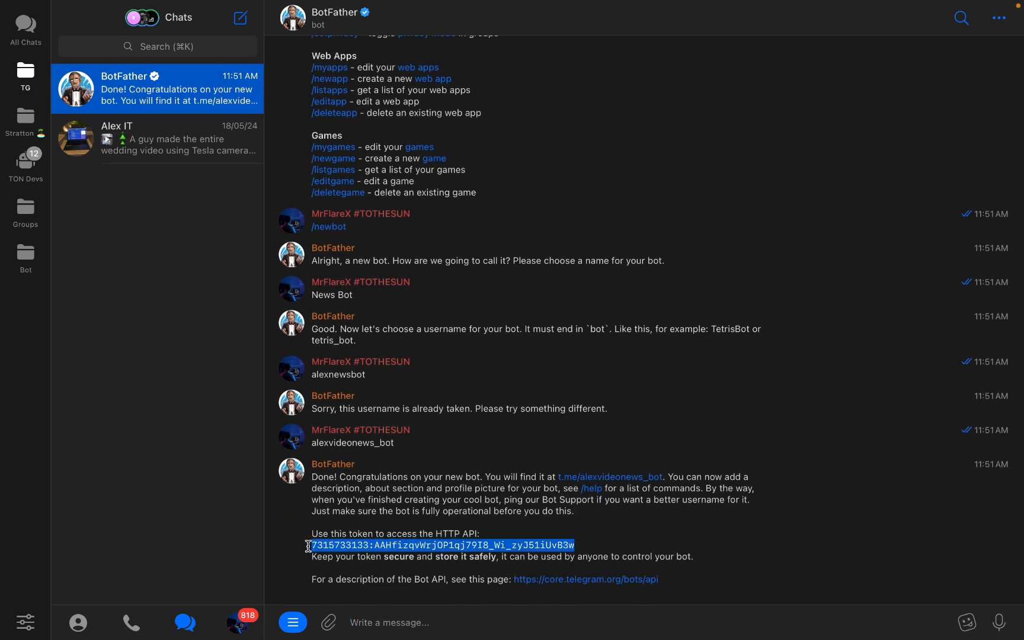
mouse_move(515, 603)
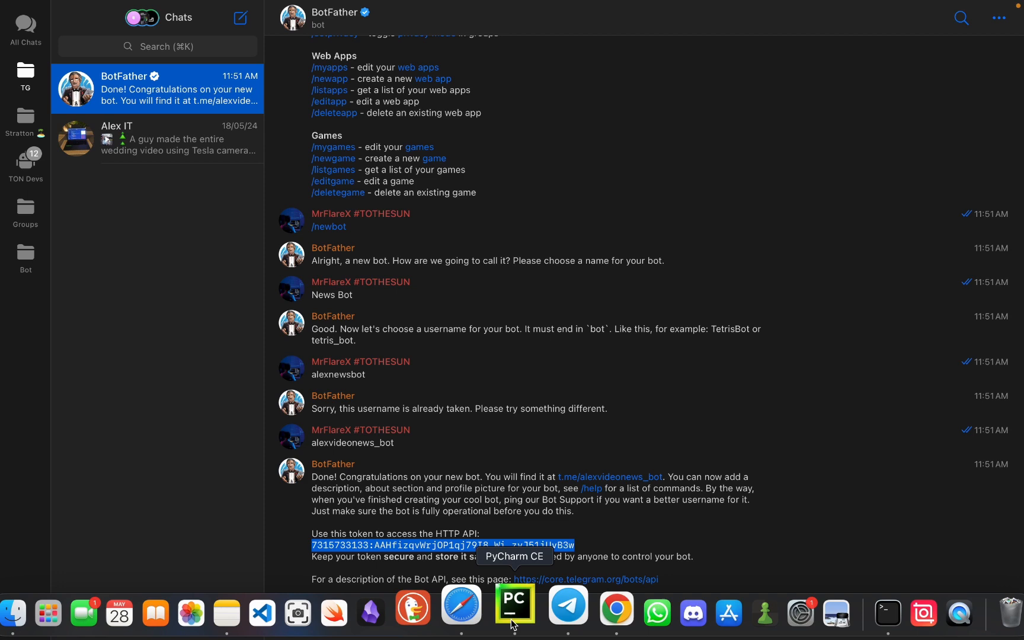
Step: Add an empty file named text to the News Bot project beside main.py
click(514, 603)
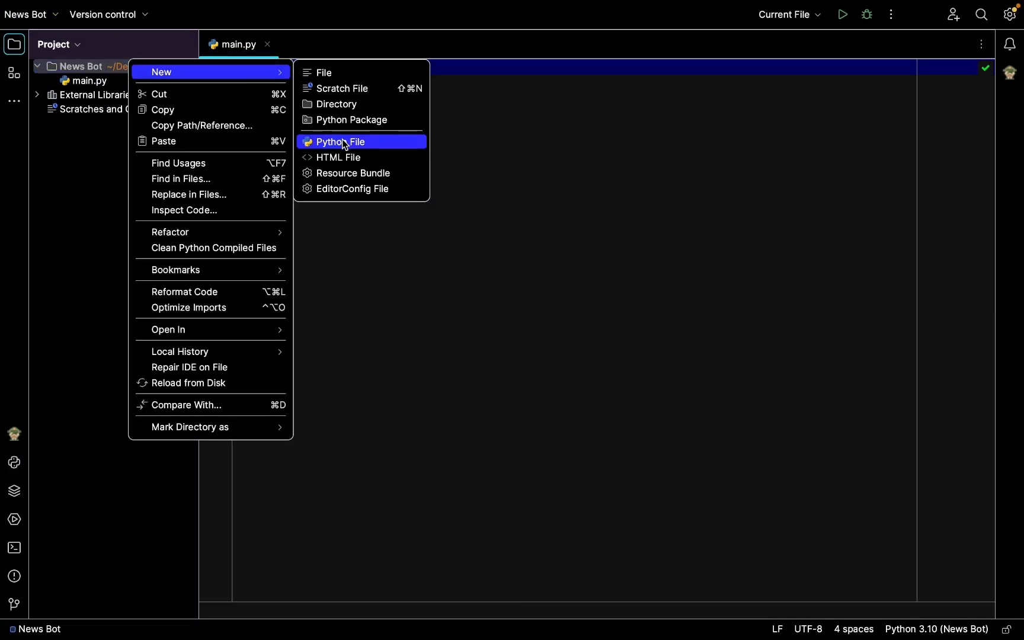
click(340, 141)
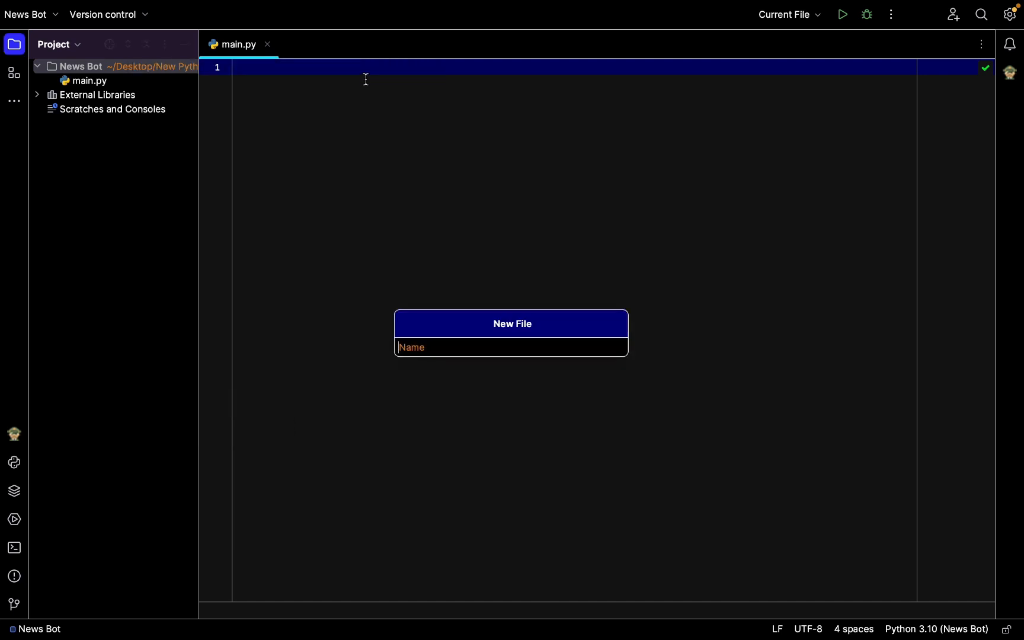
text(te)
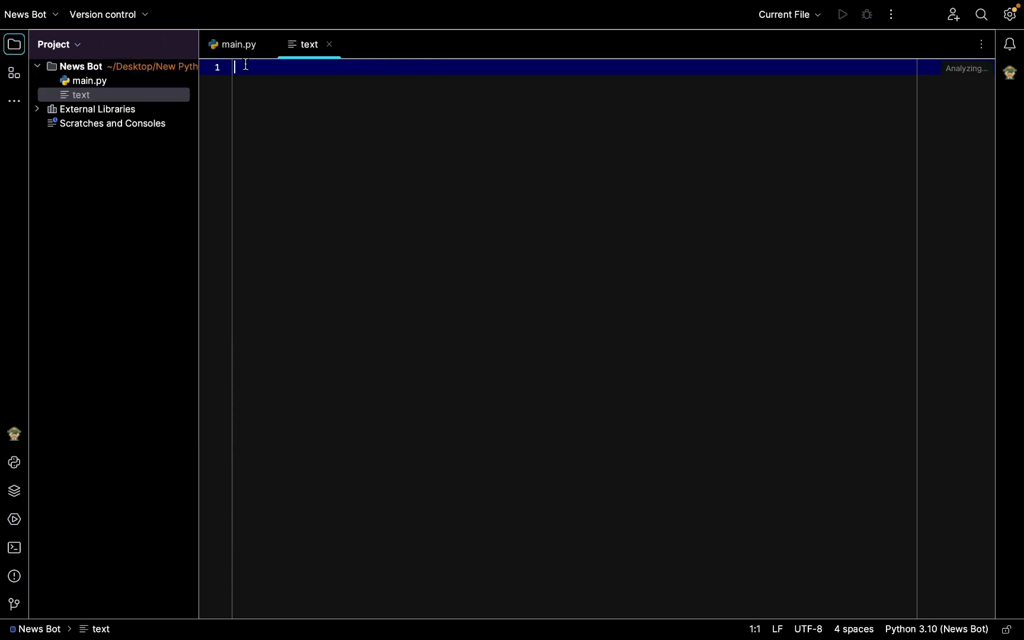
click(239, 44)
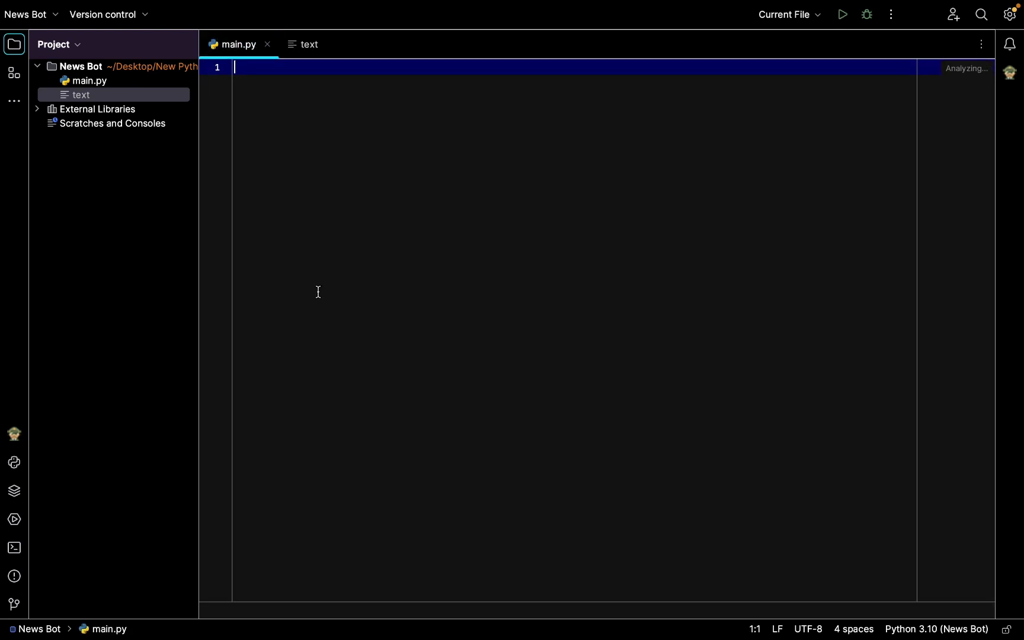
mouse_move(584, 604)
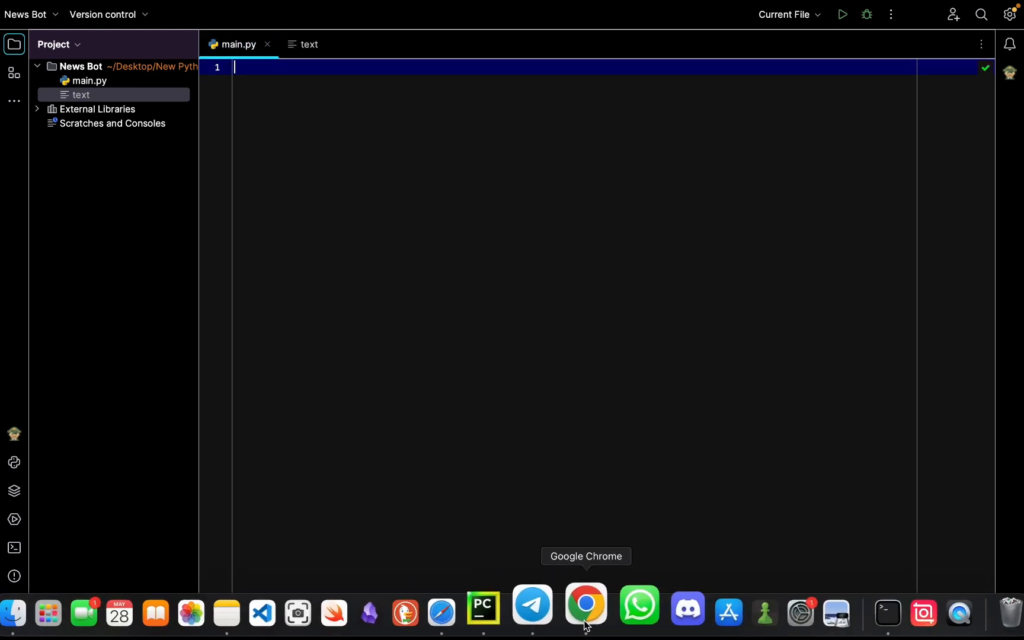
Step: Search Google for newsapi and open the newsapi.org result
click(584, 603)
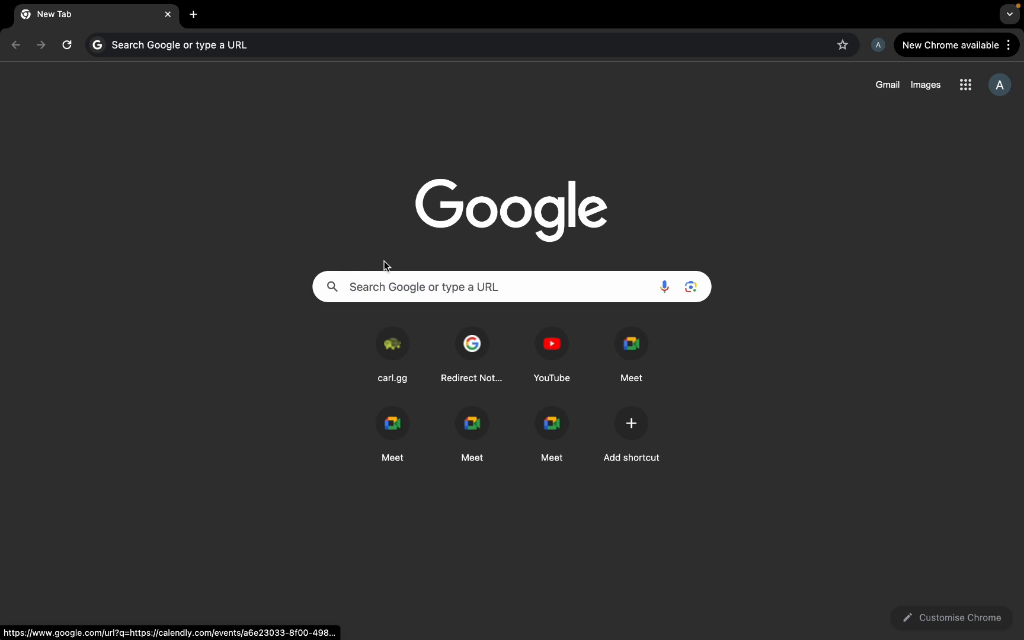
text(newsapi)
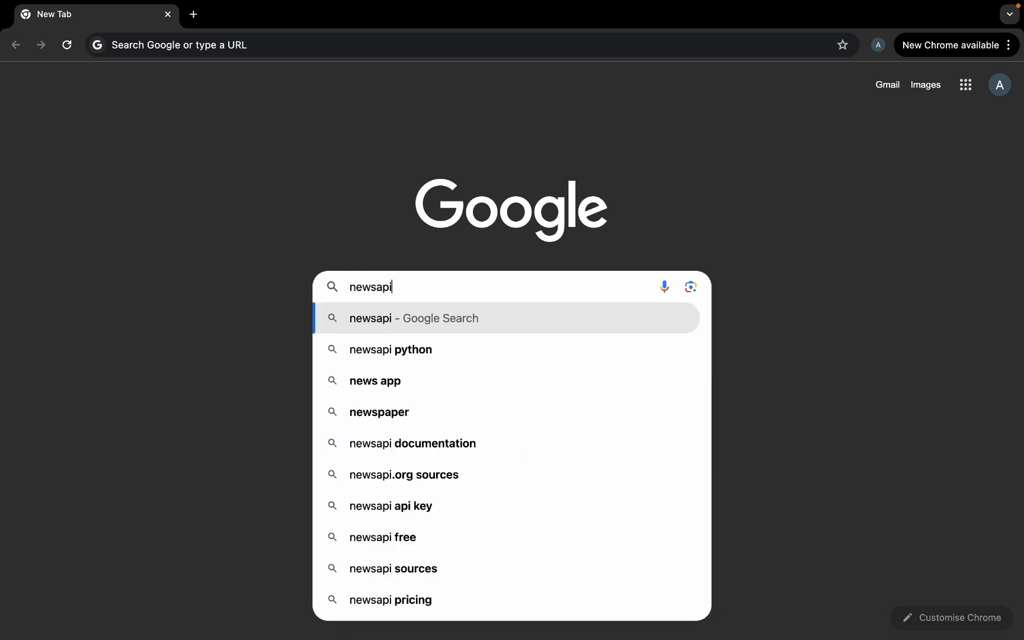
key(Return)
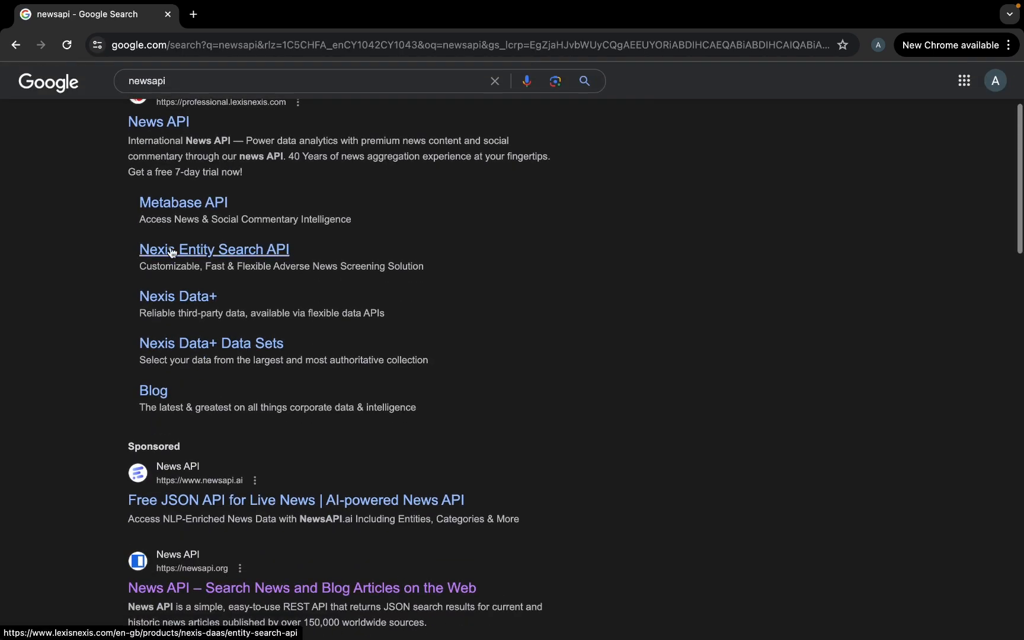
scroll(down, 3)
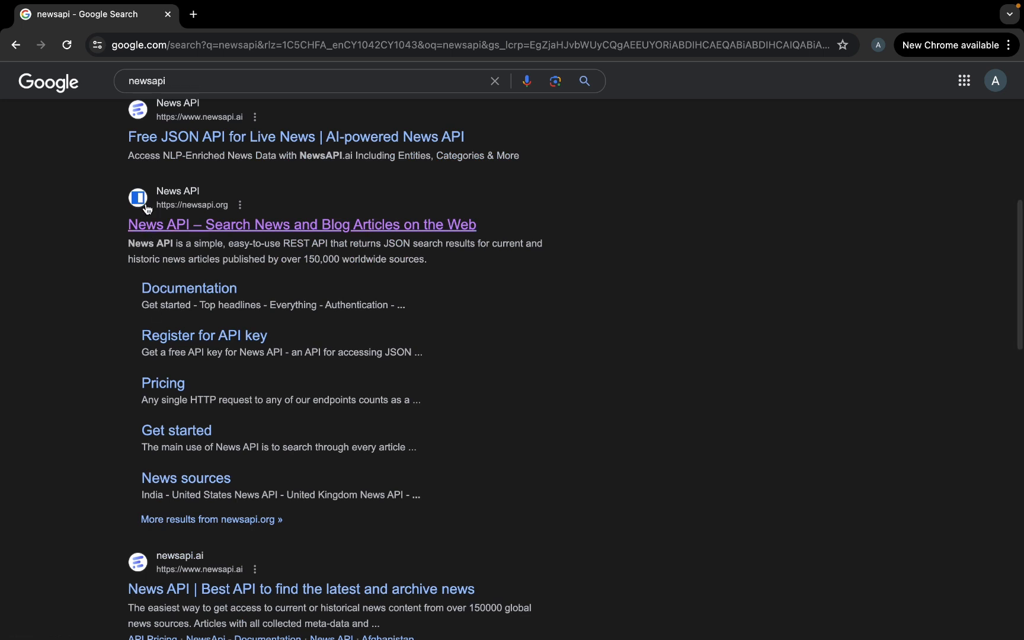
click(301, 224)
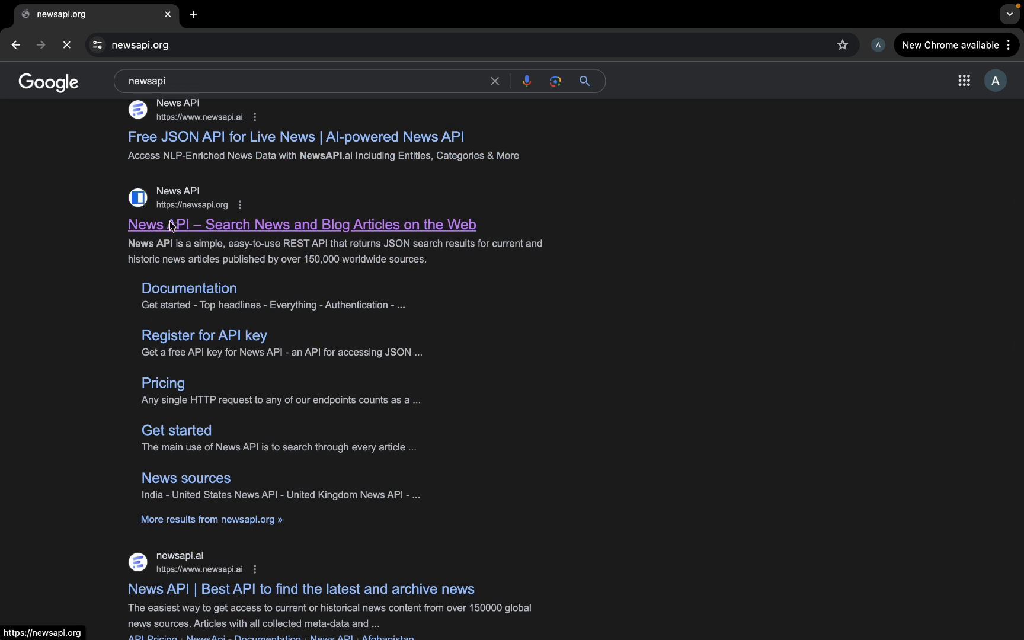
Step: Register a News API account as Alex with a Gmail address and suggested password
click(204, 335)
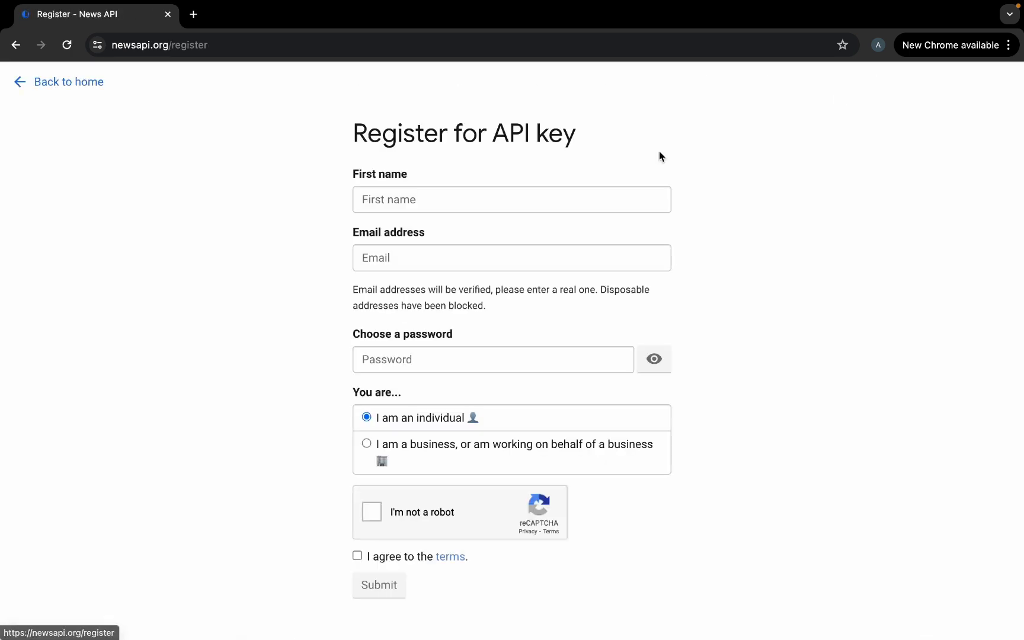
text(Alex)
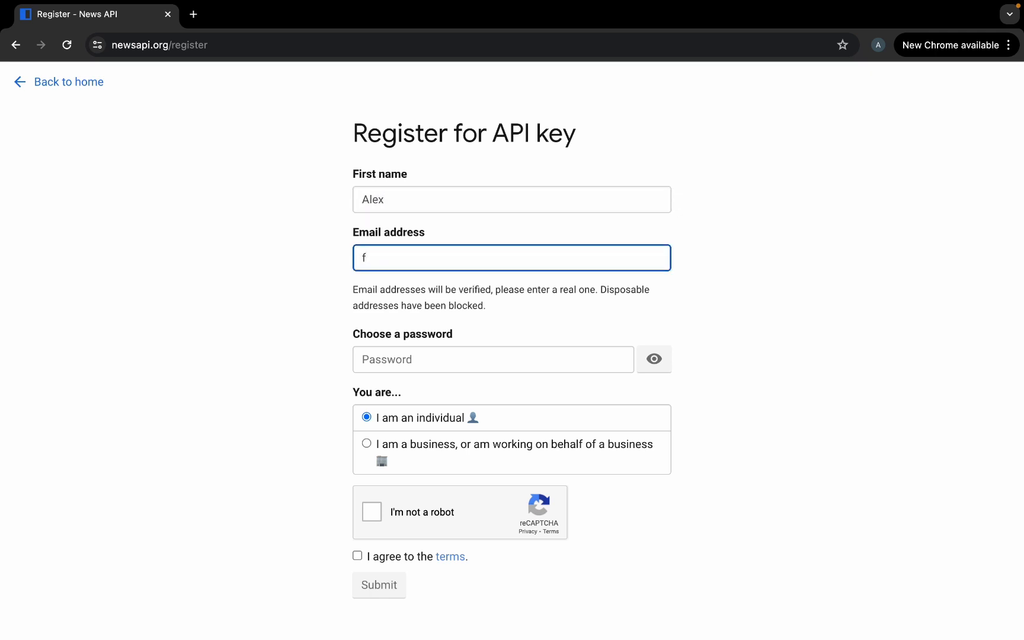
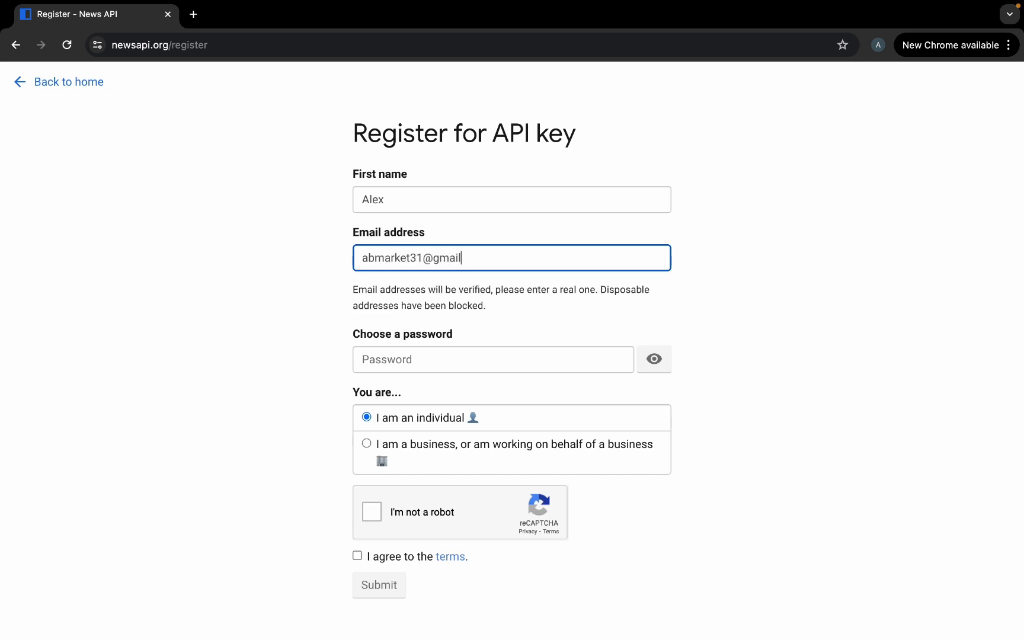
click(493, 359)
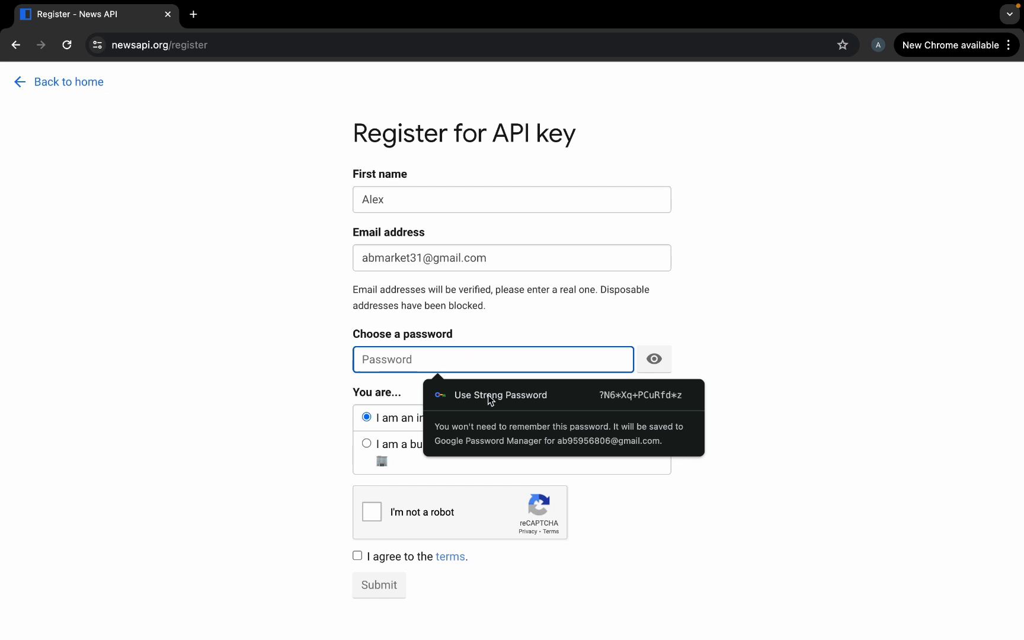
click(500, 394)
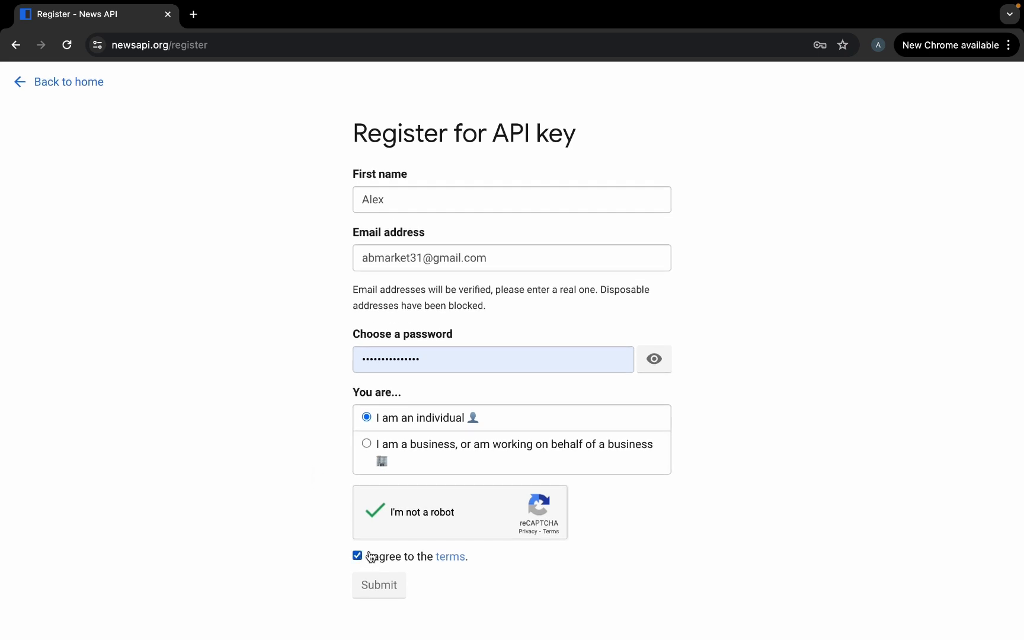
click(379, 584)
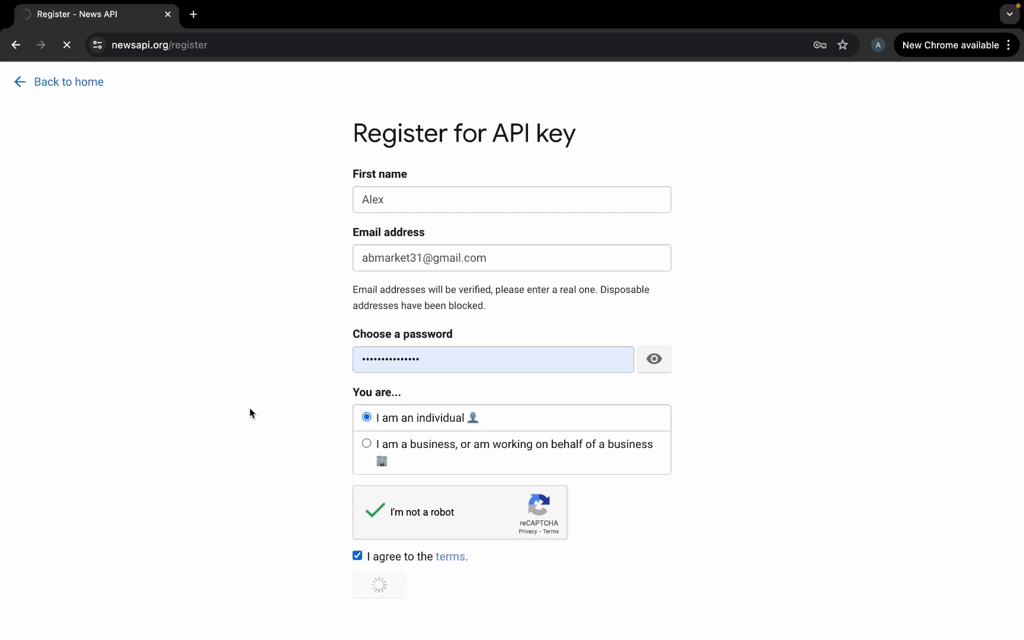
click(379, 584)
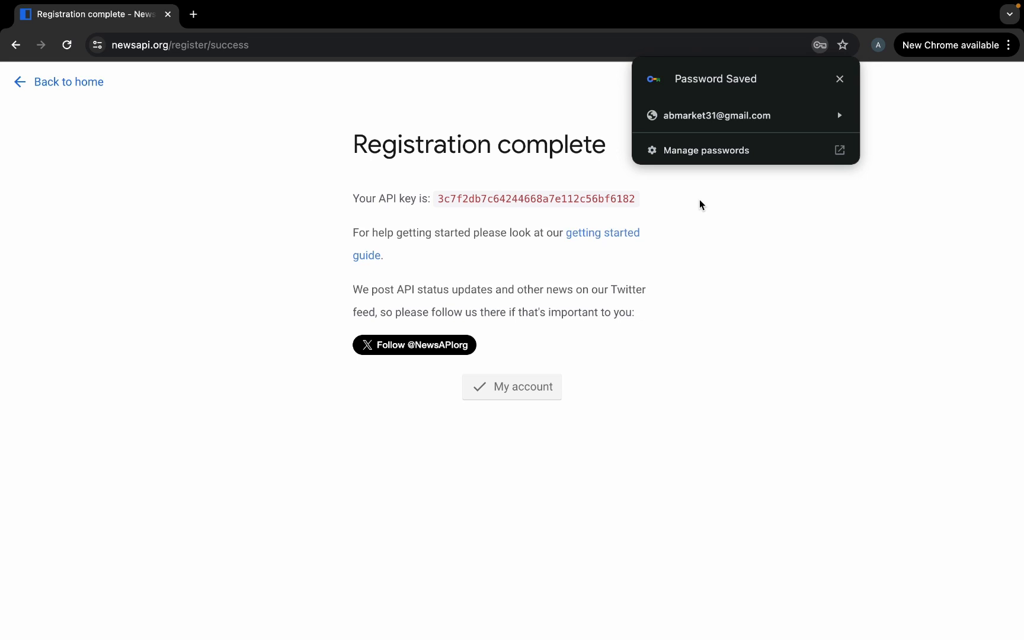
mouse_move(441, 199)
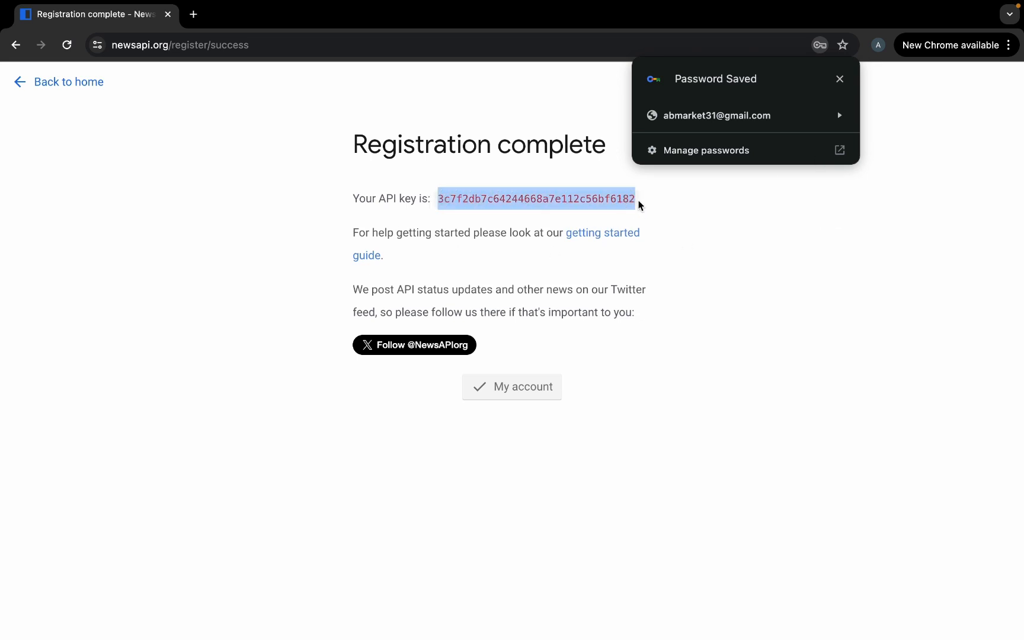
mouse_move(508, 599)
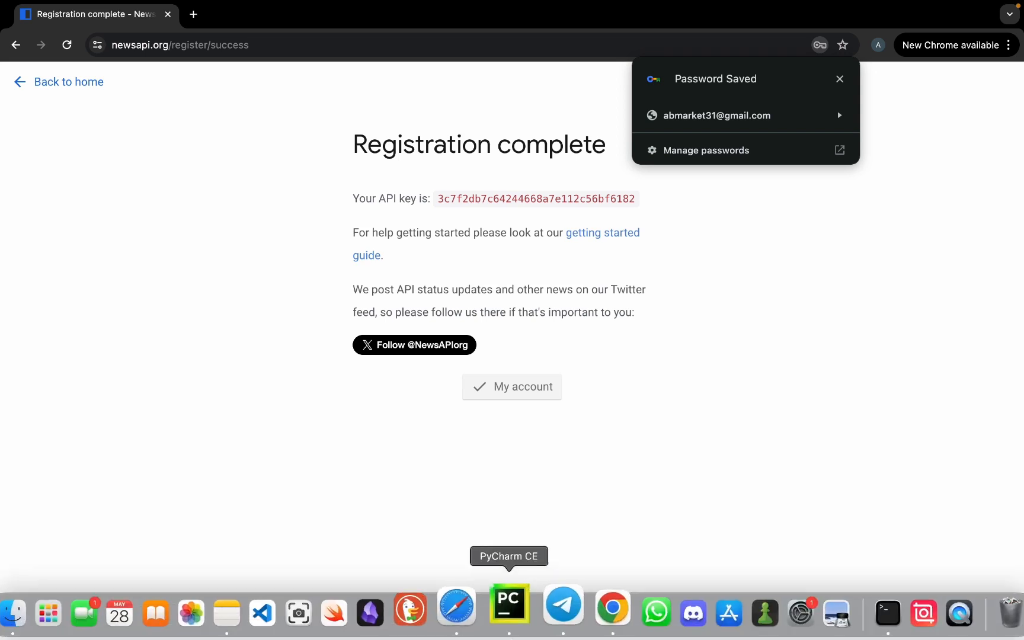
click(509, 601)
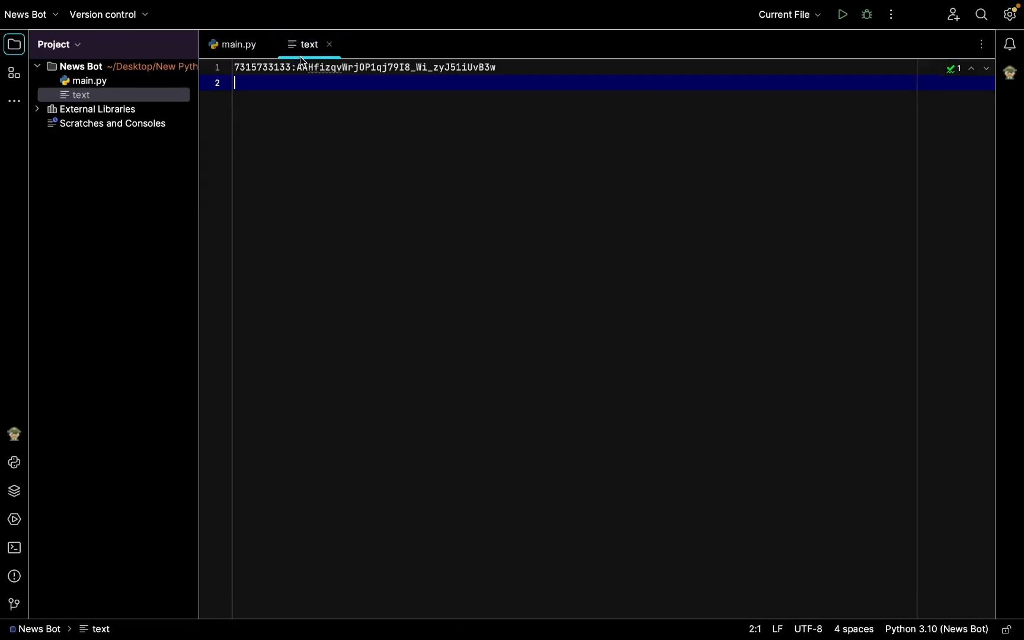
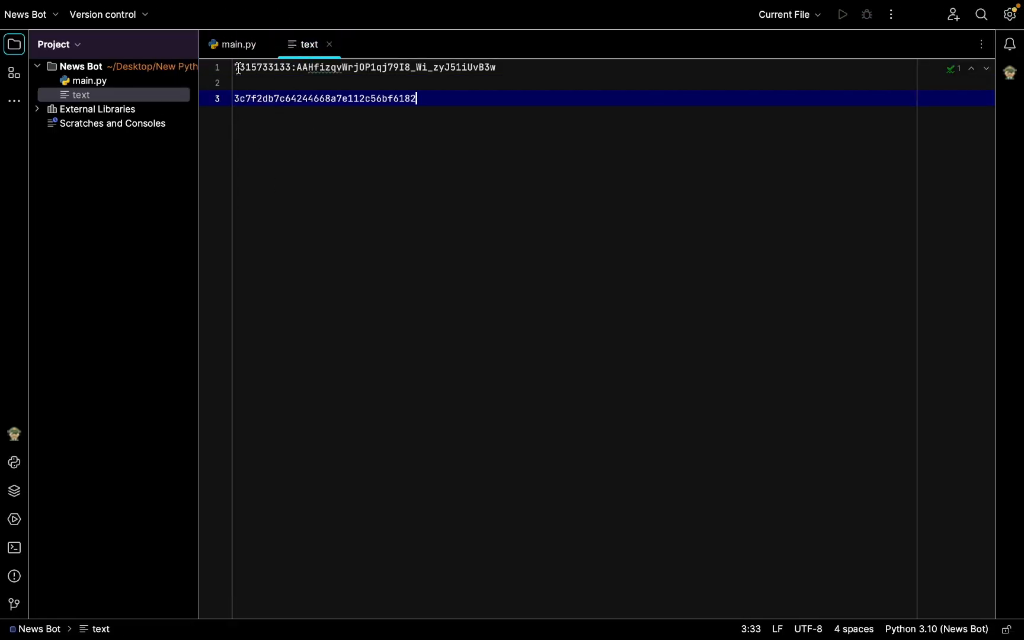
click(843, 14)
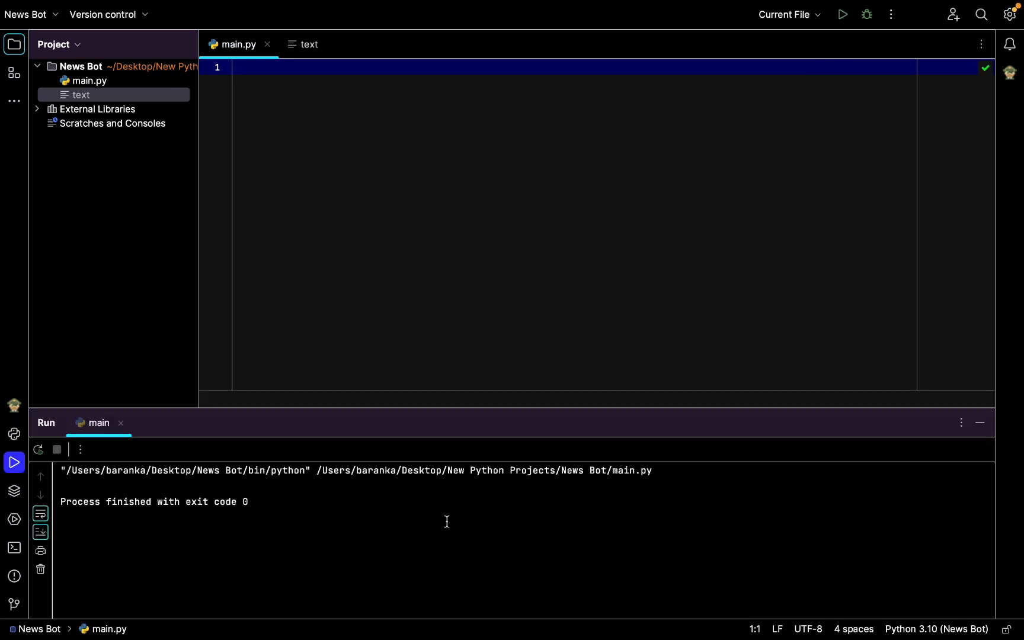
mouse_move(149, 292)
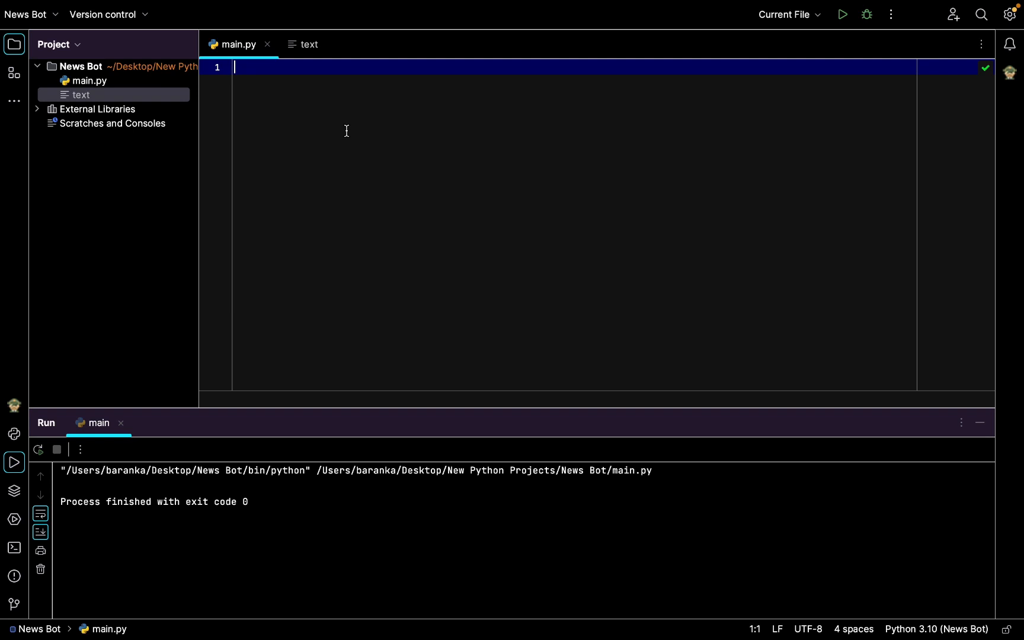
Step: Add 'import telebot' and 'from newsapi import NewsApiClient' to main.py
text(impor t)
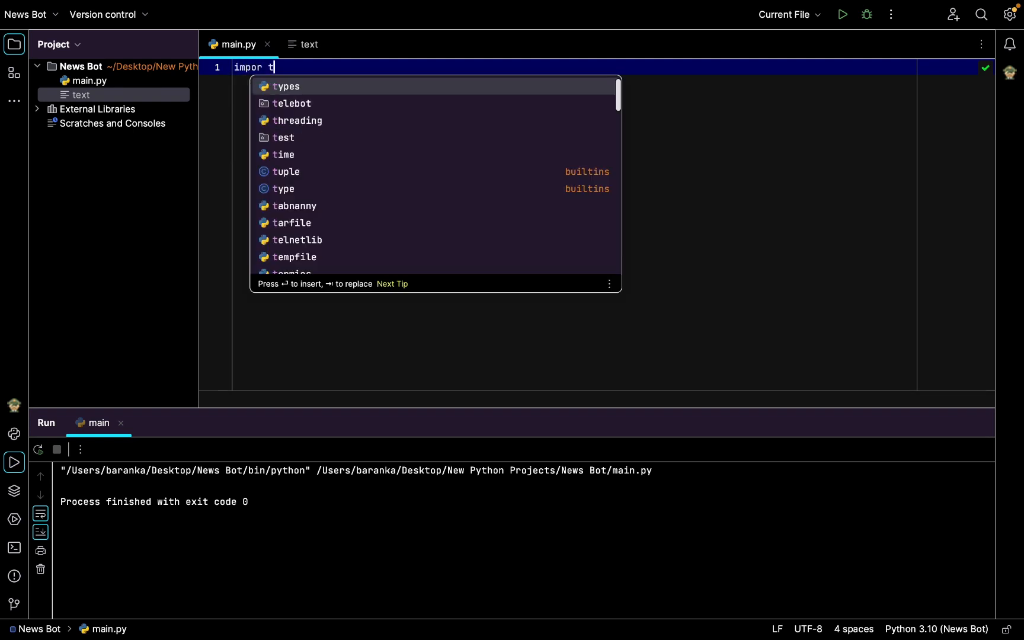
text(elebo)
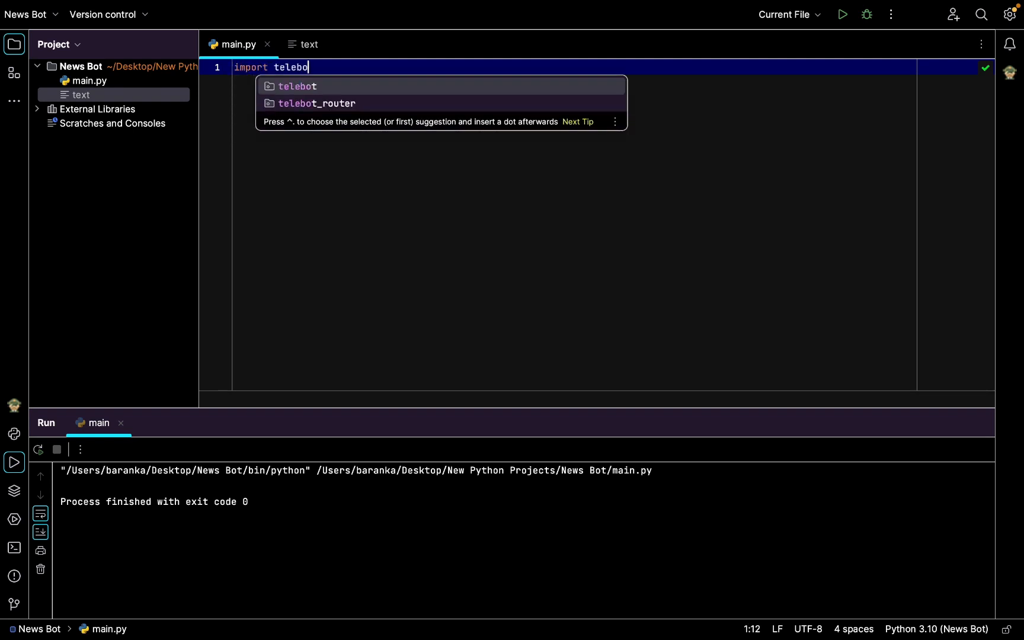
click(297, 85)
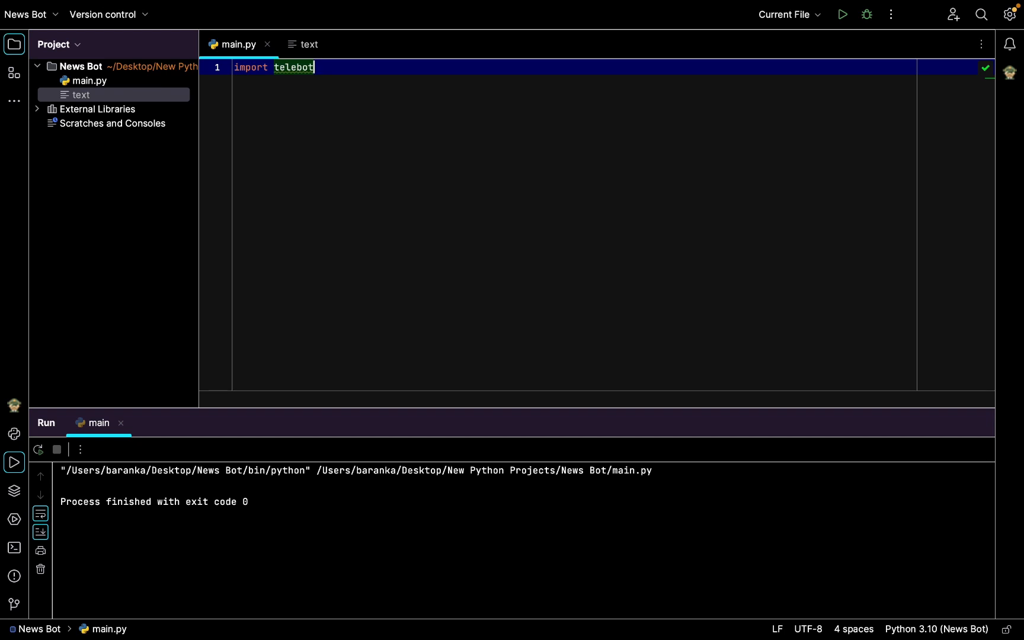
text(from newsapi impor t)
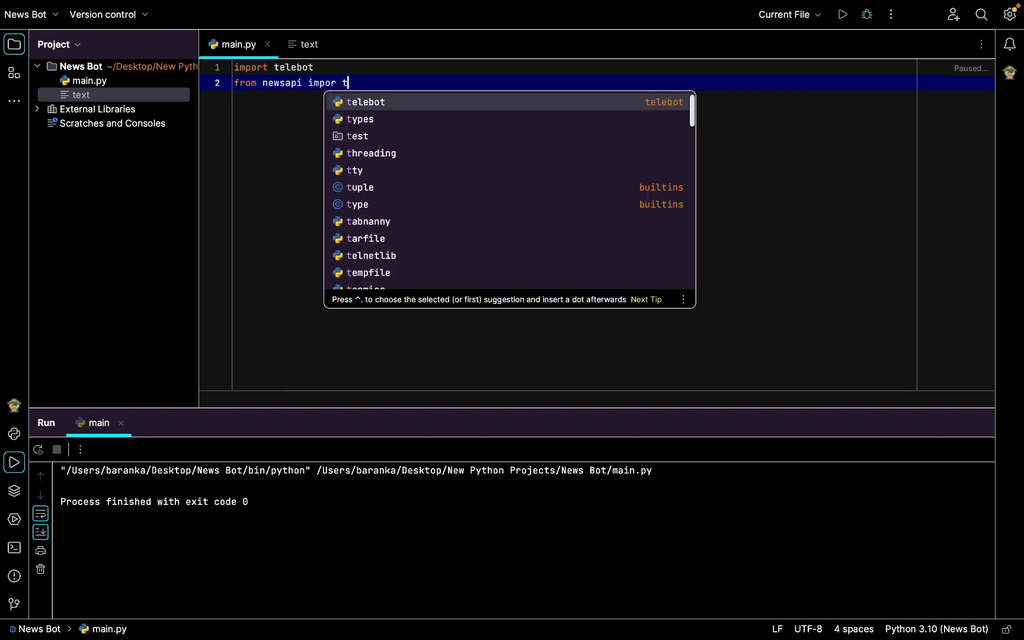
text(NewsApiClient)
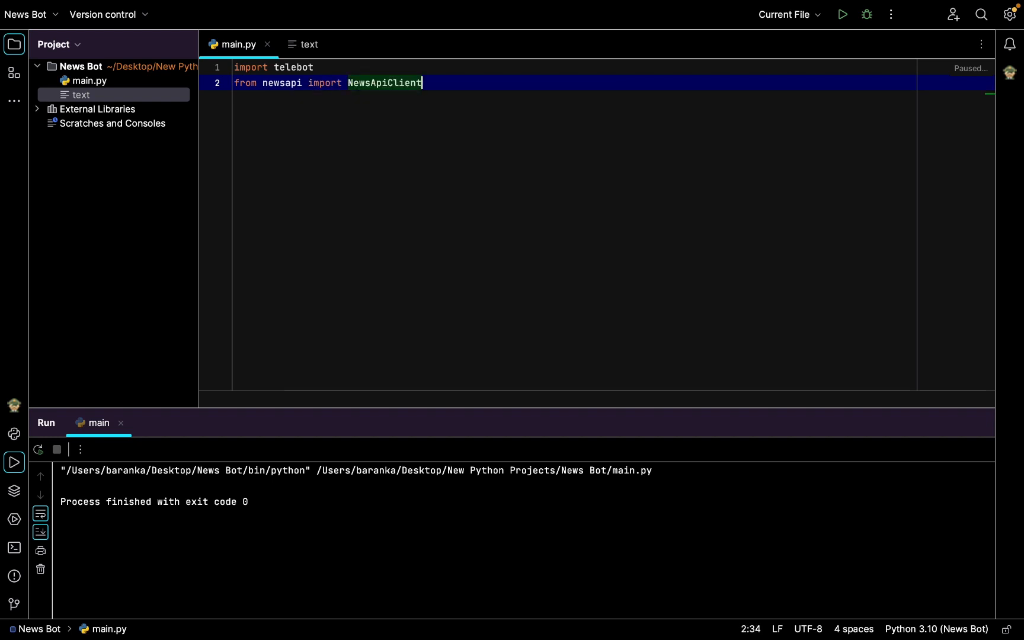
Step: Run 'pip install telebot newsapi-python' in PyCharm's terminal
click(14, 547)
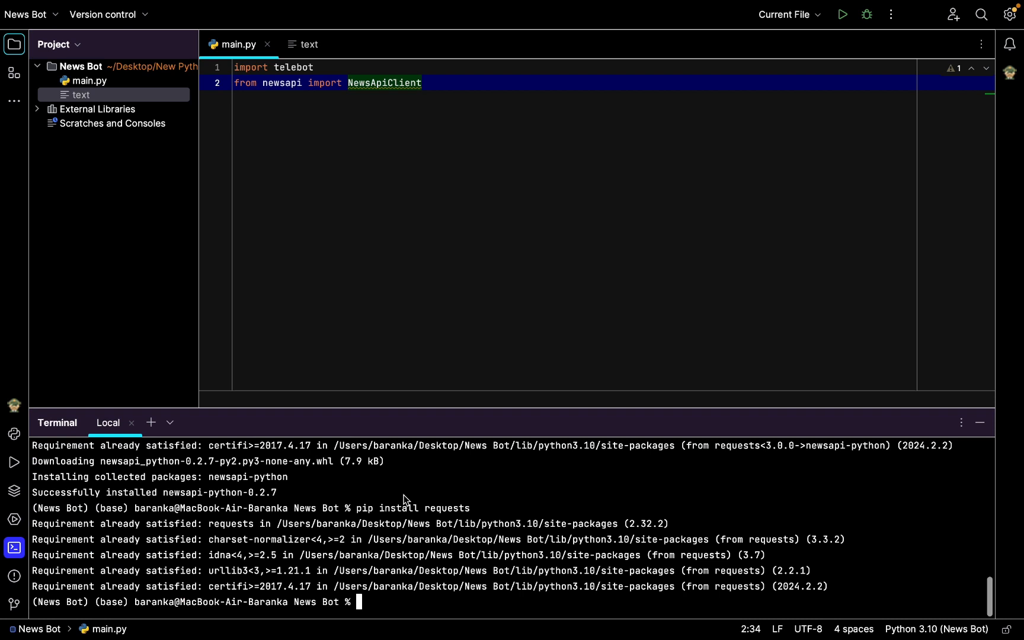
text(pip install)
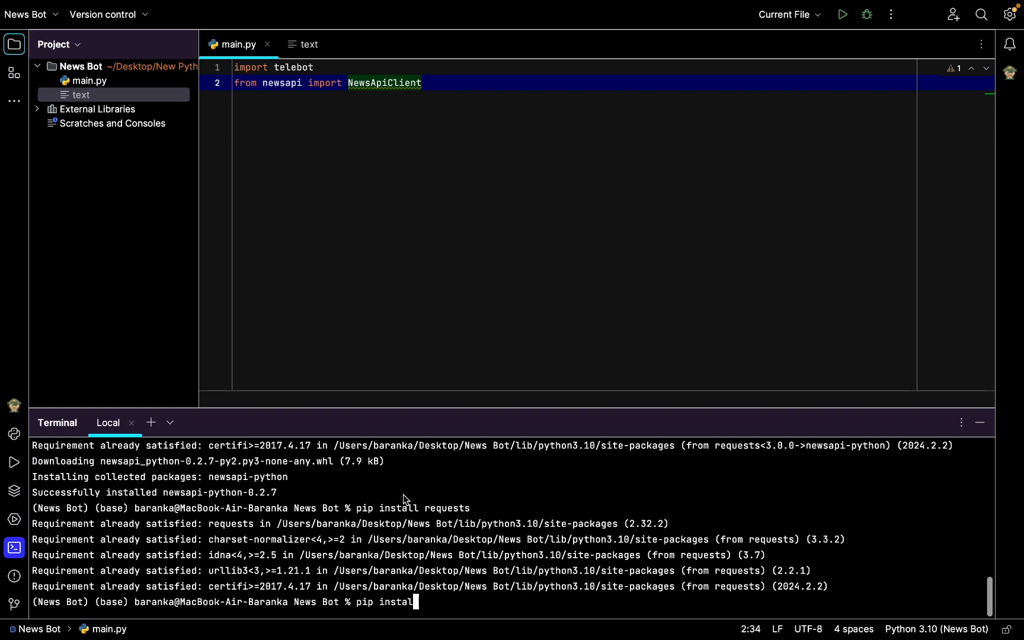
text(cle)
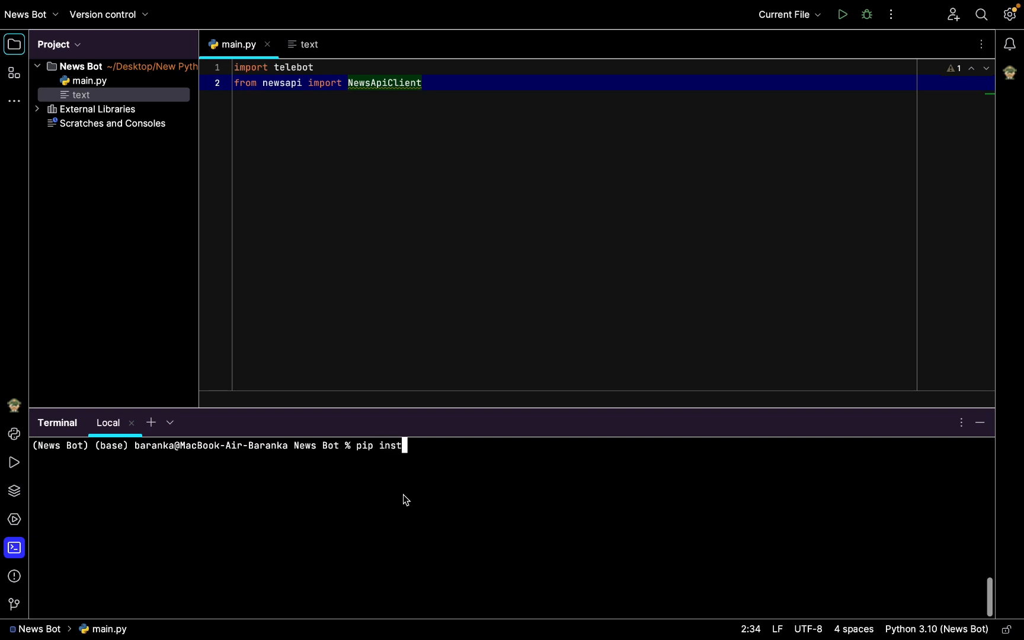
text(all telebot)
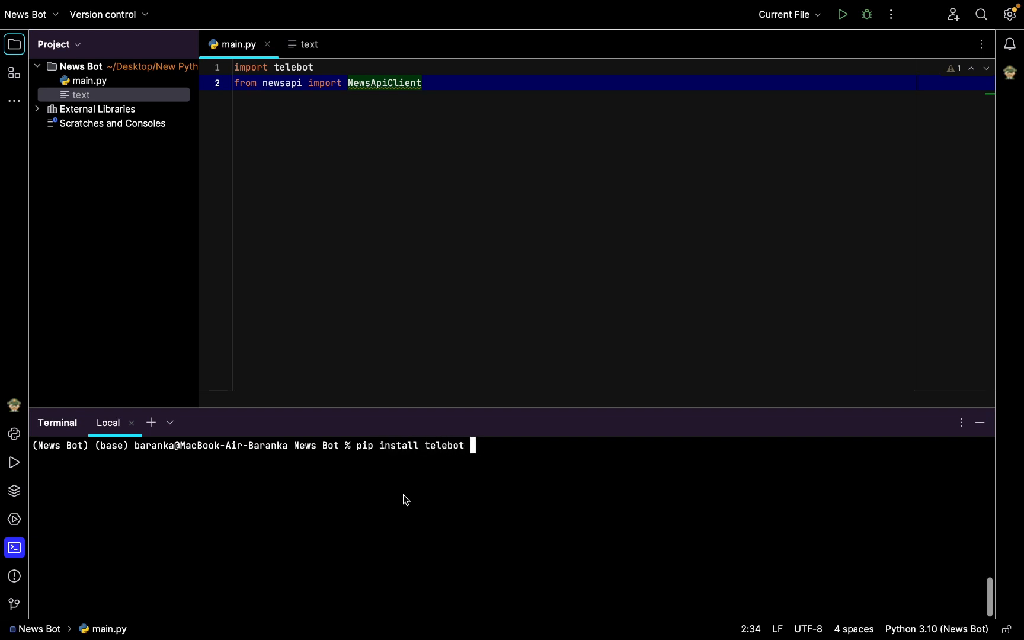
text(newsap)
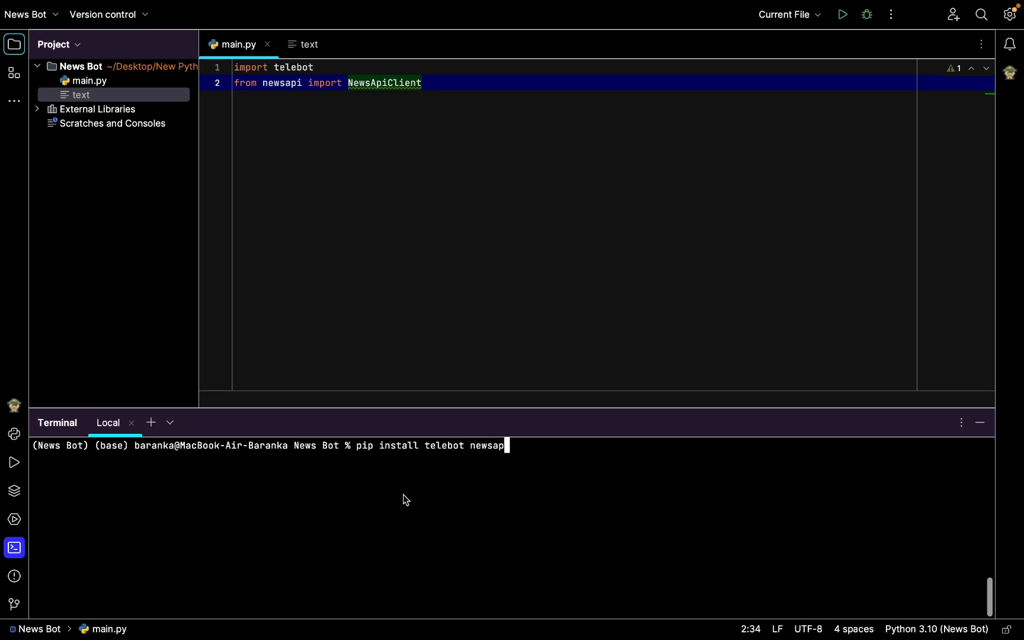
key(Return)
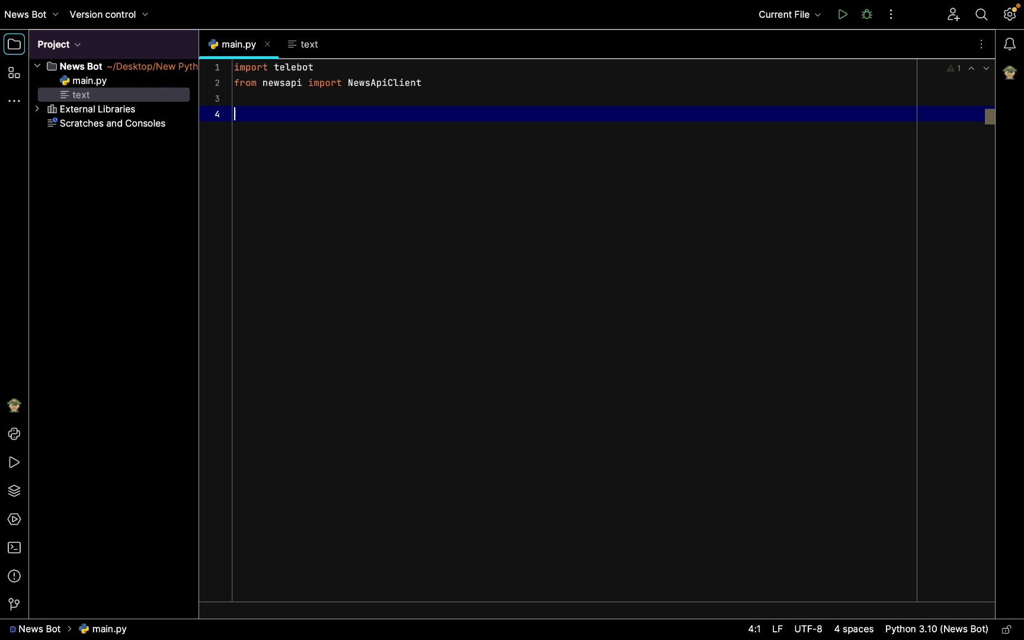
Step: Assign tg_token in main.py using the bot token from the text notes
text(tg_t)
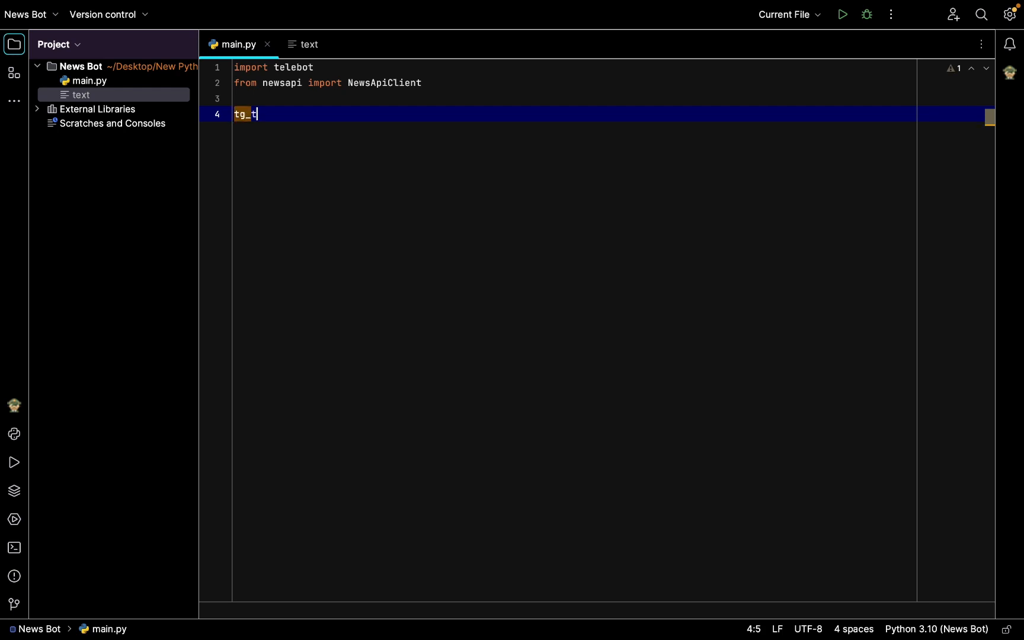
text(oken = ;)
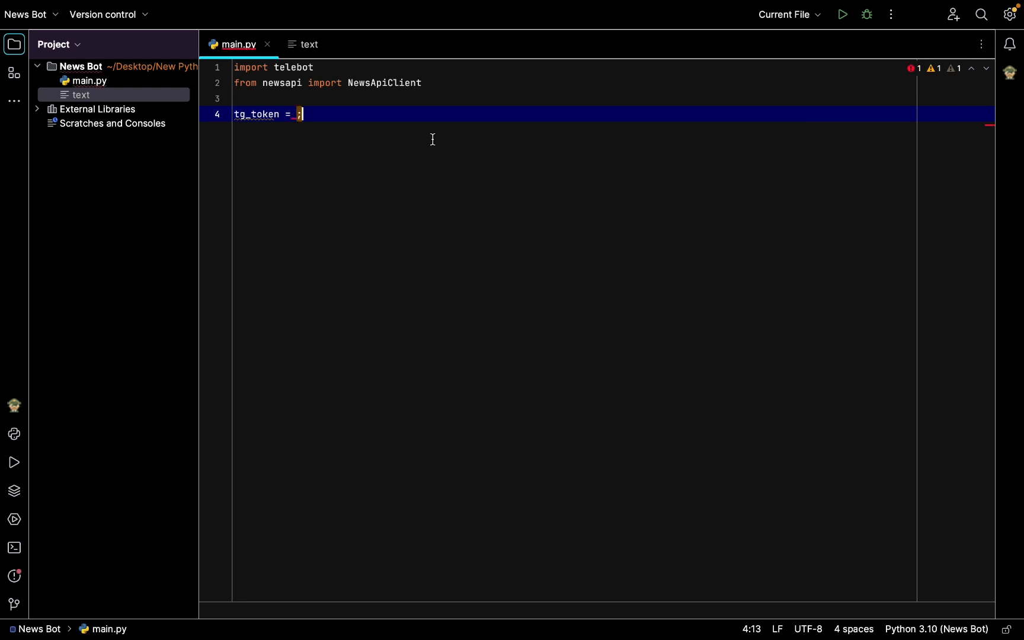
click(308, 44)
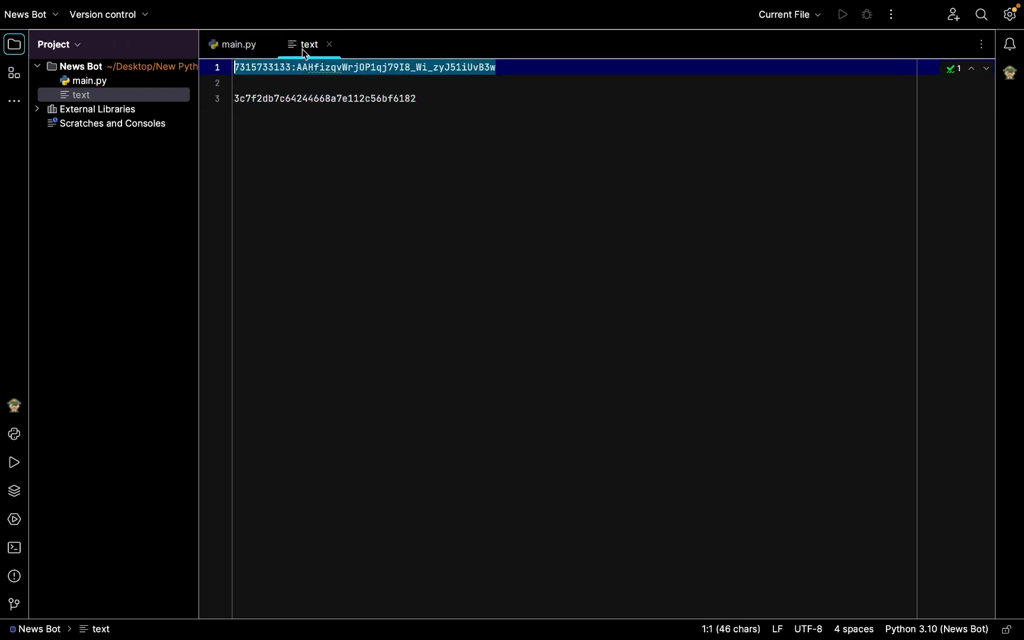
click(238, 45)
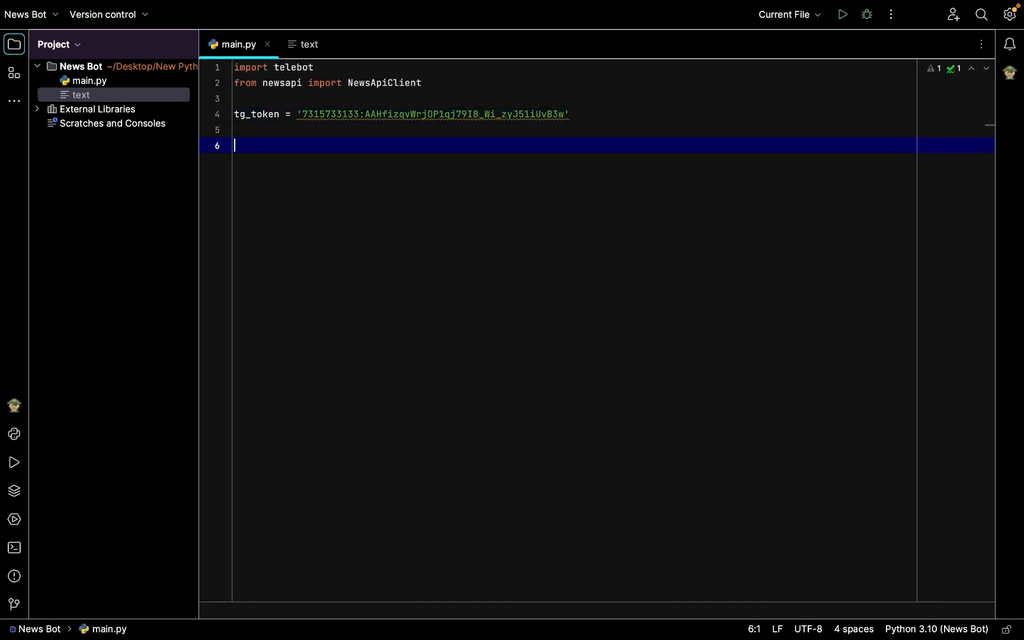
Step: Assign newsapi_key in main.py using the API key from the text notes
text(newsapi)
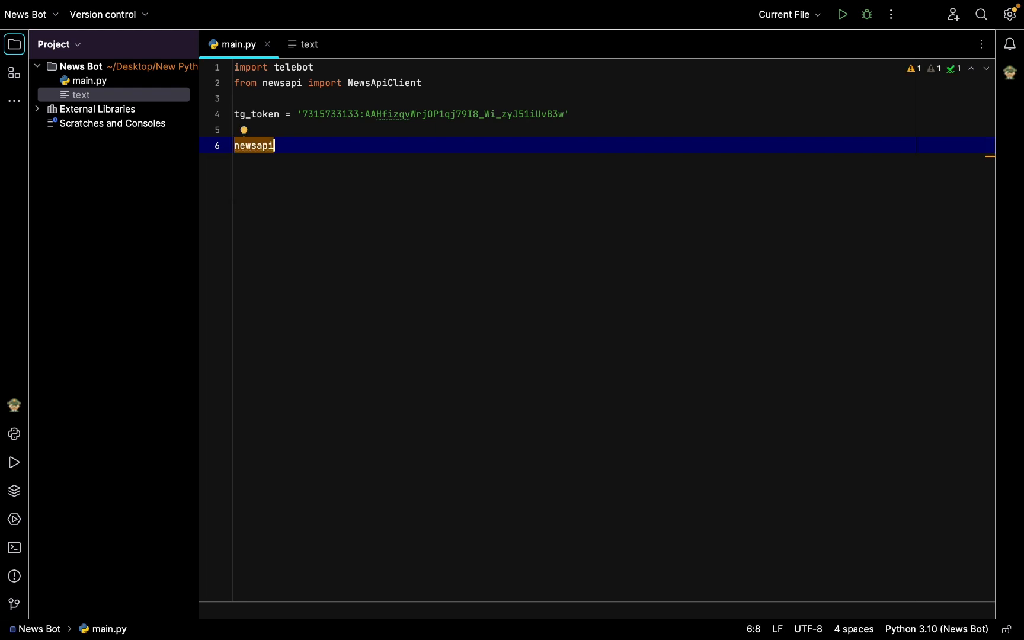
text(_key =)
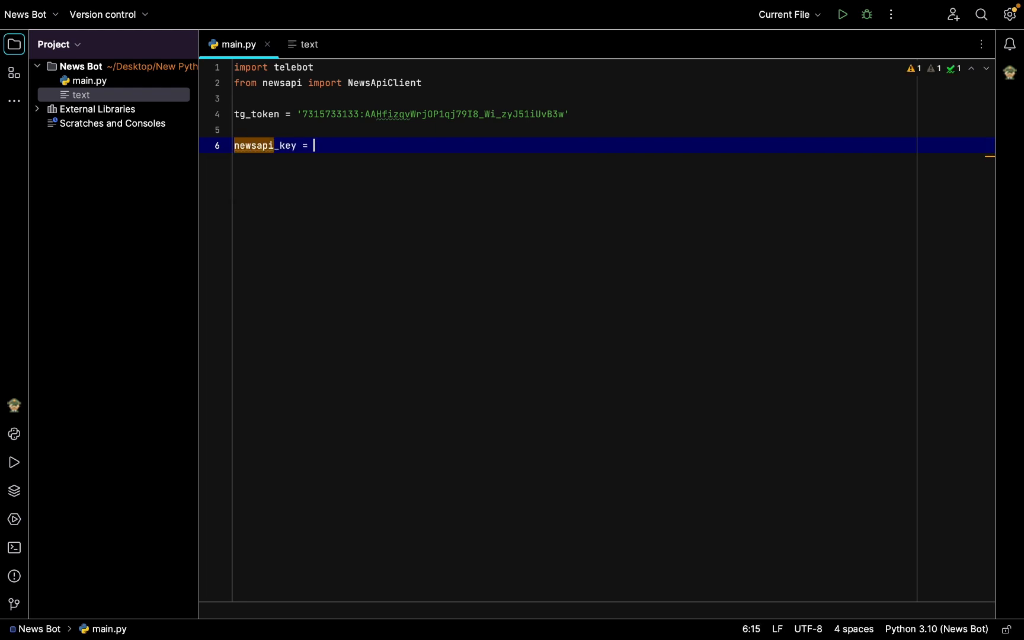
click(308, 44)
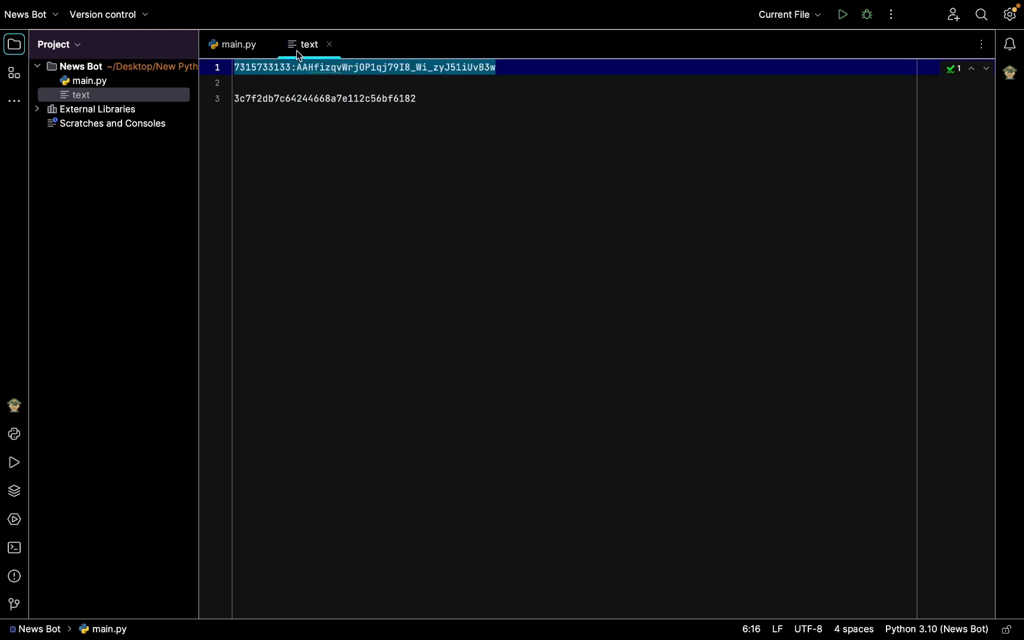
click(239, 44)
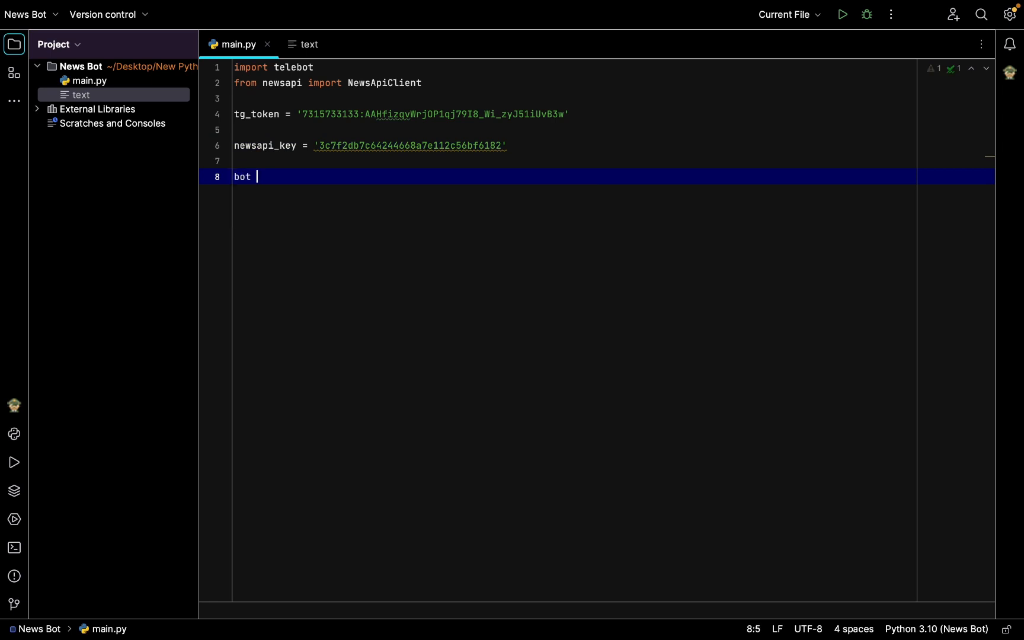
Step: Create the bot with telebot.TeleBot(tg_token) in main.py
text(= telebot,)
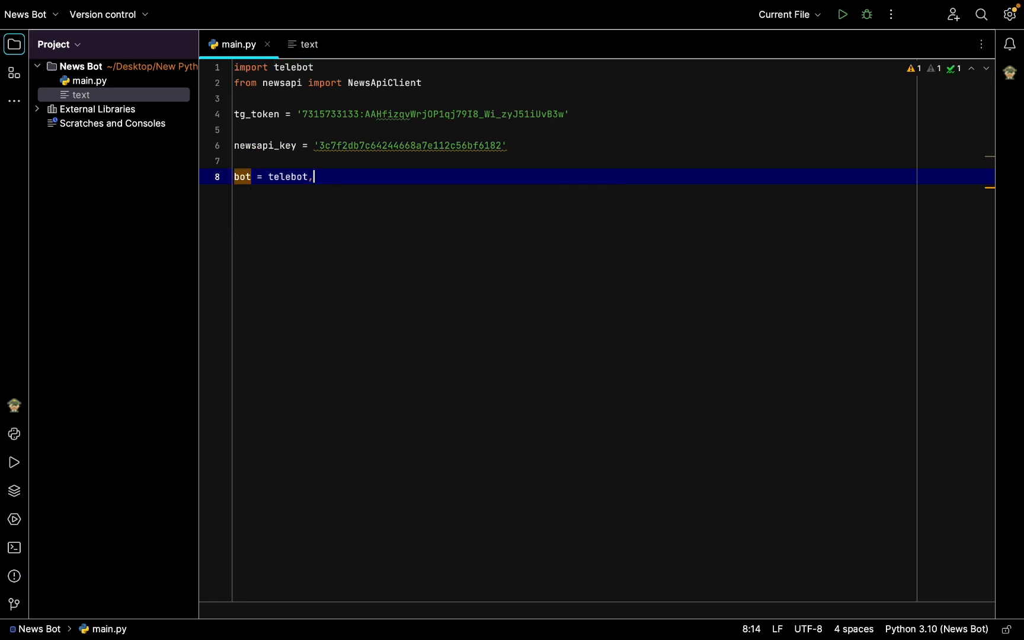
text(.TeleBot)
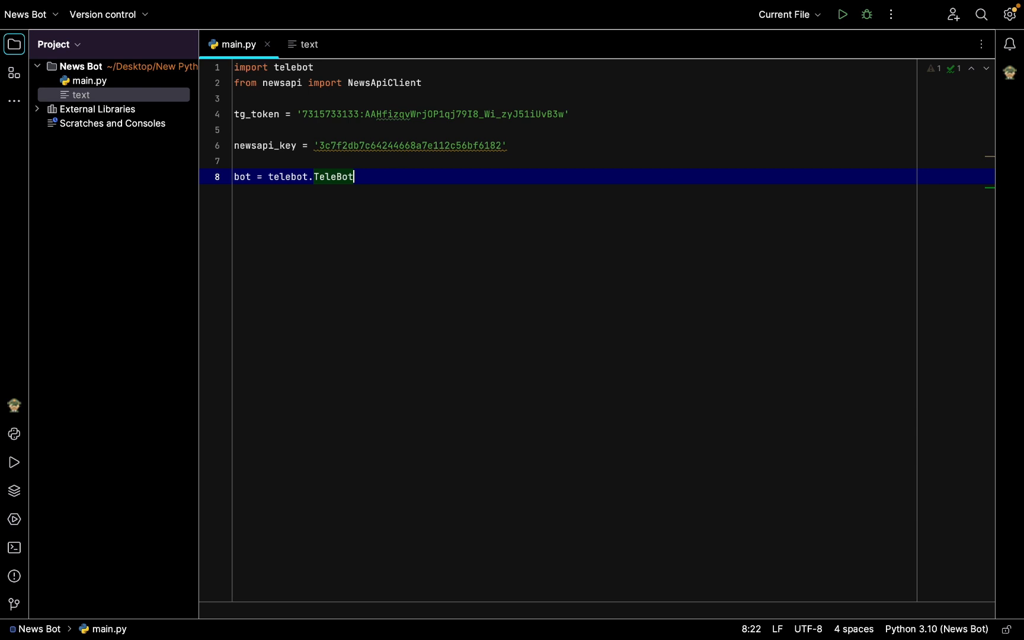
text((tg_token)
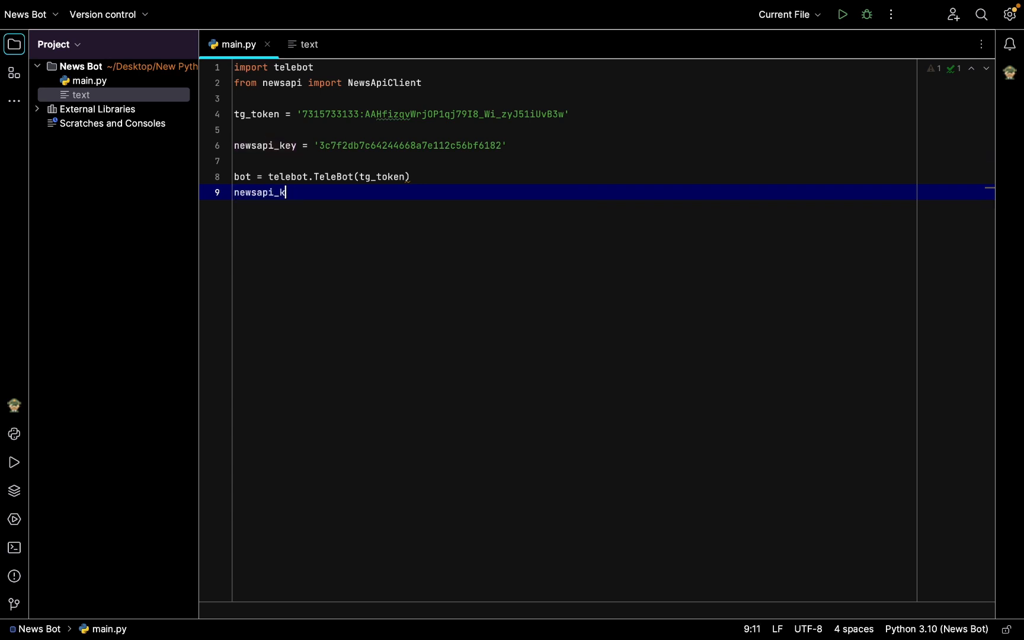
Step: Create newsapi = NewsApiClient(api_key=newsapi_key) and add blank lines below
text(=)
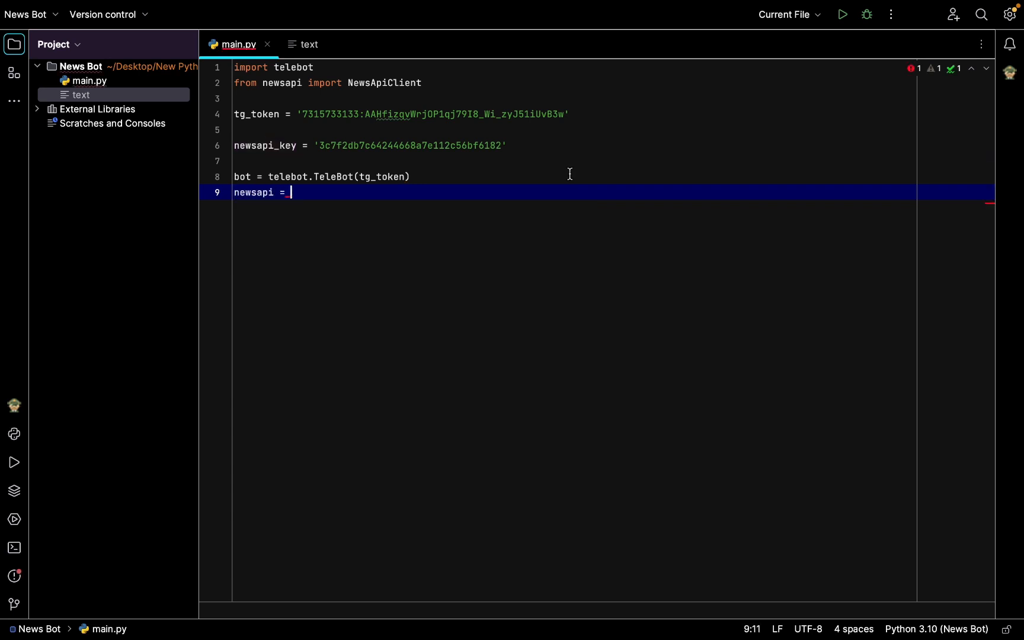
text(NewsApiClient(api_key=)
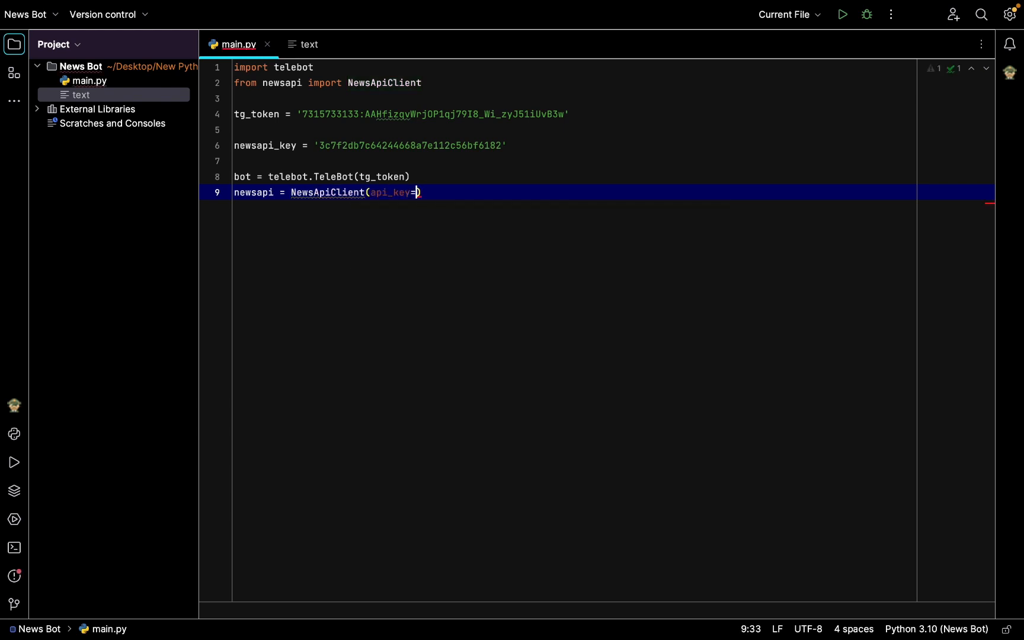
text(newsapi_key)
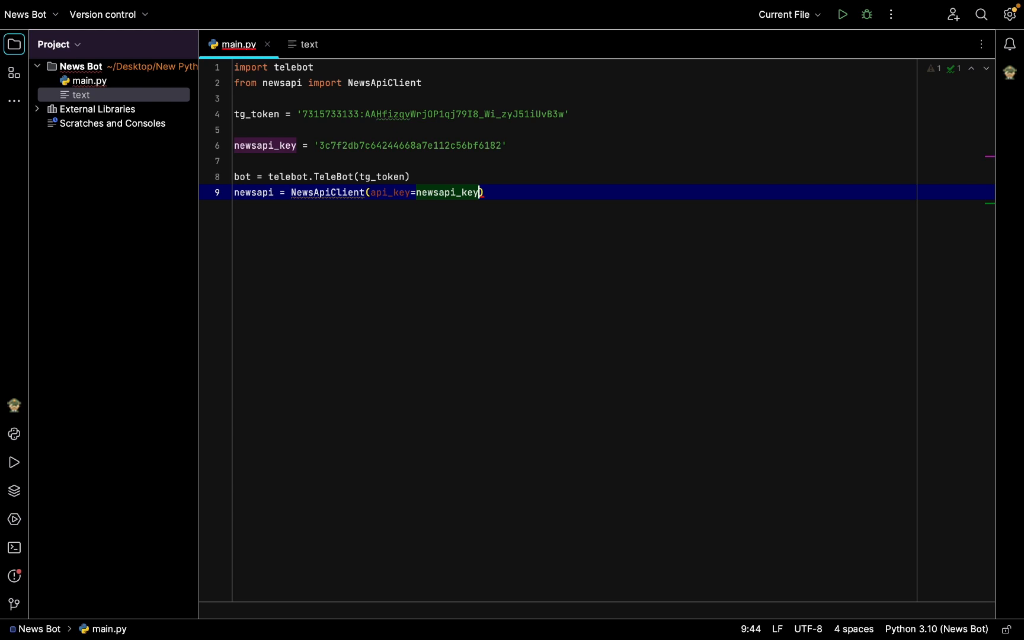
key(Enter)
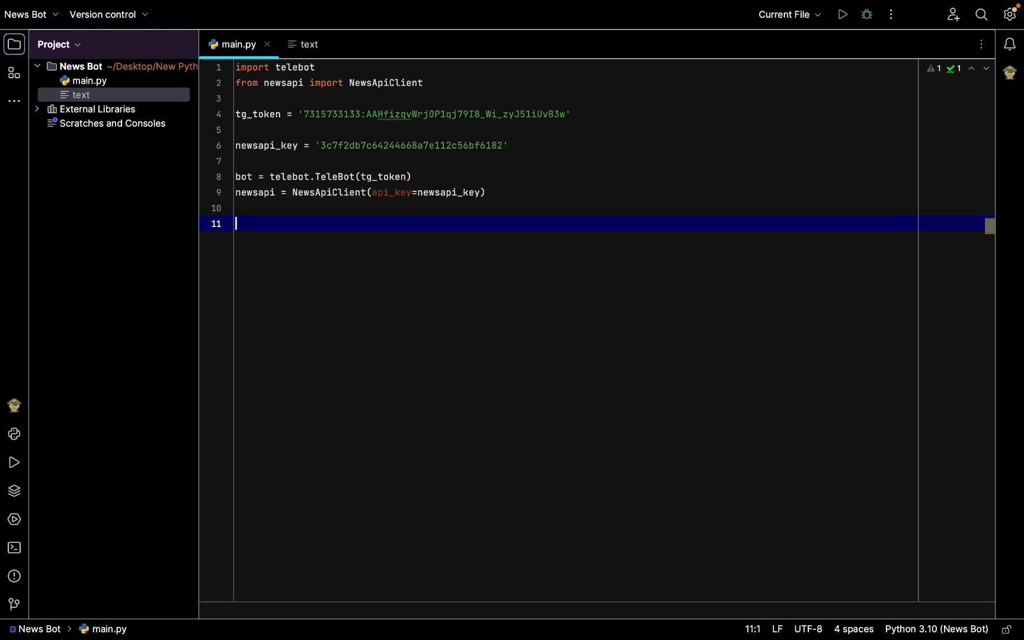
Step: Define get_top_news(country) in main.py with a try block
text(def_g)
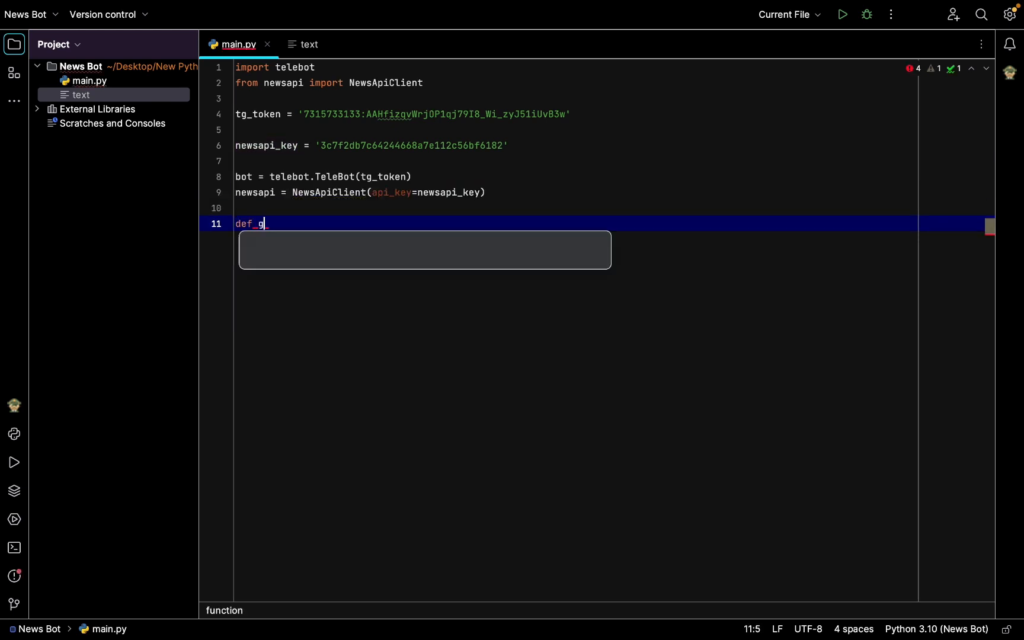
text(et_top_)
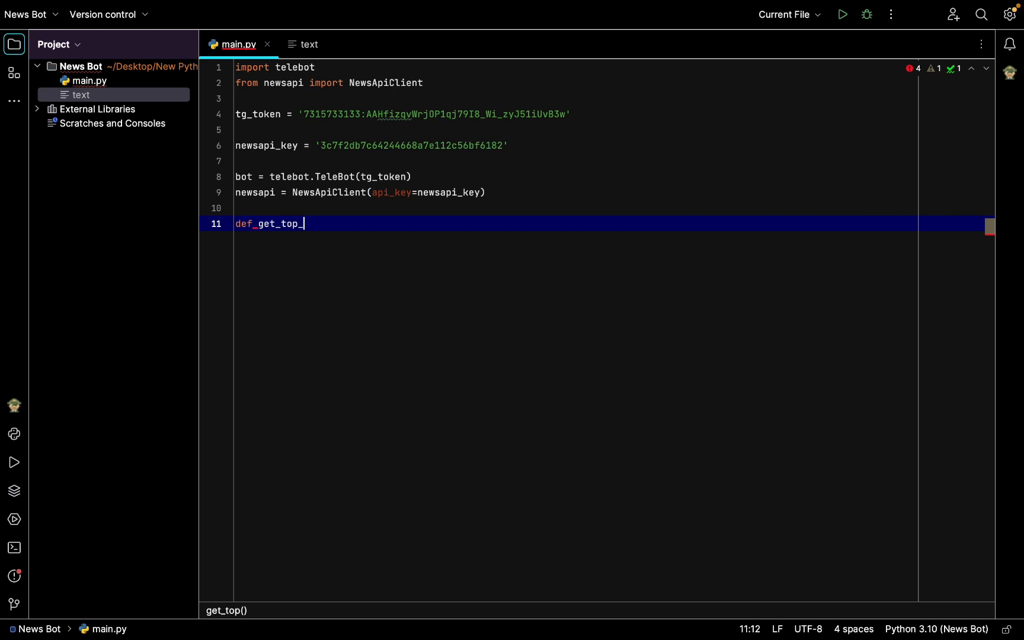
text(news())
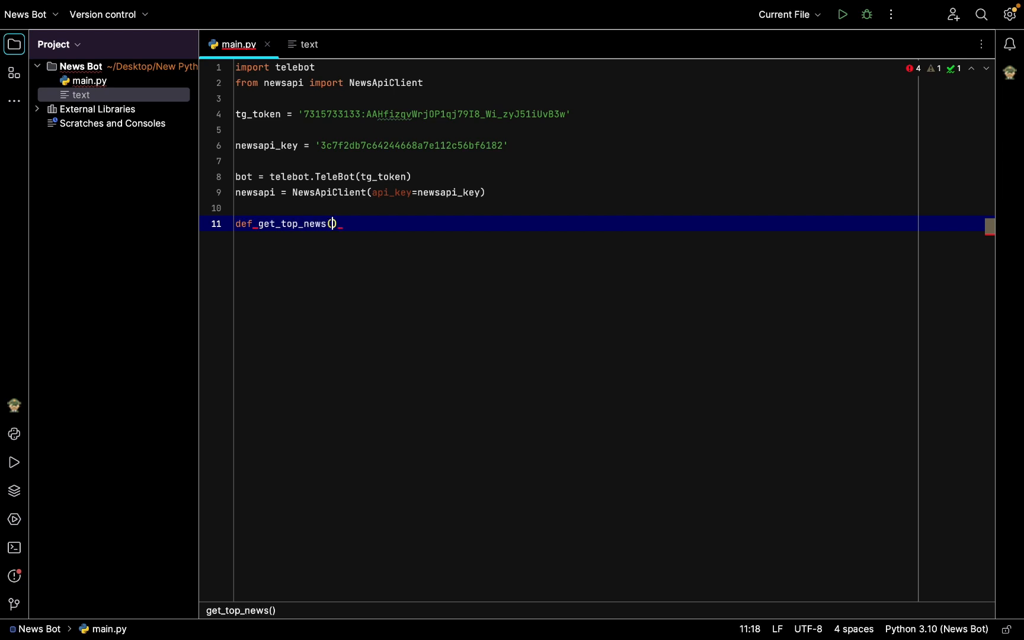
text(country)
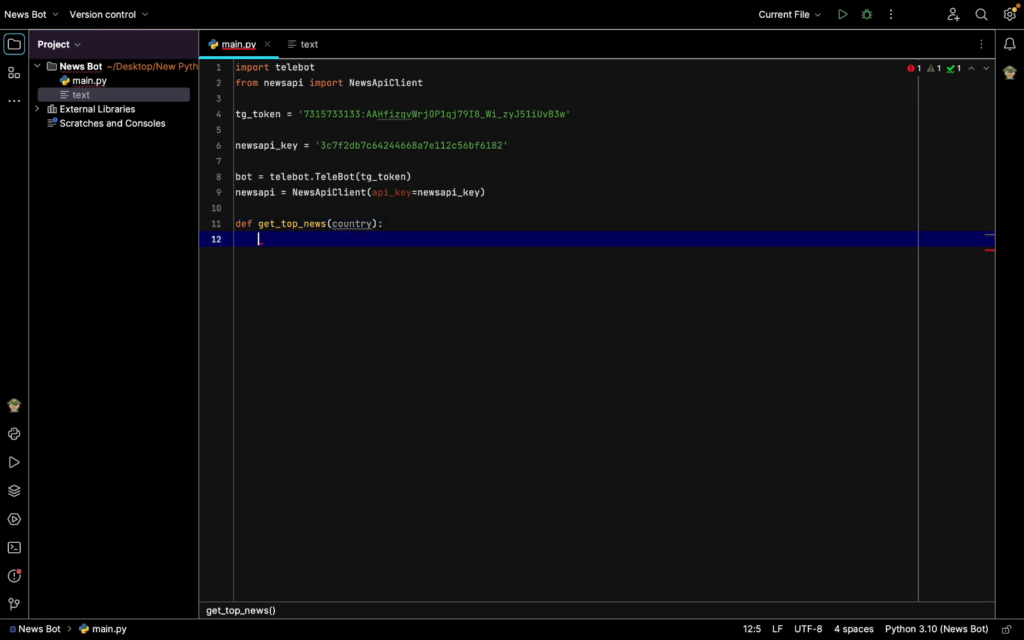
text(try:)
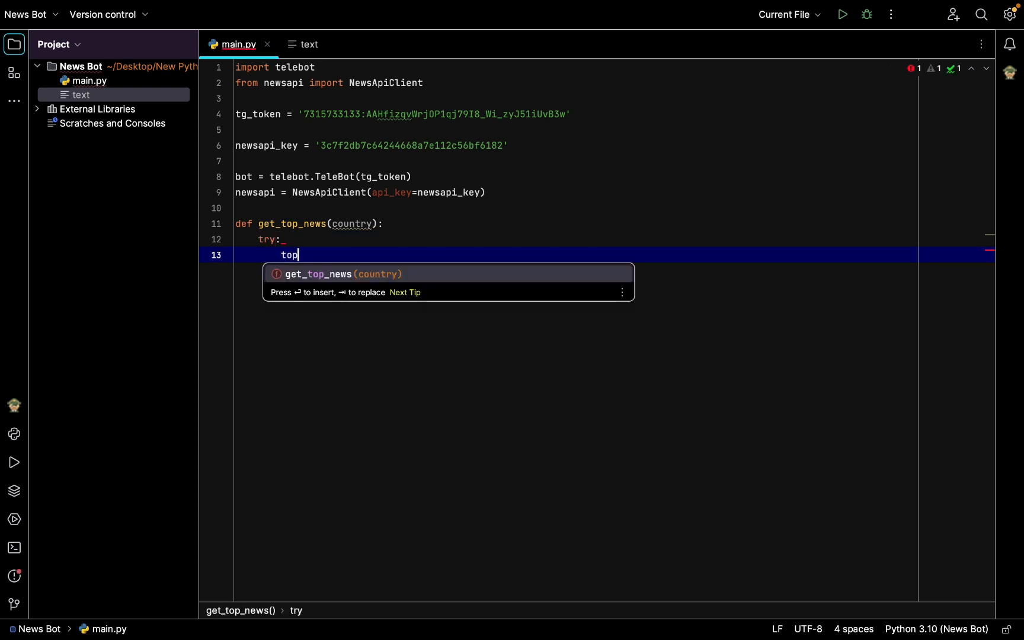
Step: Fetch top headlines via newsapi.get_top_headlines(country=country, page_size=5)
text(_d)
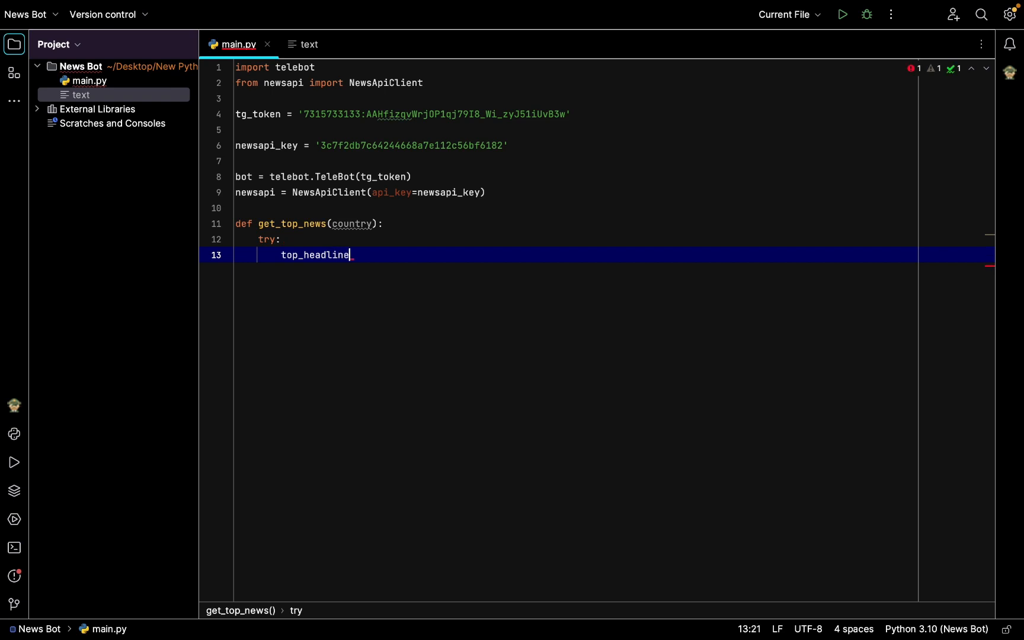
text(s =)
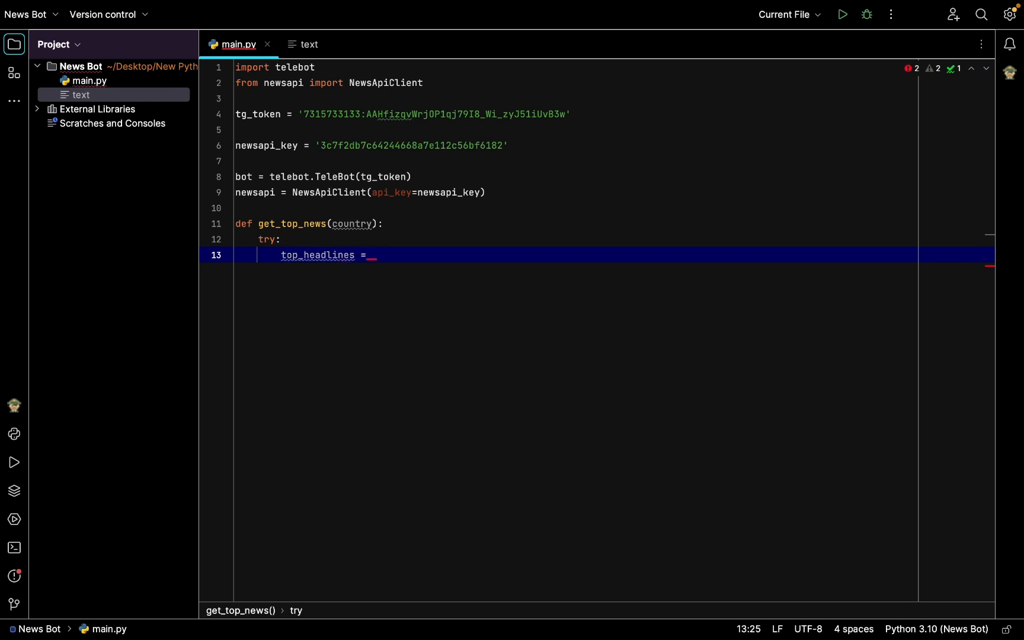
text(newsapi.gr)
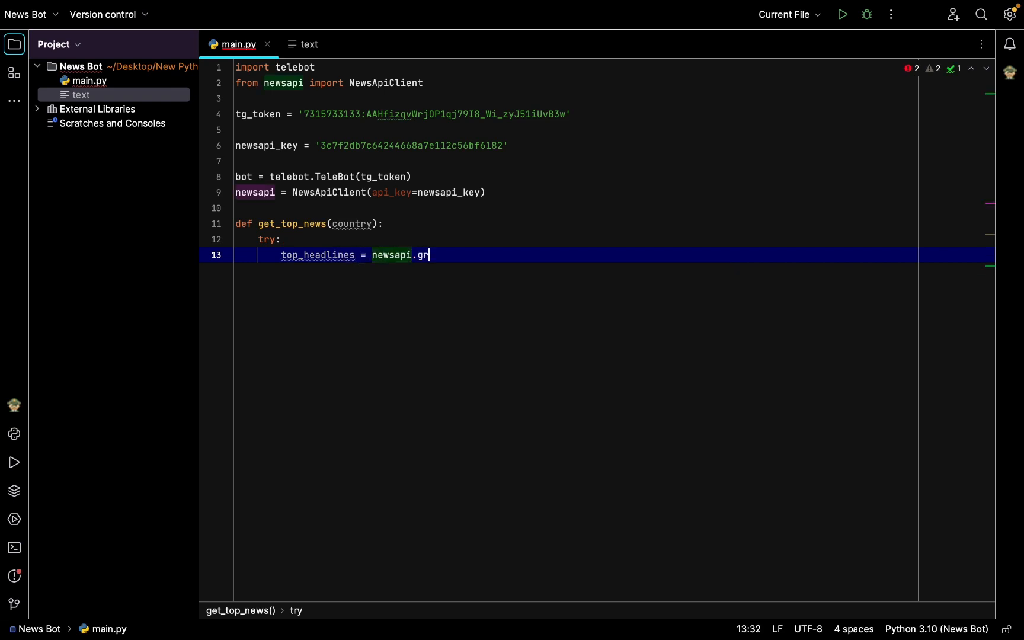
text(et_top_headlines()
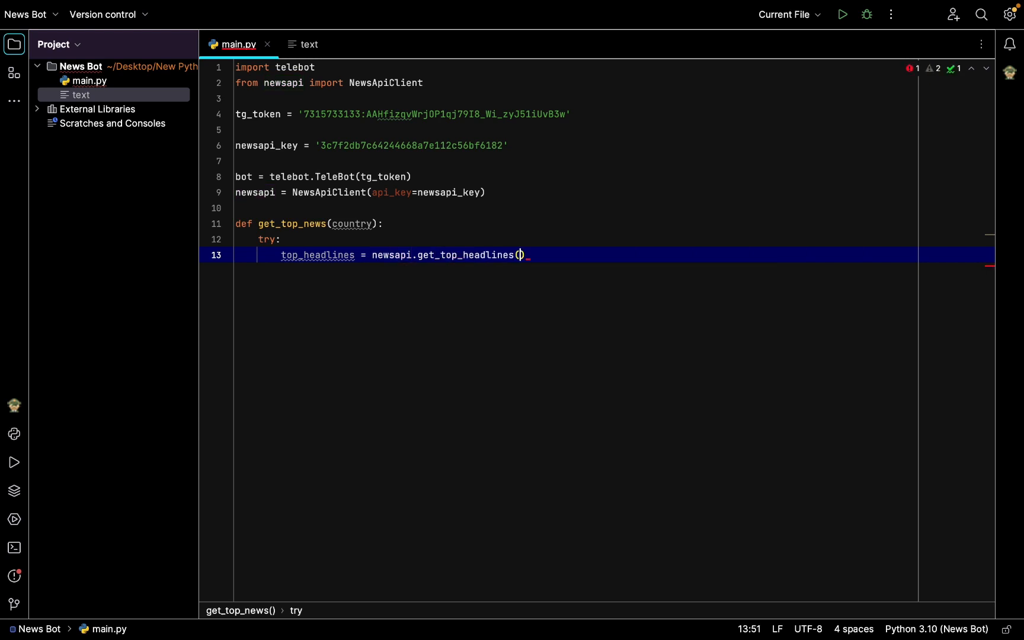
text(country=)
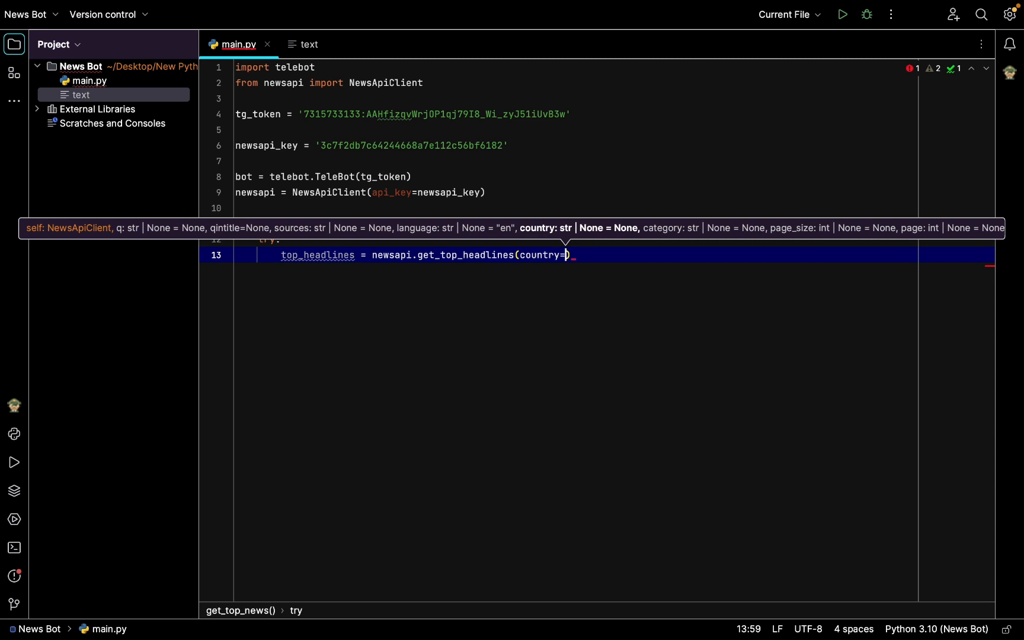
text(ciuntry)
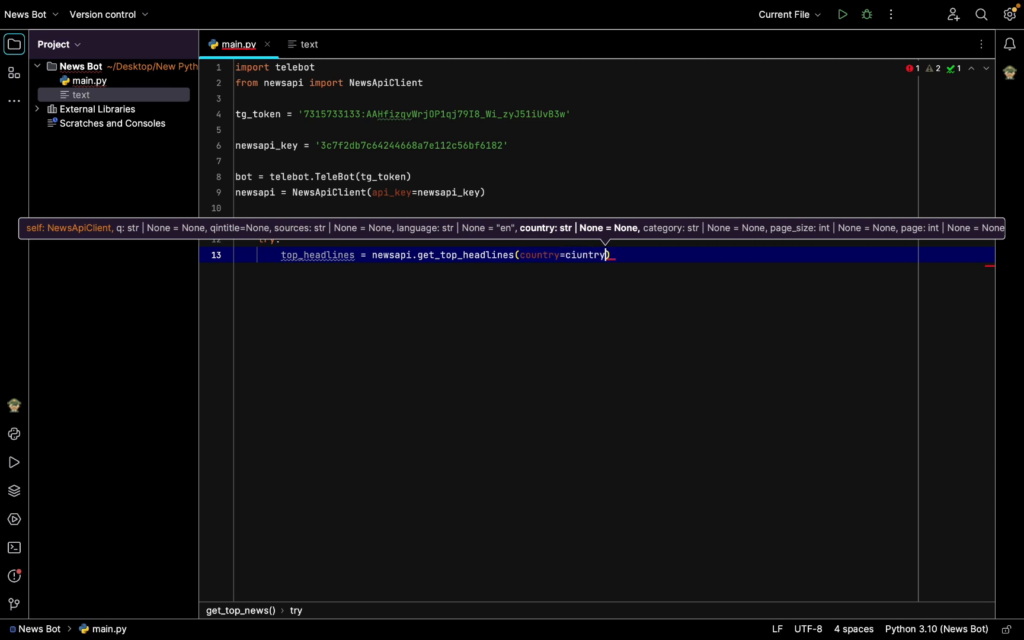
text(country)
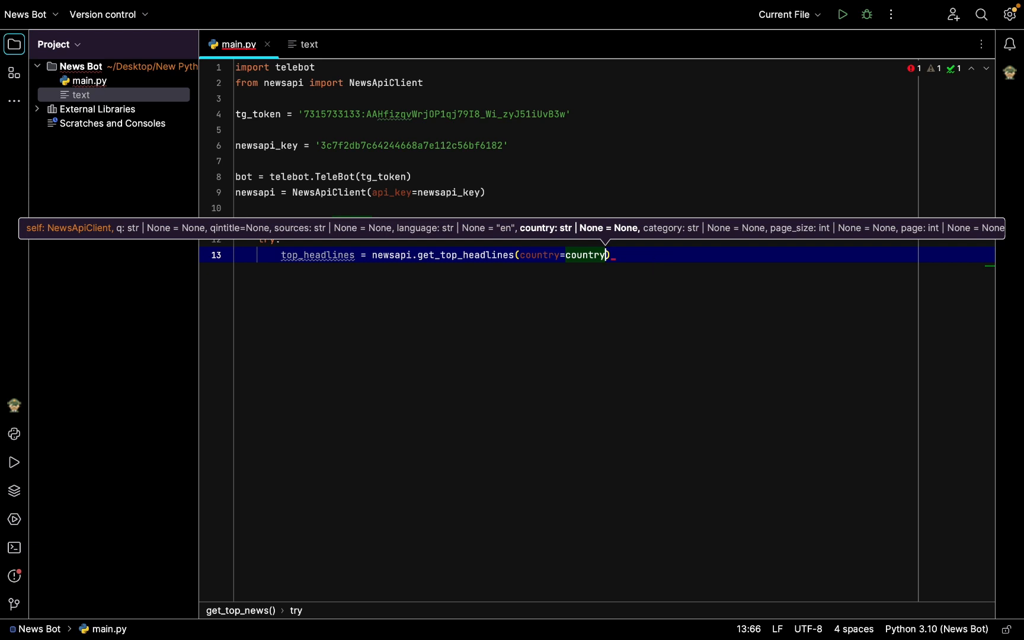
text(, page_size=)
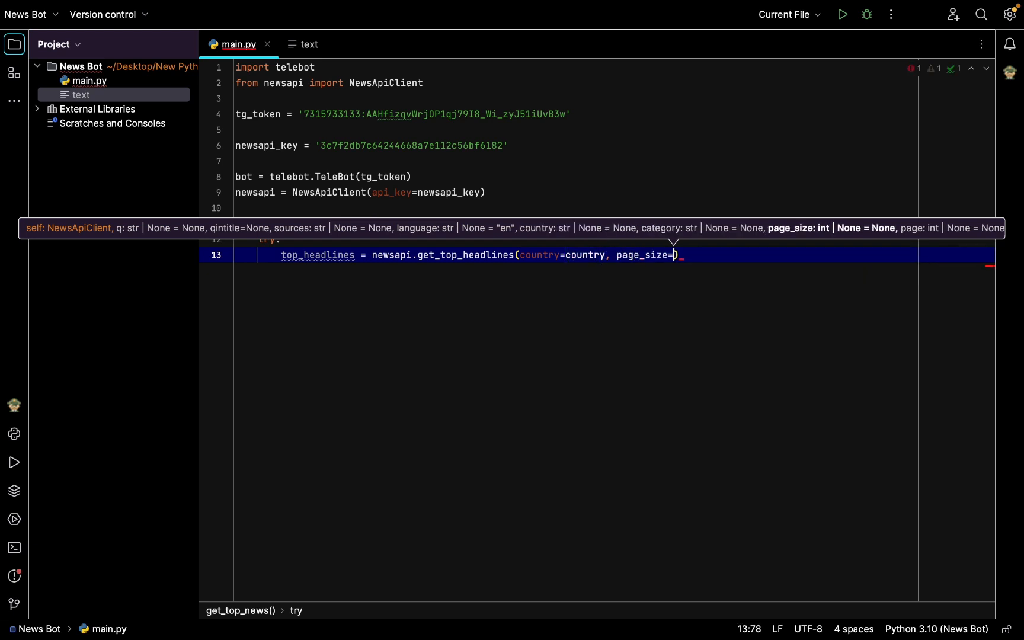
text(5)
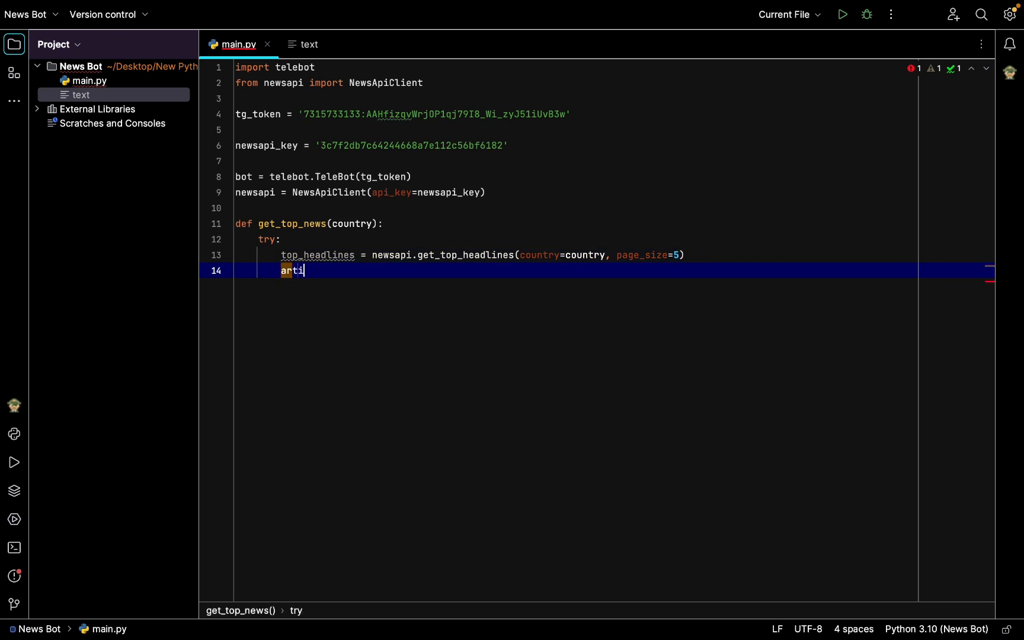
Step: Get the 'articles' list and return a no-news-found message when it is empty
text(cls)
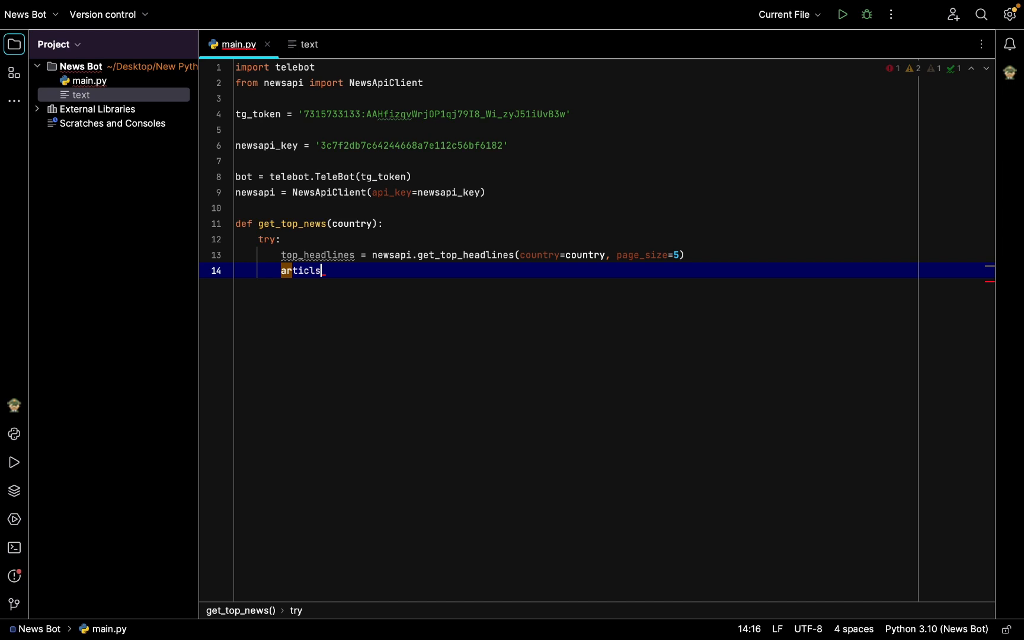
text(es = top_headlines)
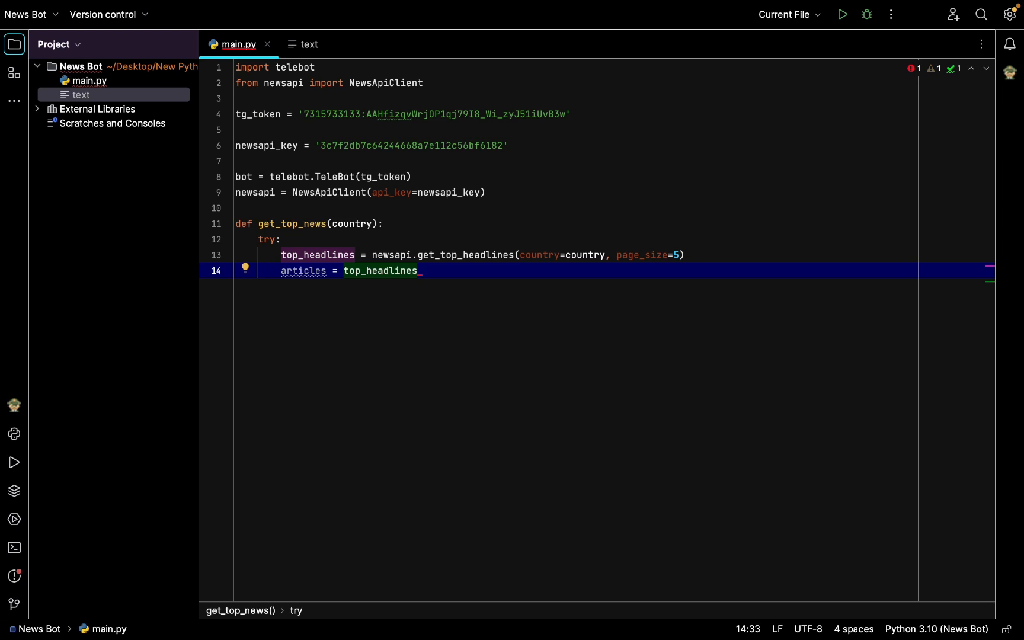
text(.get())
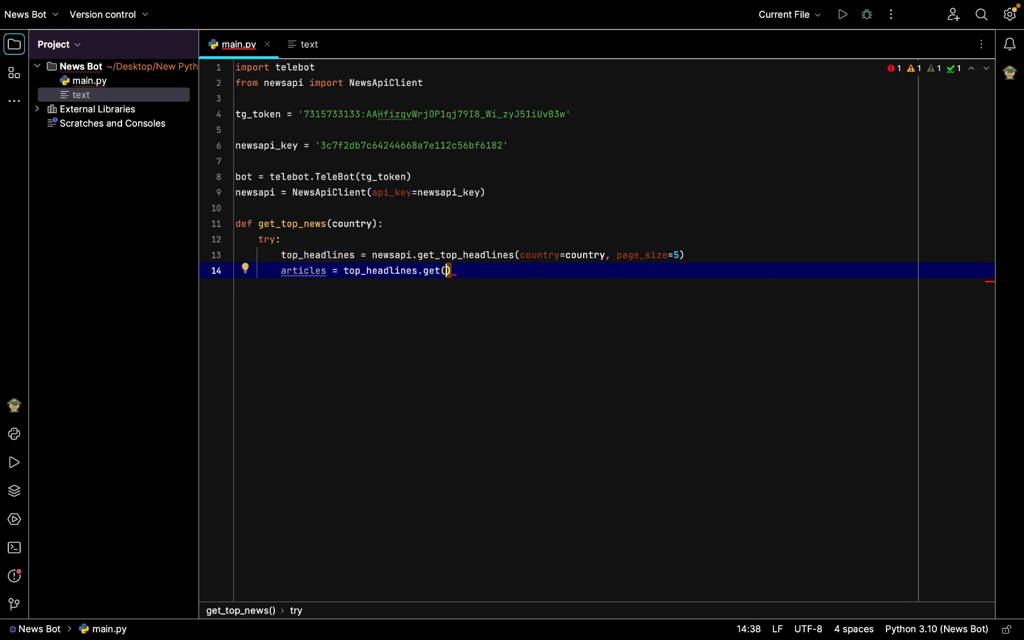
text('articles', [)
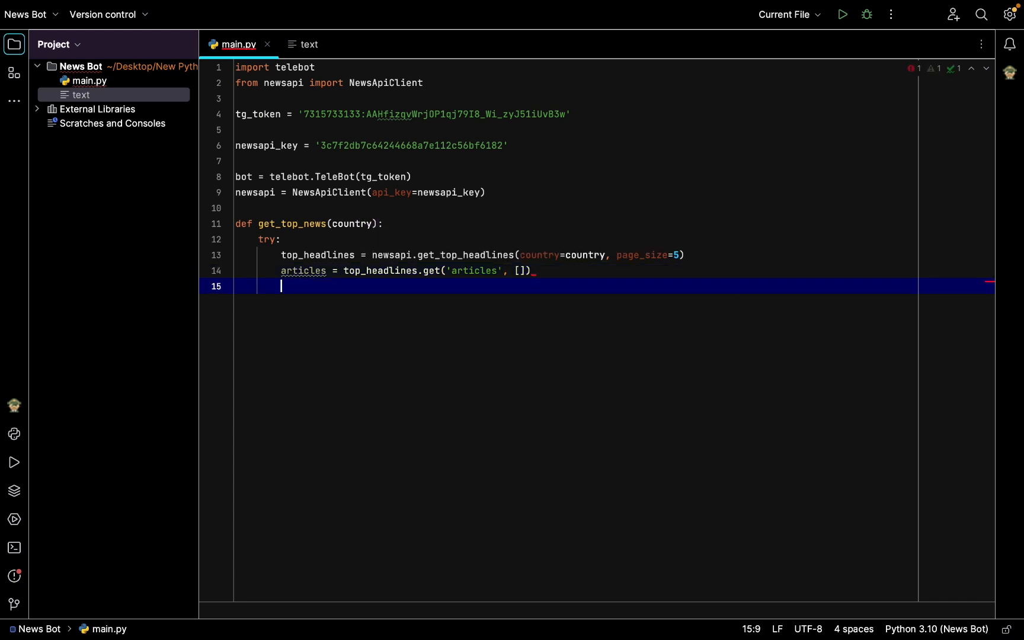
text(if not)
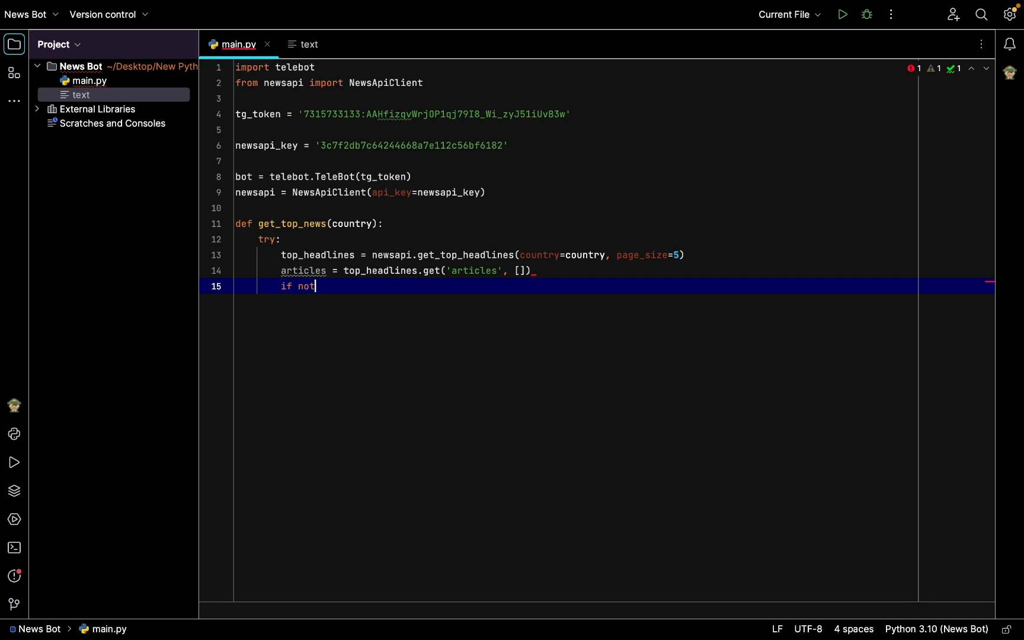
text(ari)
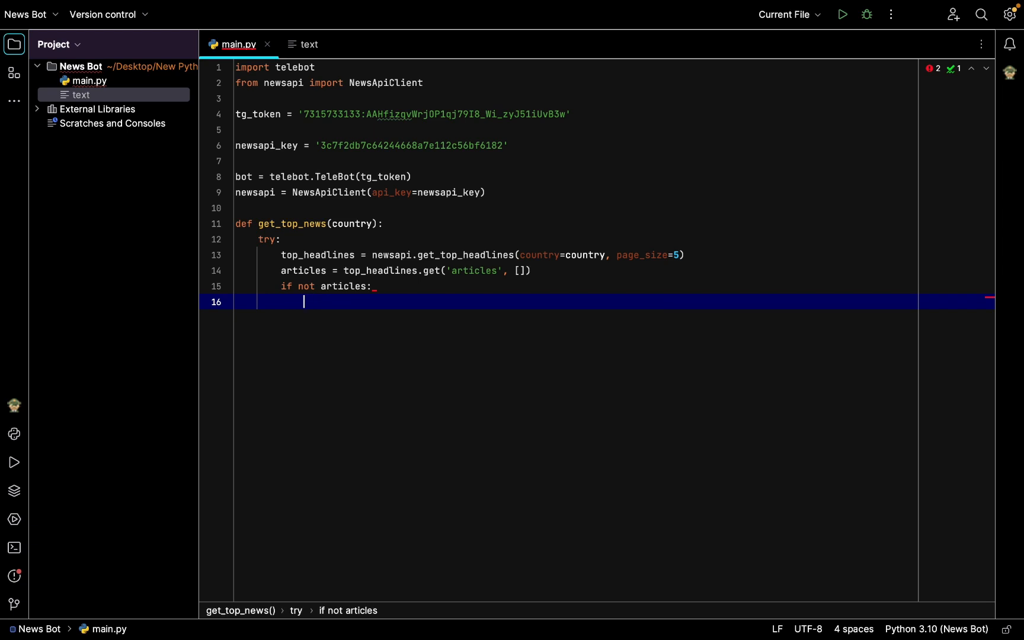
text(return ["No)
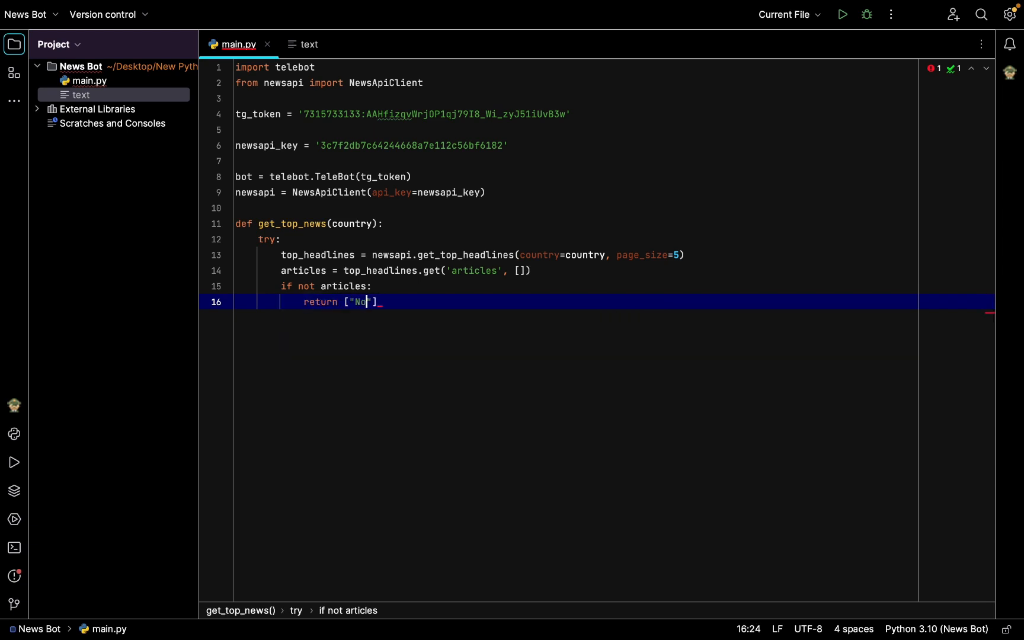
text(newd)
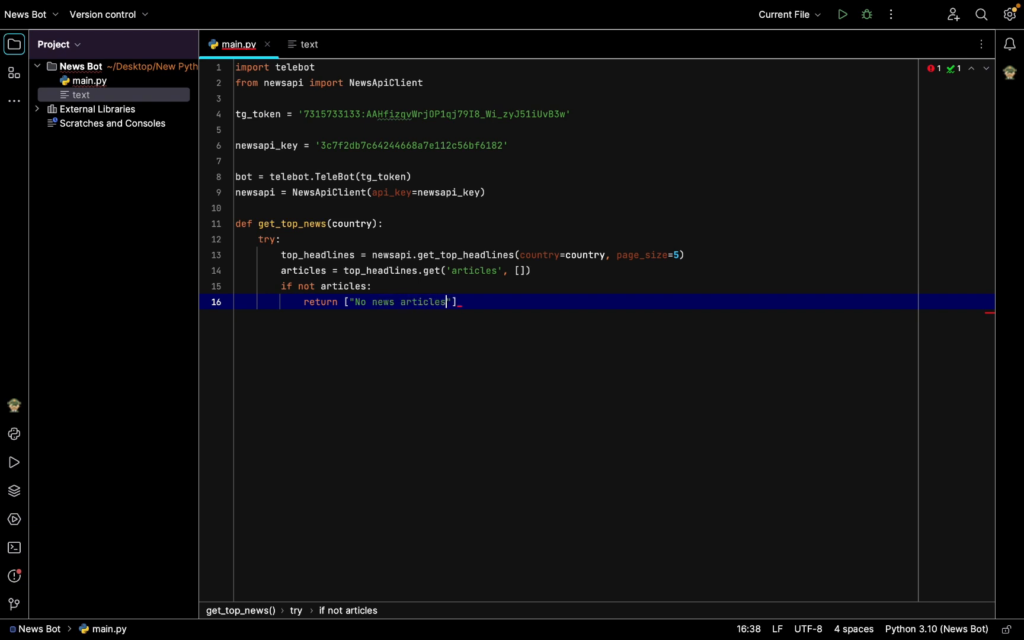
text(fo)
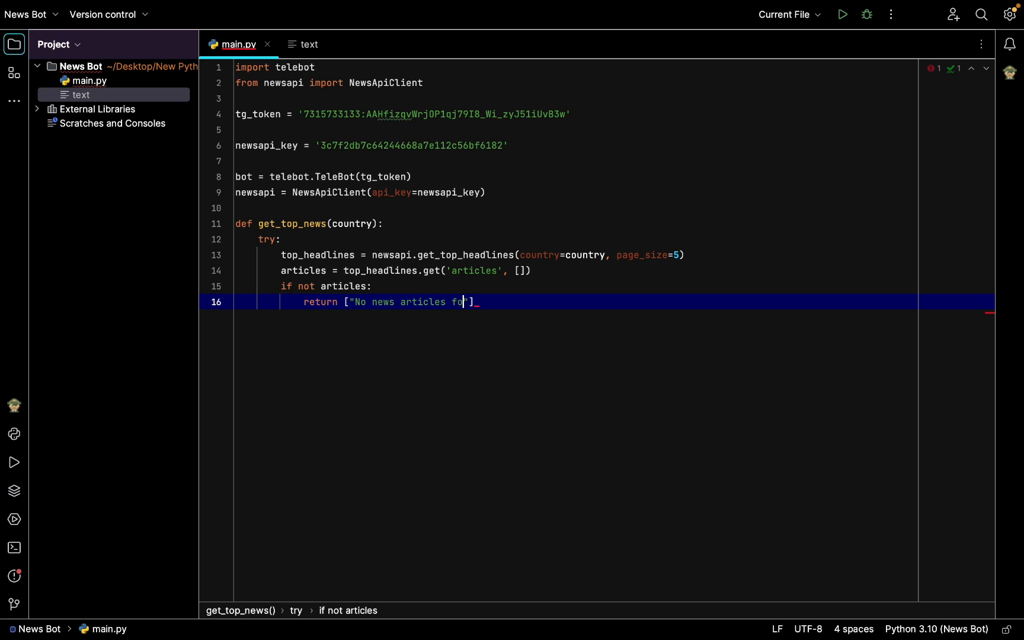
text(und)
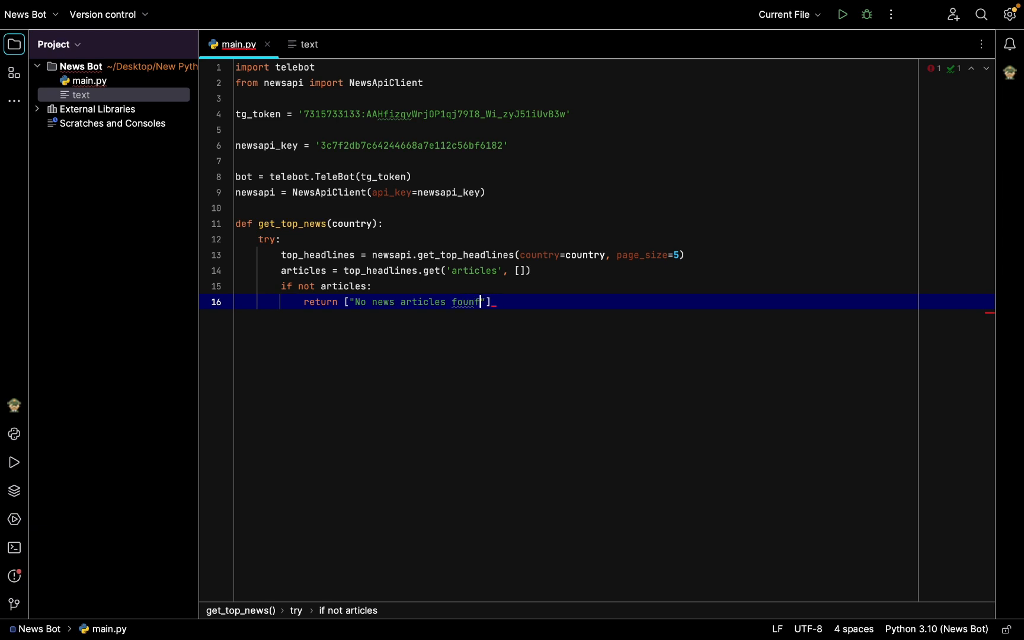
text(for this country)
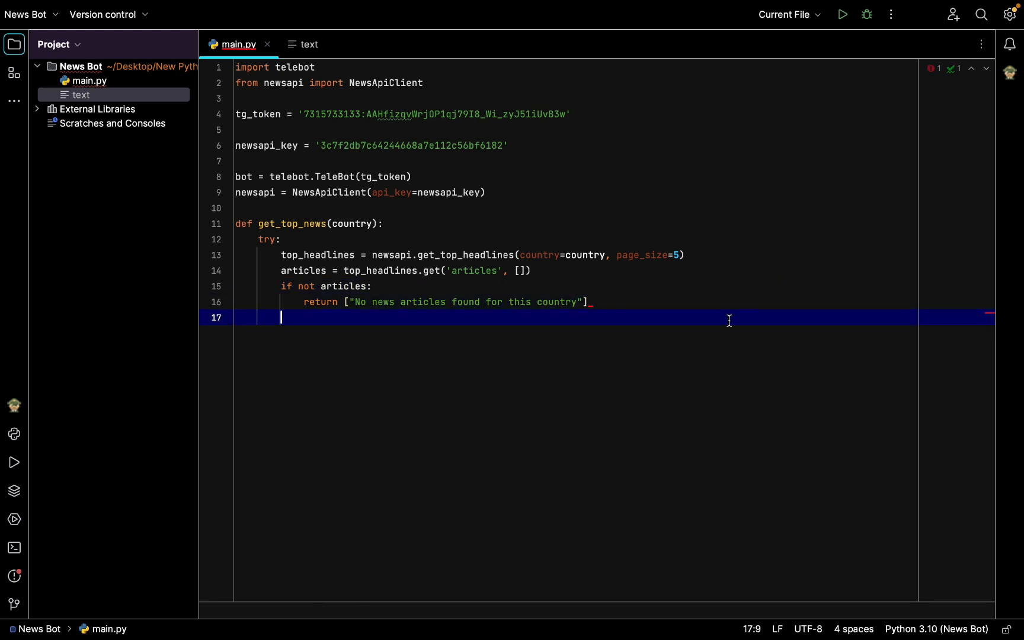
mouse_move(563, 319)
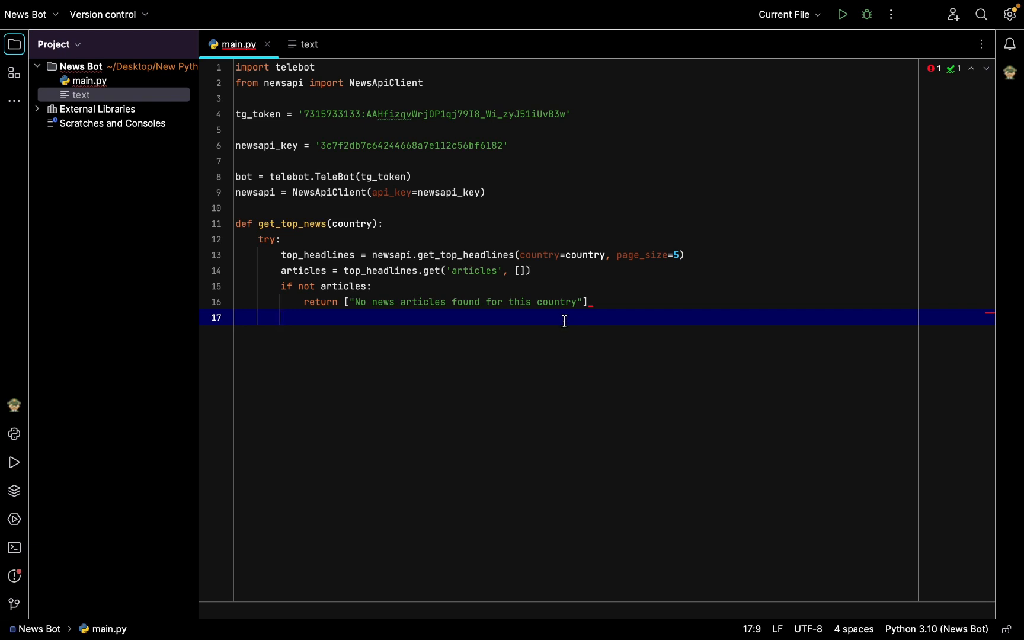
text(news)
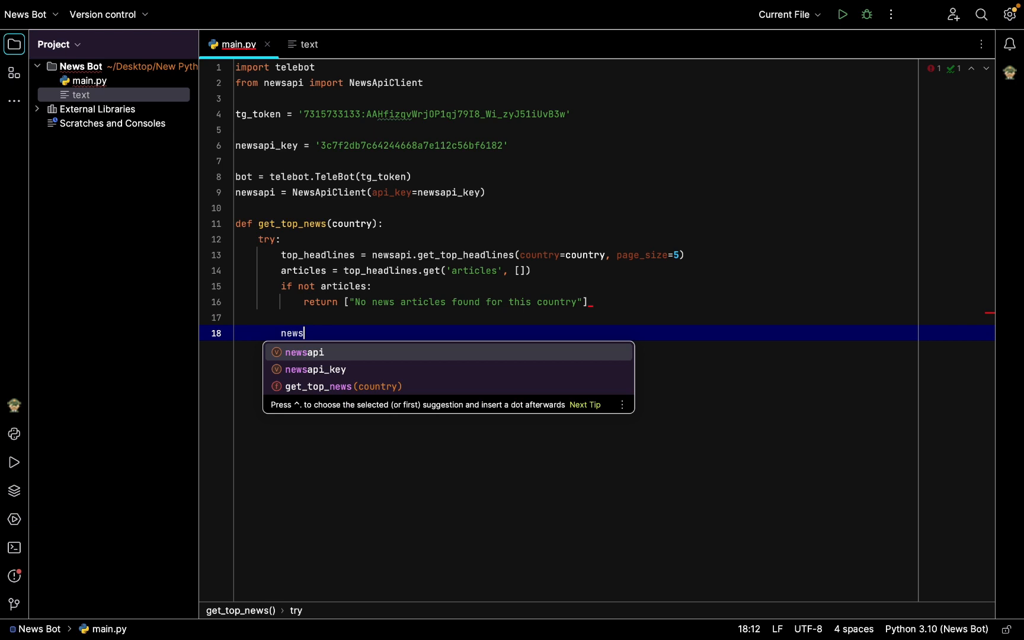
Step: Add news_list = [] and a for article in articles: loop
text(_list =)
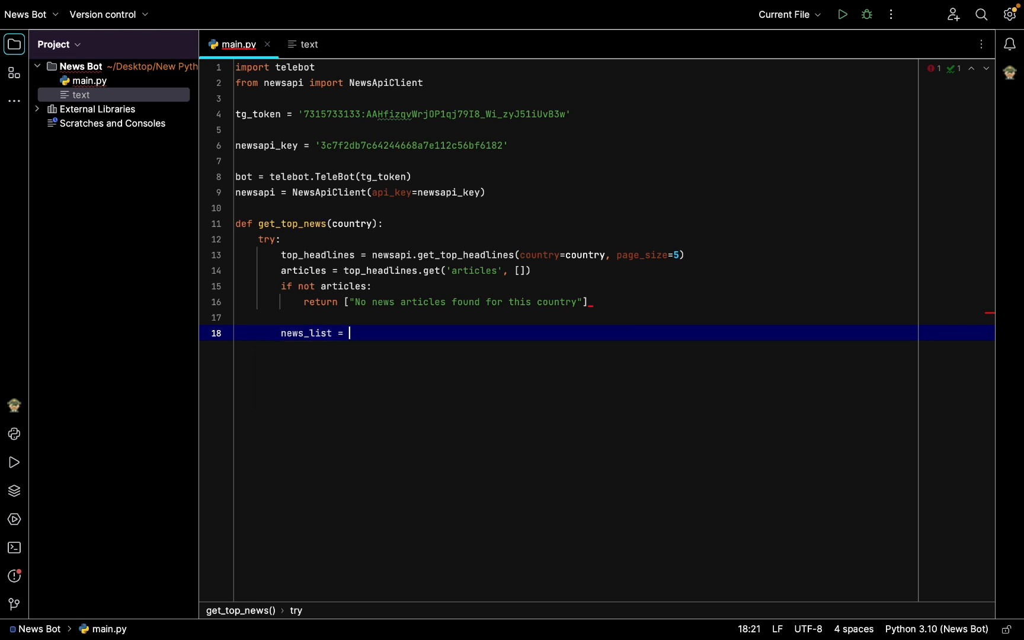
text([])
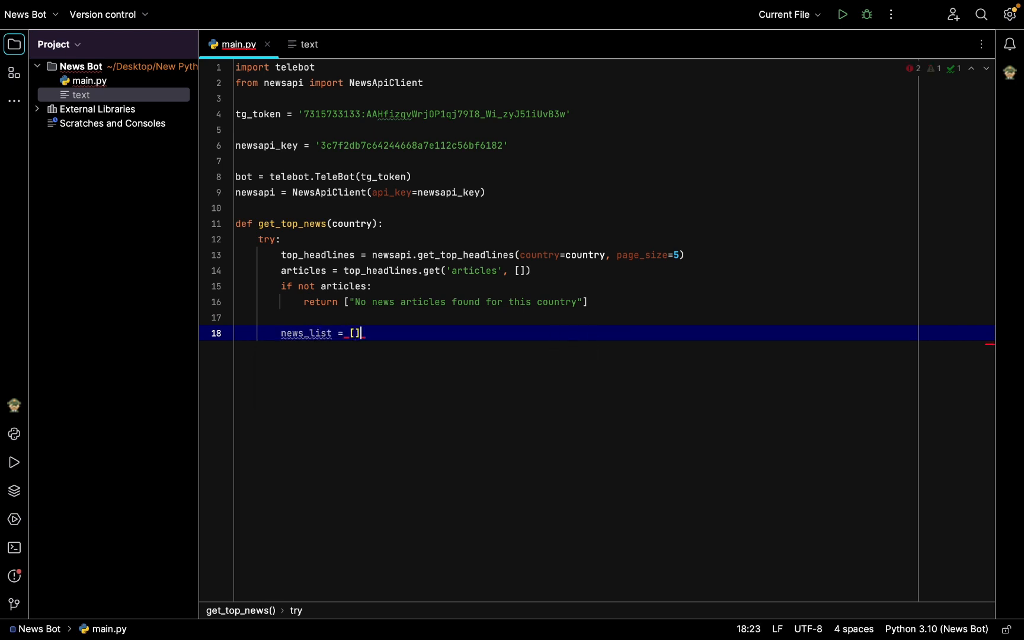
text(for ar)
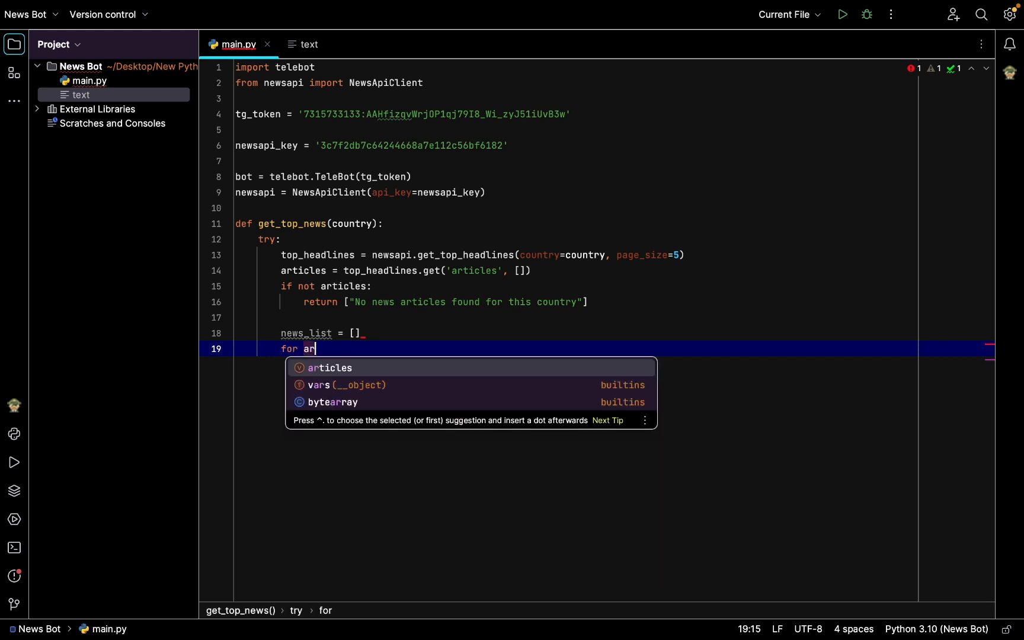
text(ticle in a)
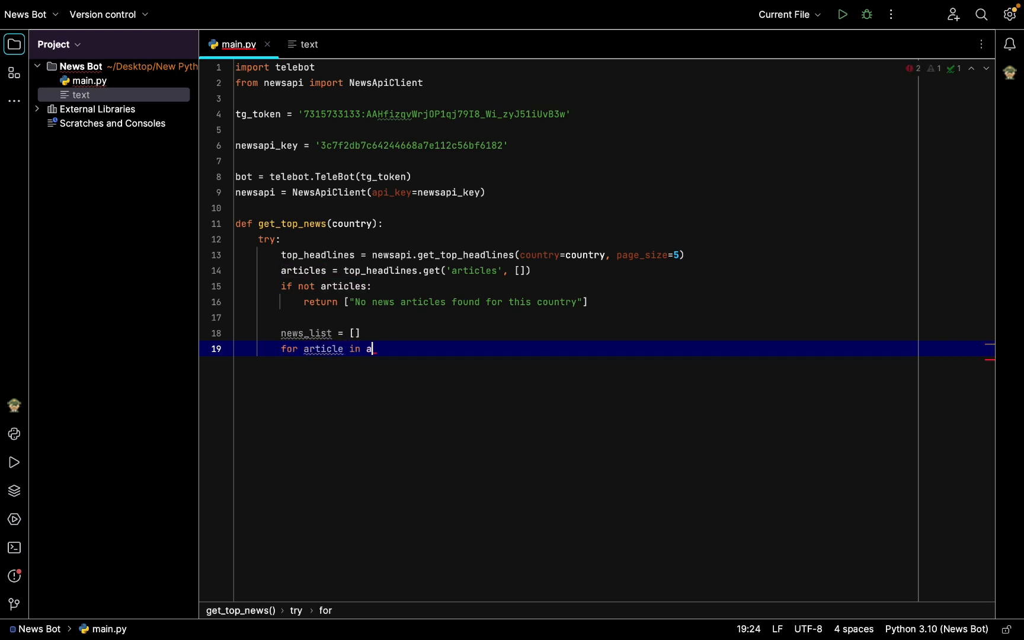
text(rticles:)
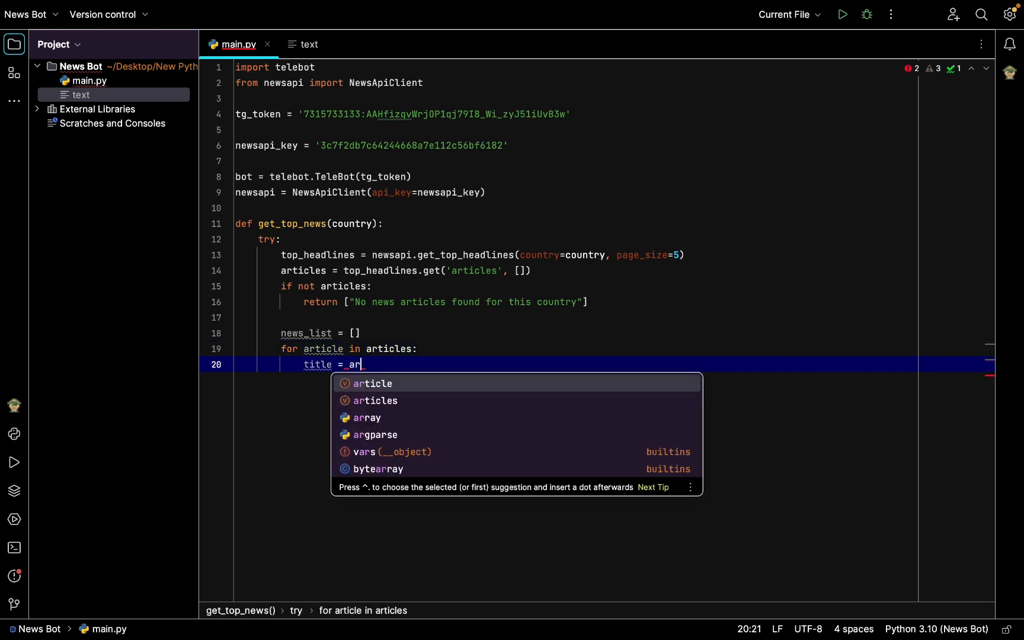
Step: In the loop, set title = article.get('title', "No title") and url = article.get('url', '')
text(ticle.get)
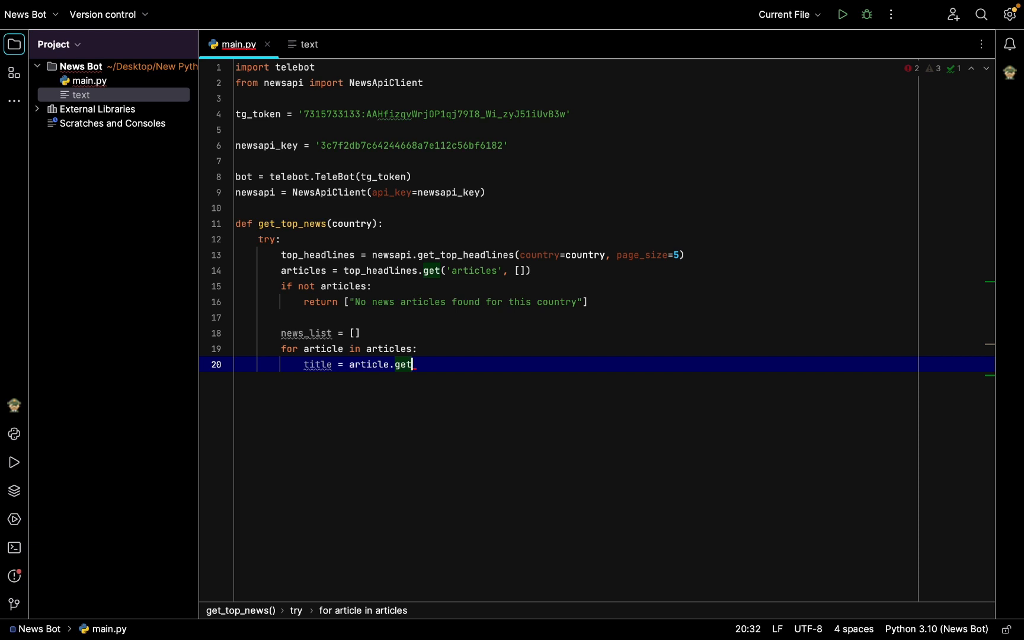
text(('title'))
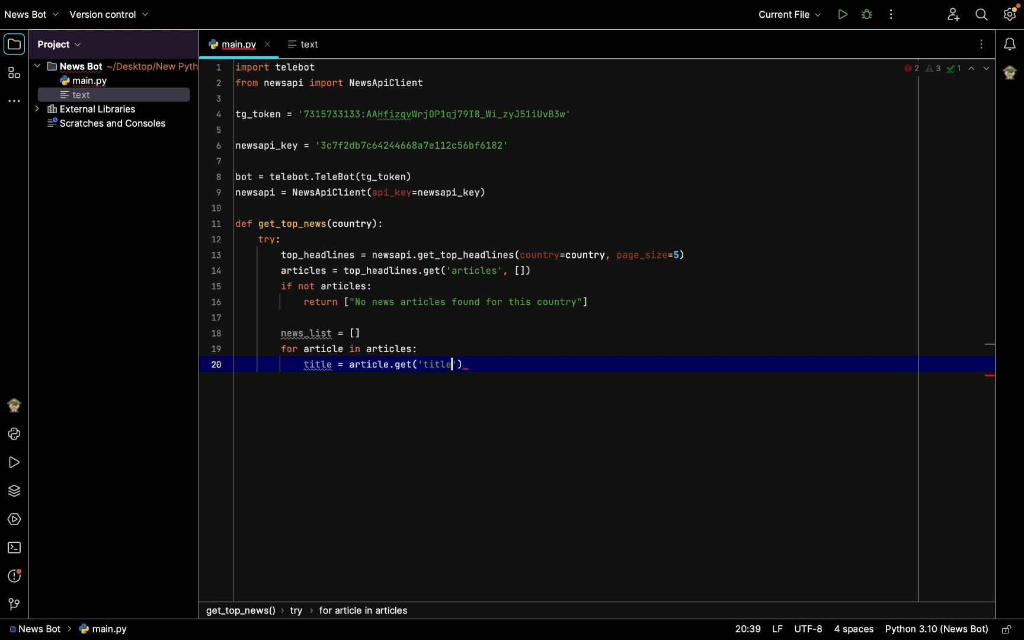
text(,)
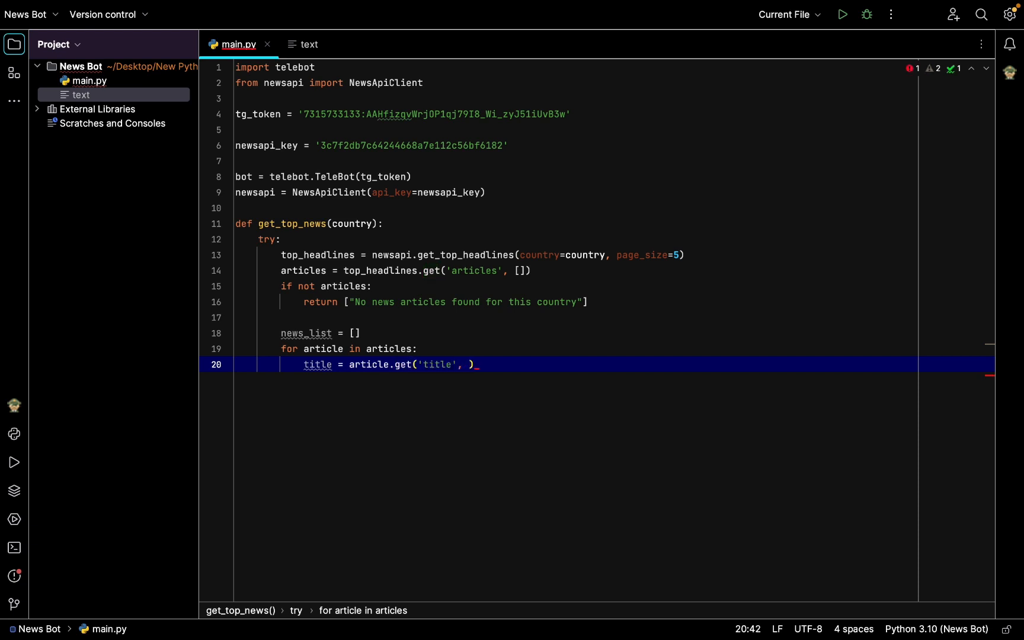
text("No title")
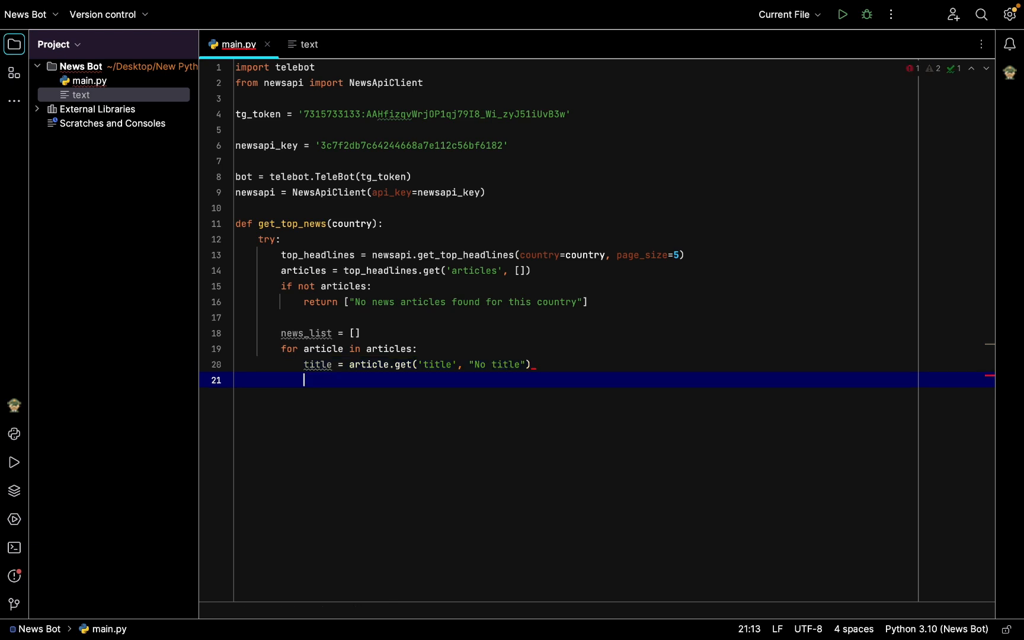
text(url =)
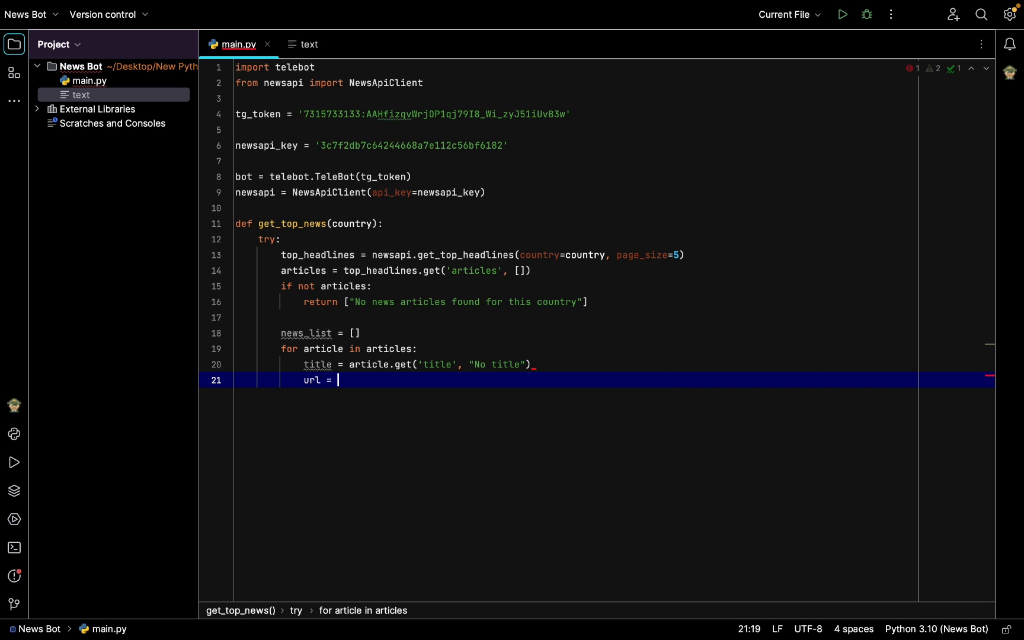
text(article)
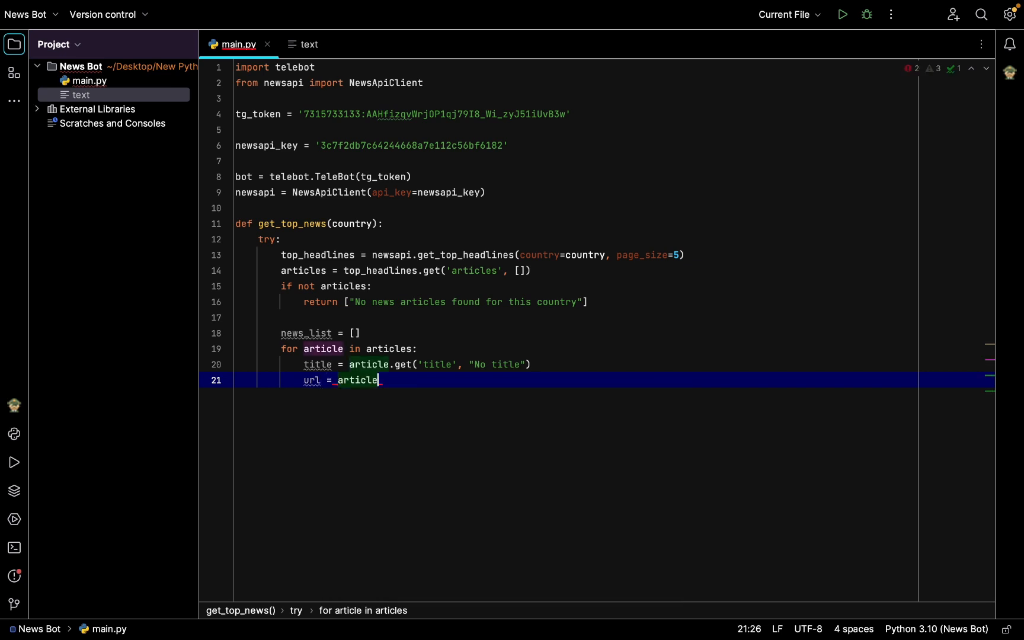
text(.get)
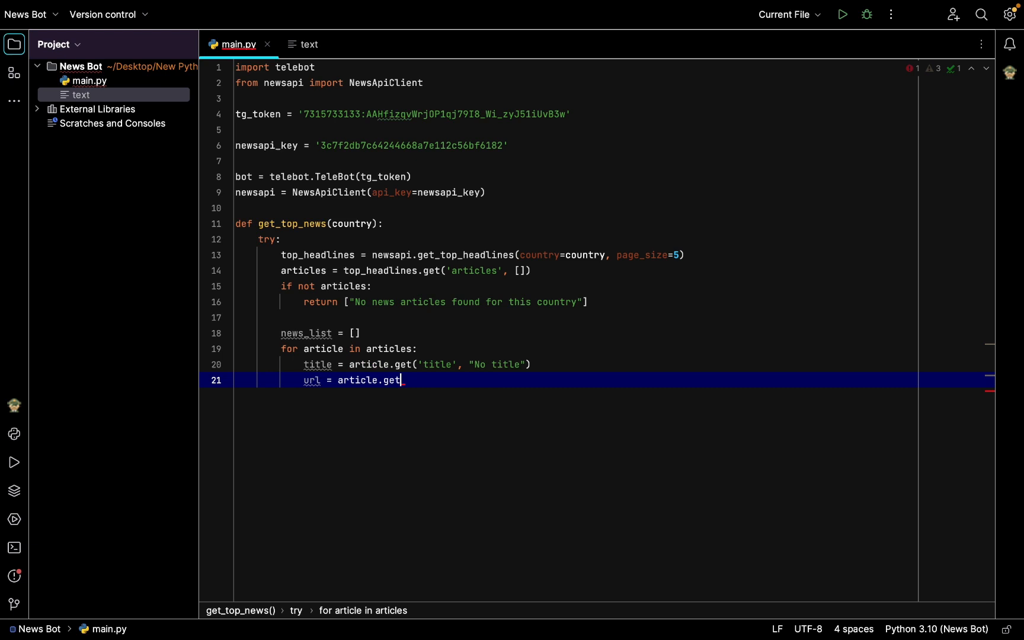
text((')
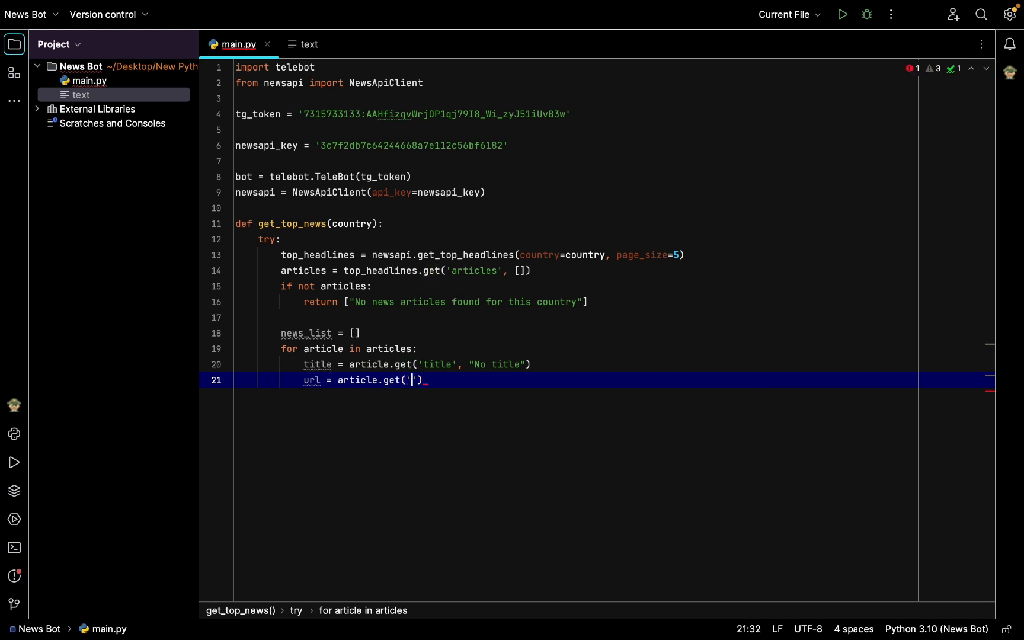
text(url)
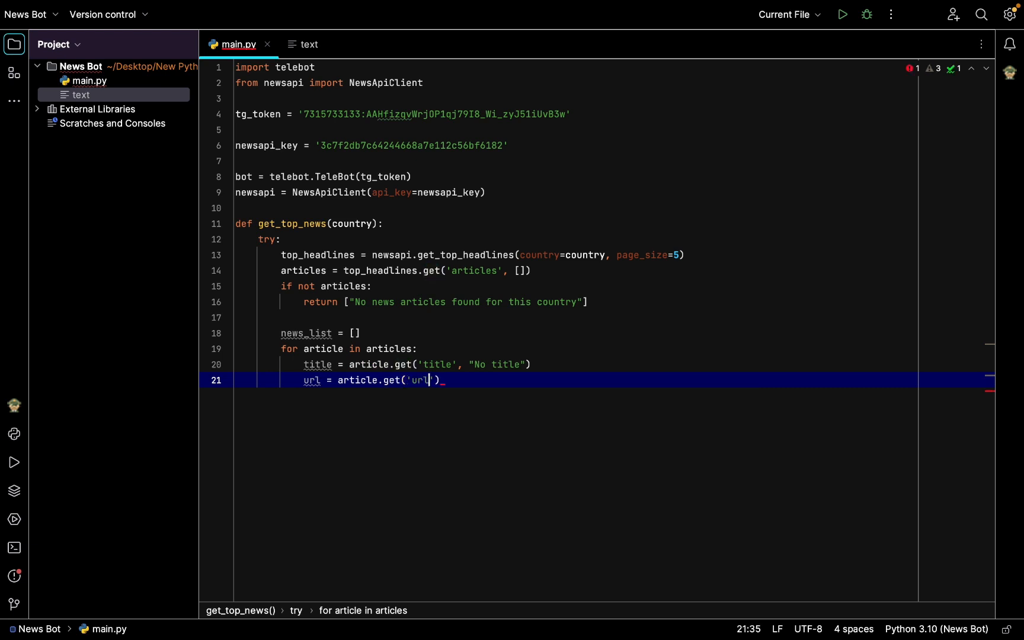
text(, '')
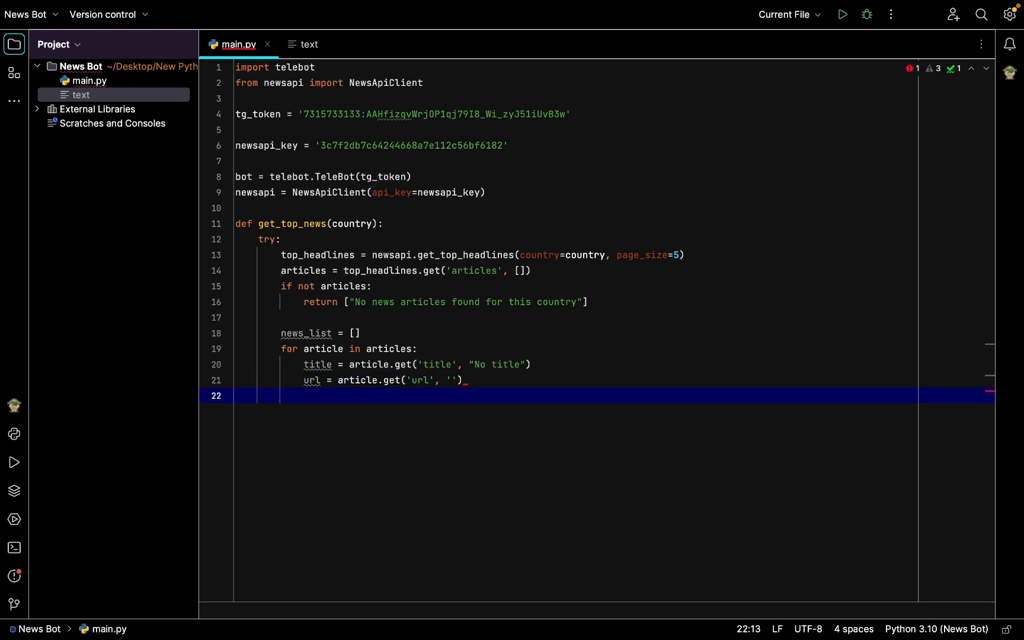
text(ews_list)
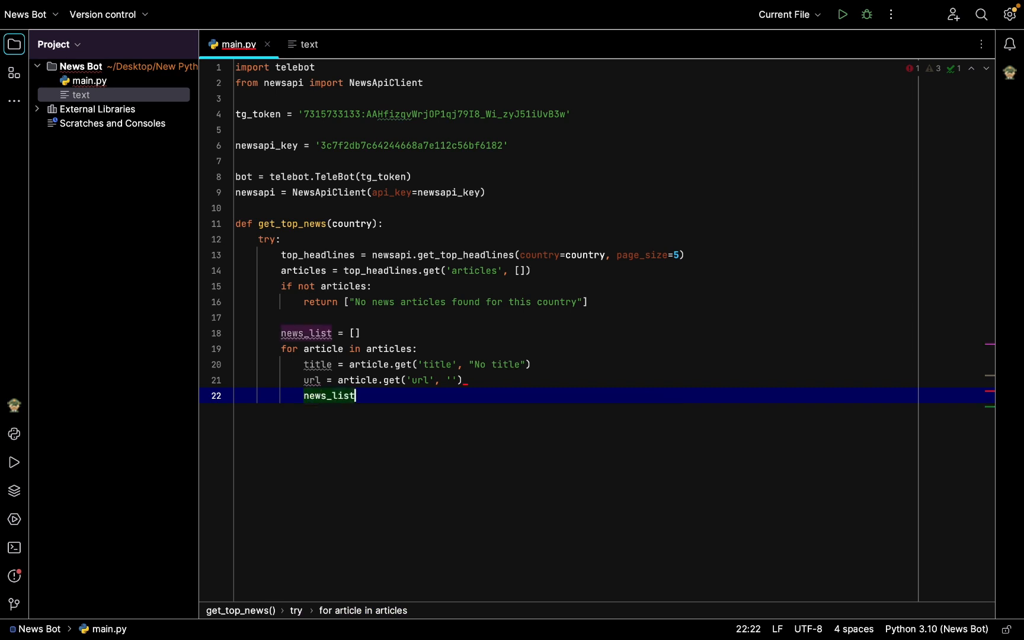
Step: Append f"{title}\n{url}\n" to news_list inside the loop, then return news_list
text(.append())
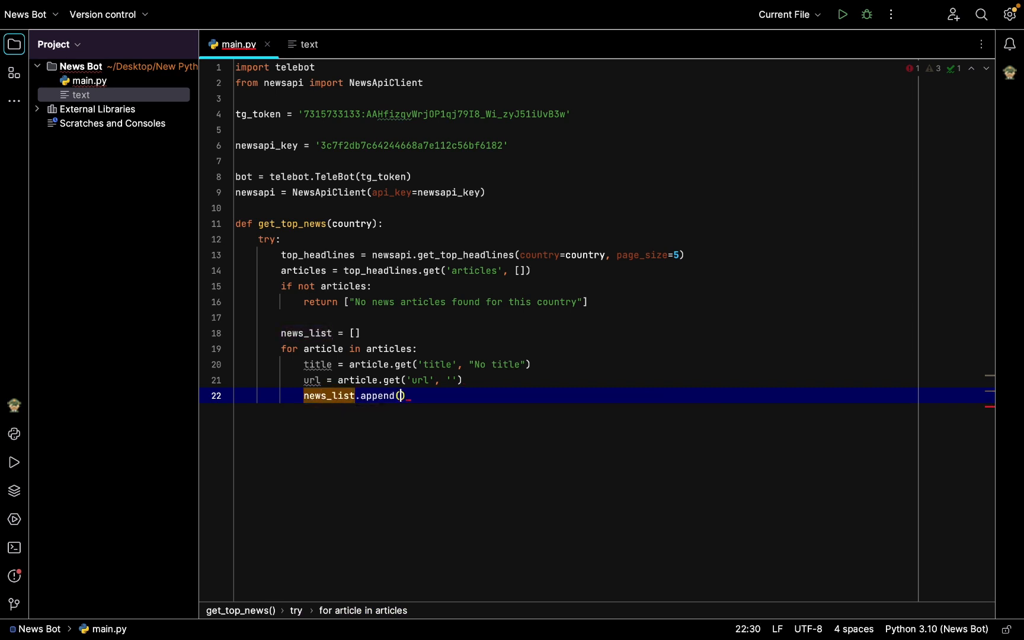
text(f")
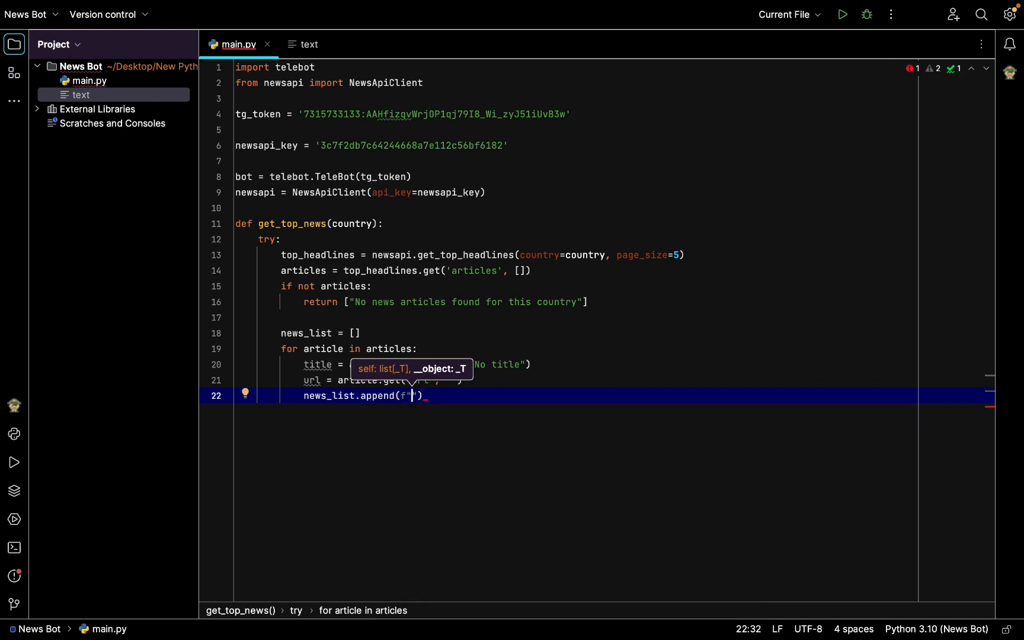
text({title})
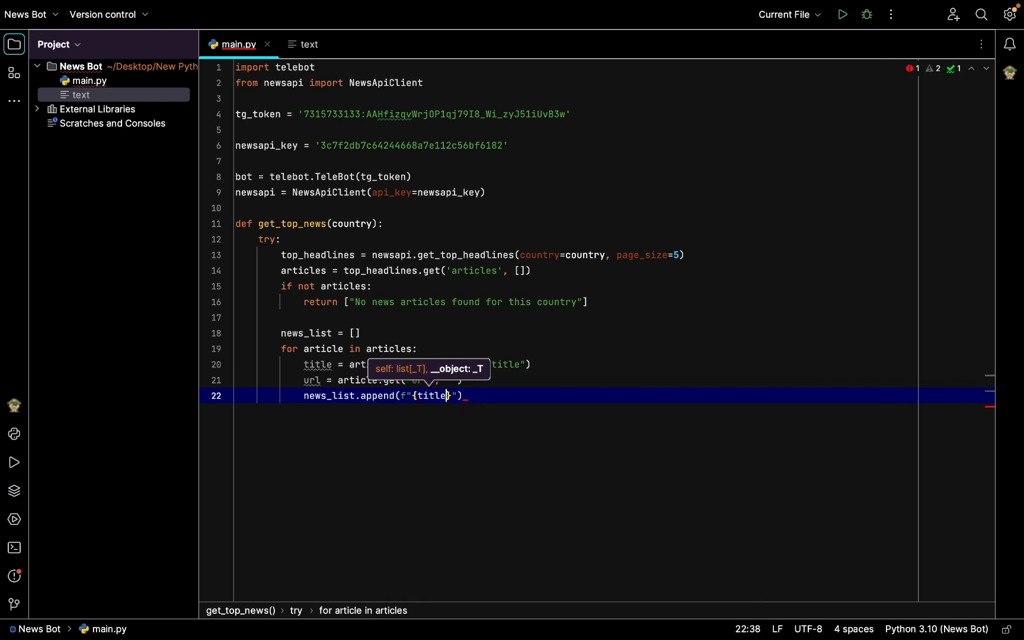
text(\n)
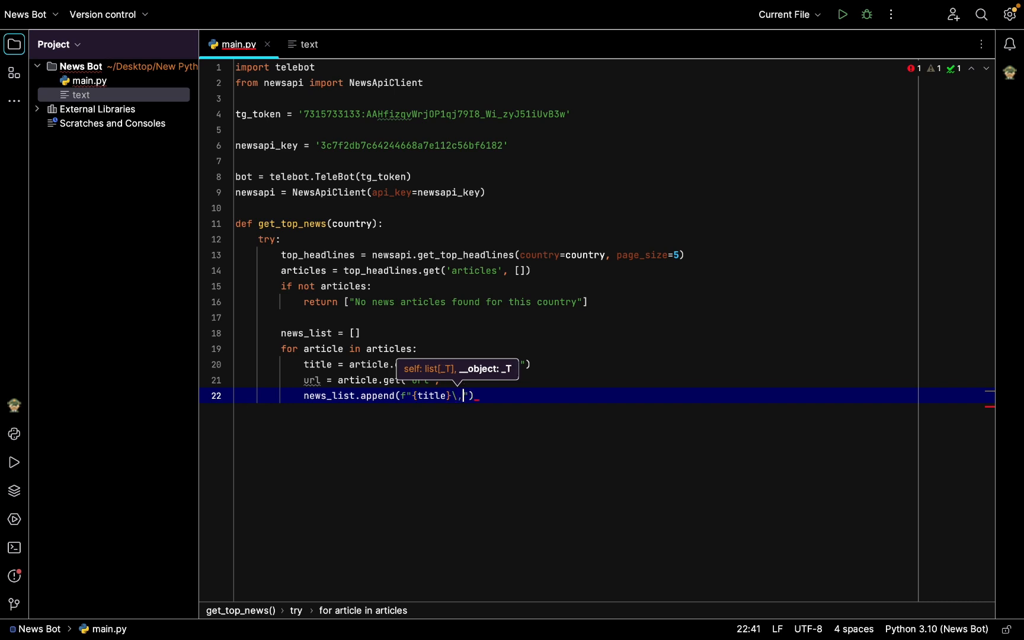
text(n)
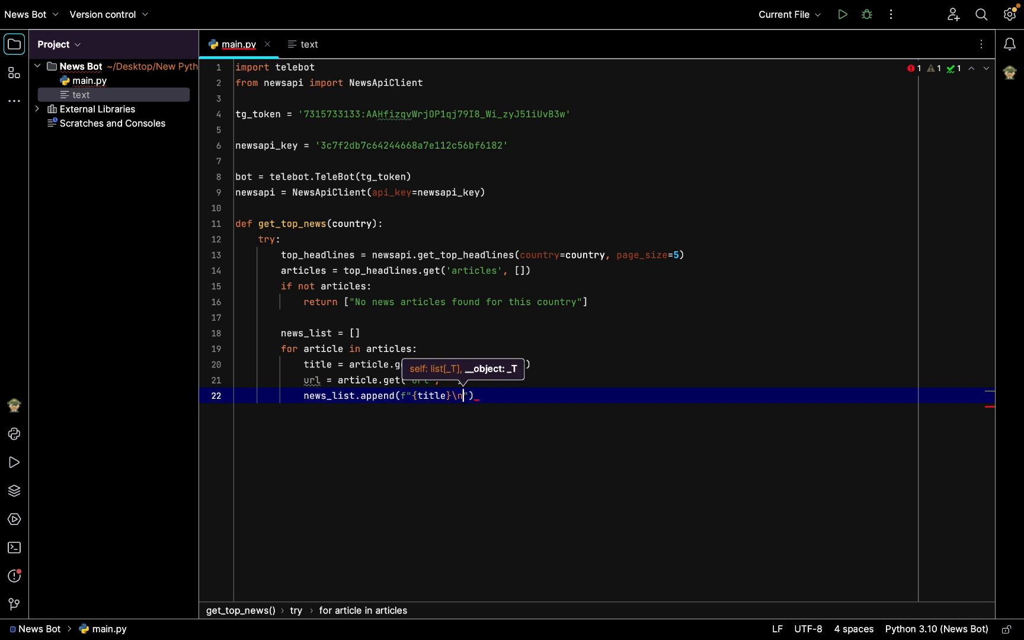
text(n)
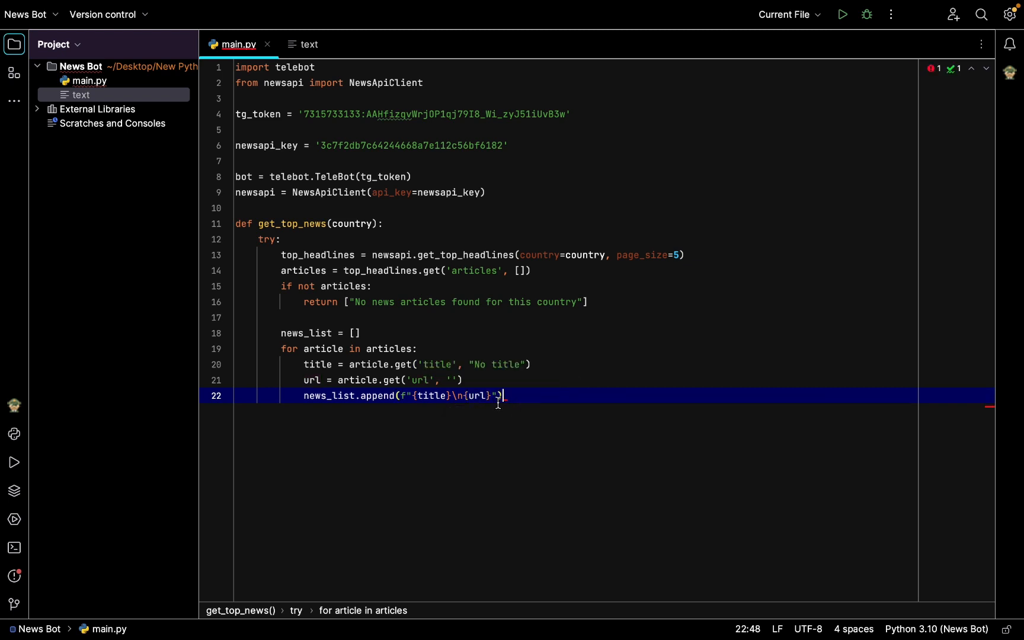
text(\n)
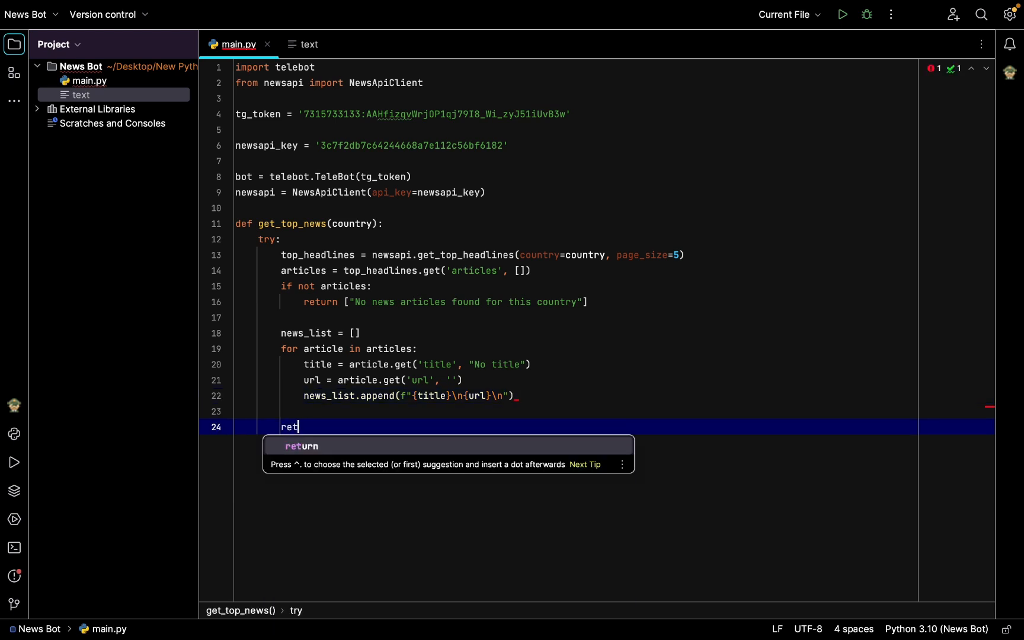
text(urn news_list)
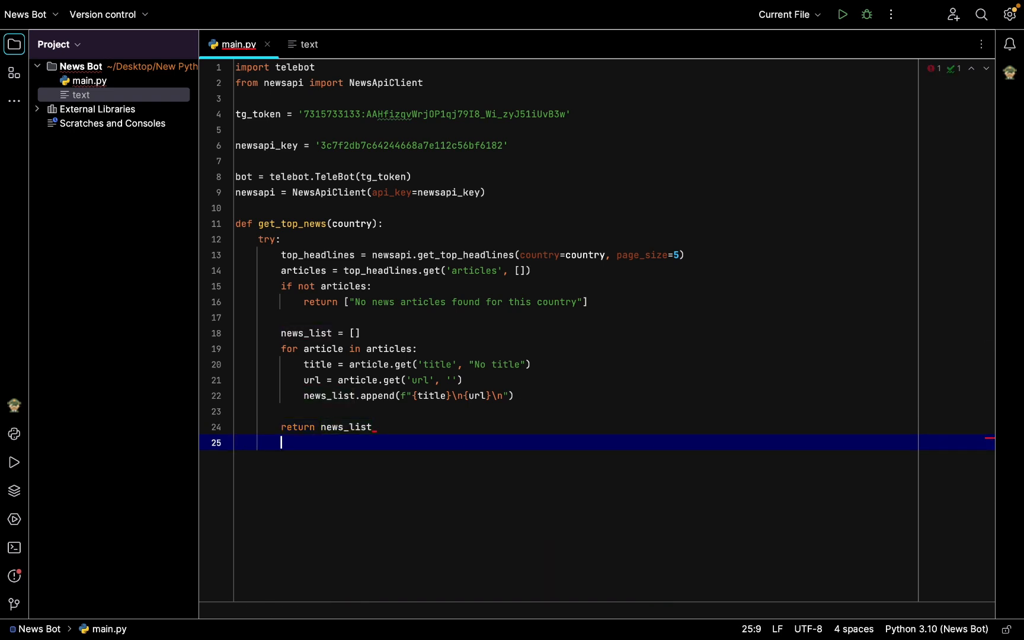
text(exe)
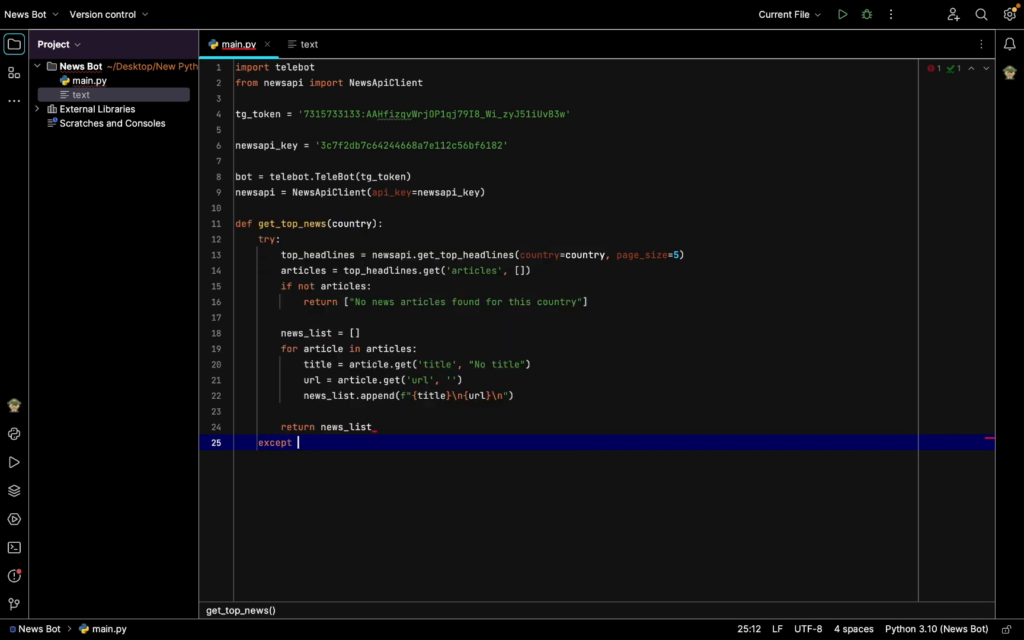
Step: Add except Exception as e: returning [f"An error occured{str(e)}"]
text(Exception as e:)
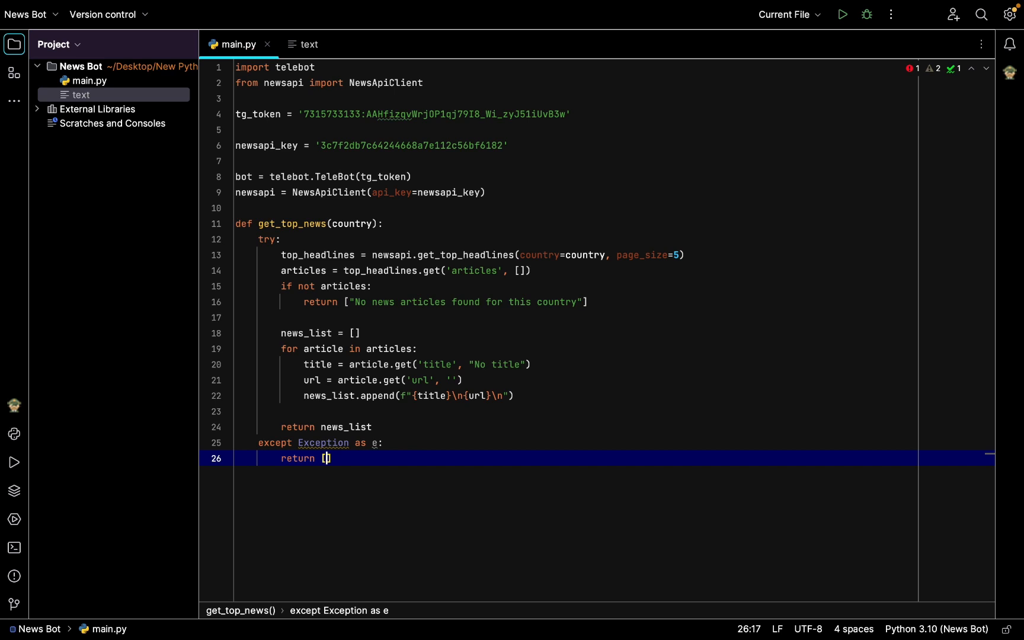
text(f"An")
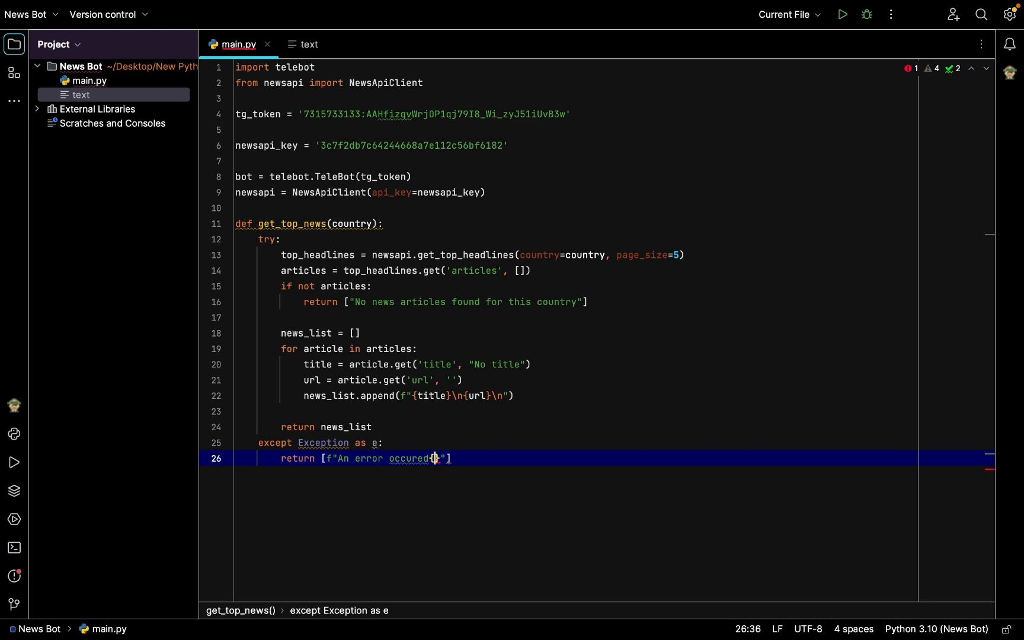
text(str(e)
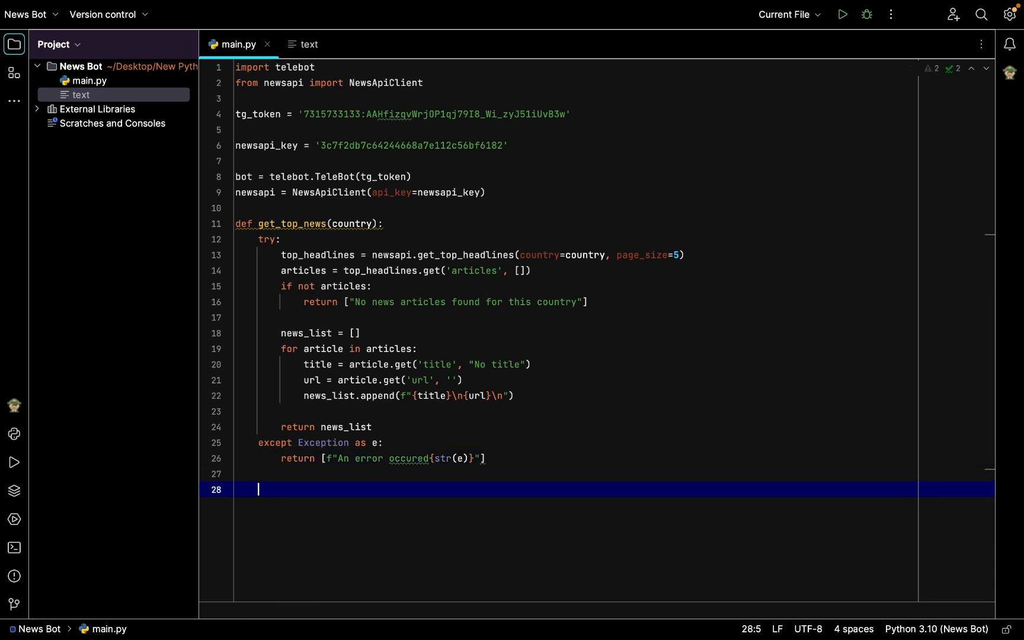
text(@bot.message_handler()
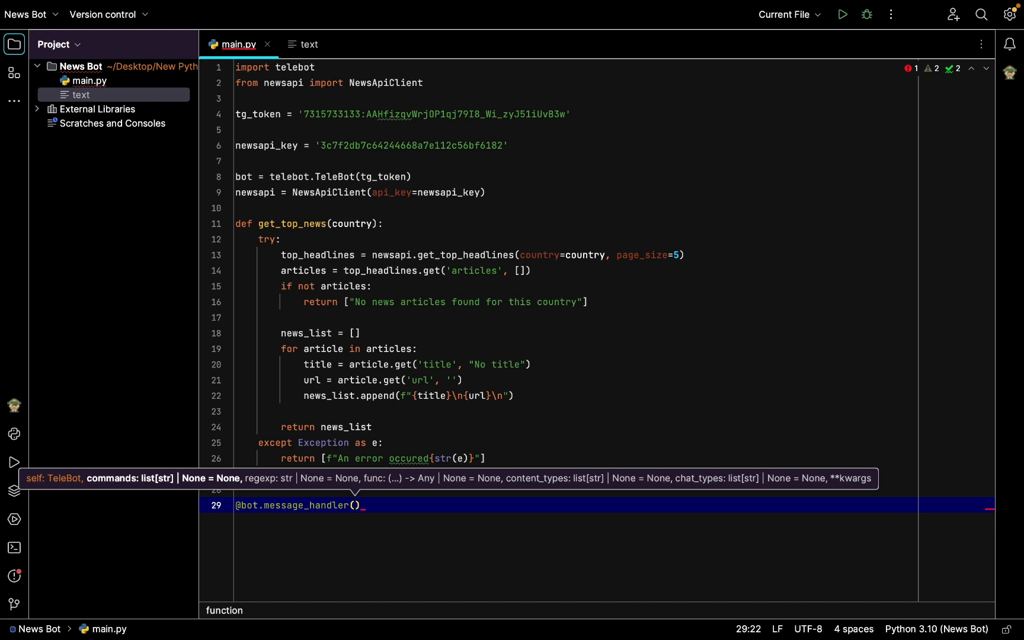
text(commands=['start)
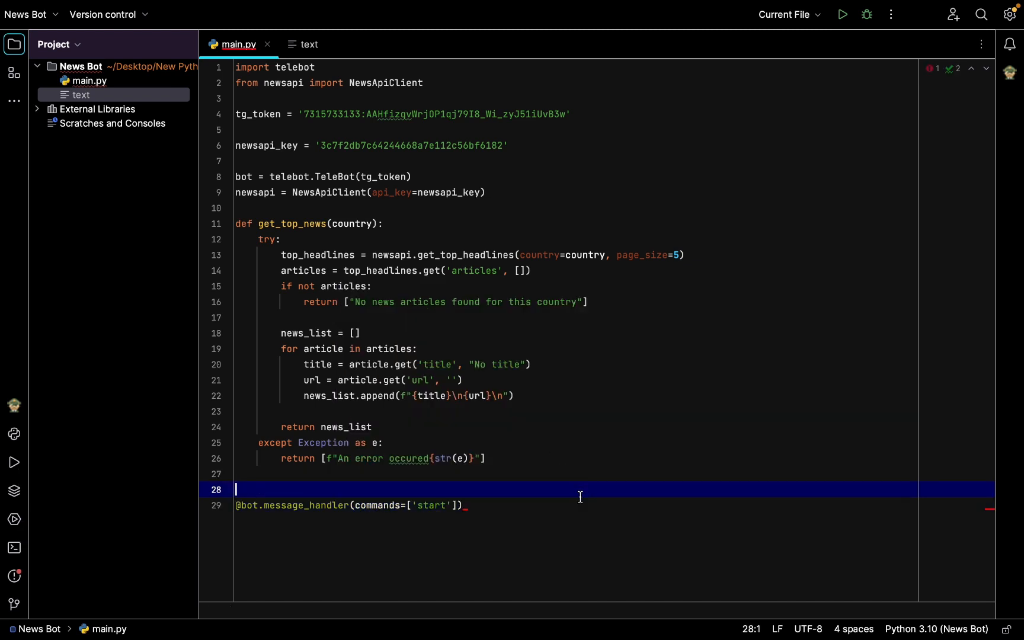
text(/sta)
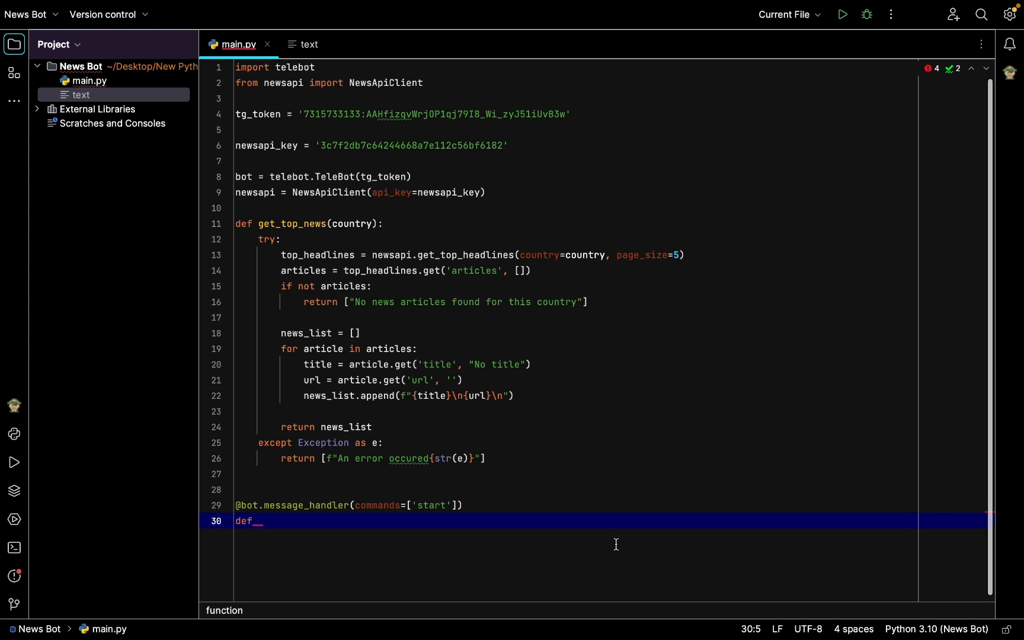
text(send_we)
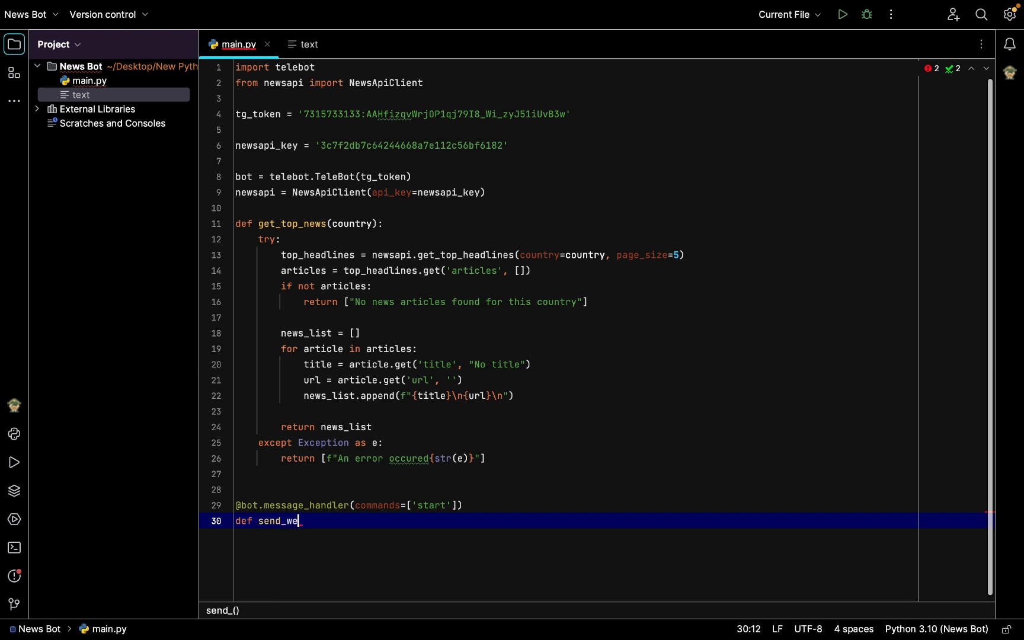
text(lcome)
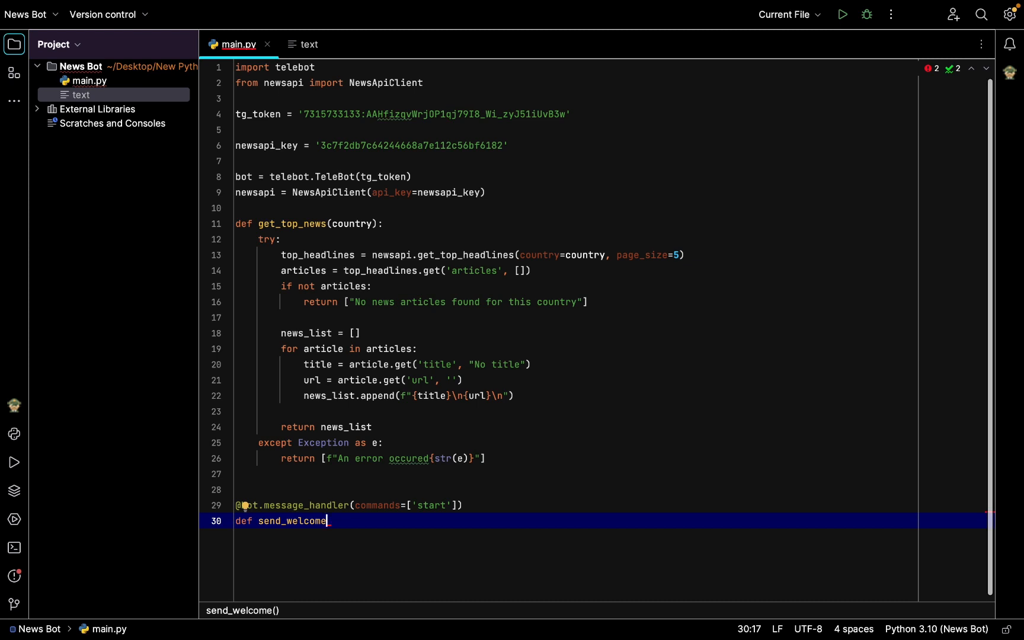
text((message):)
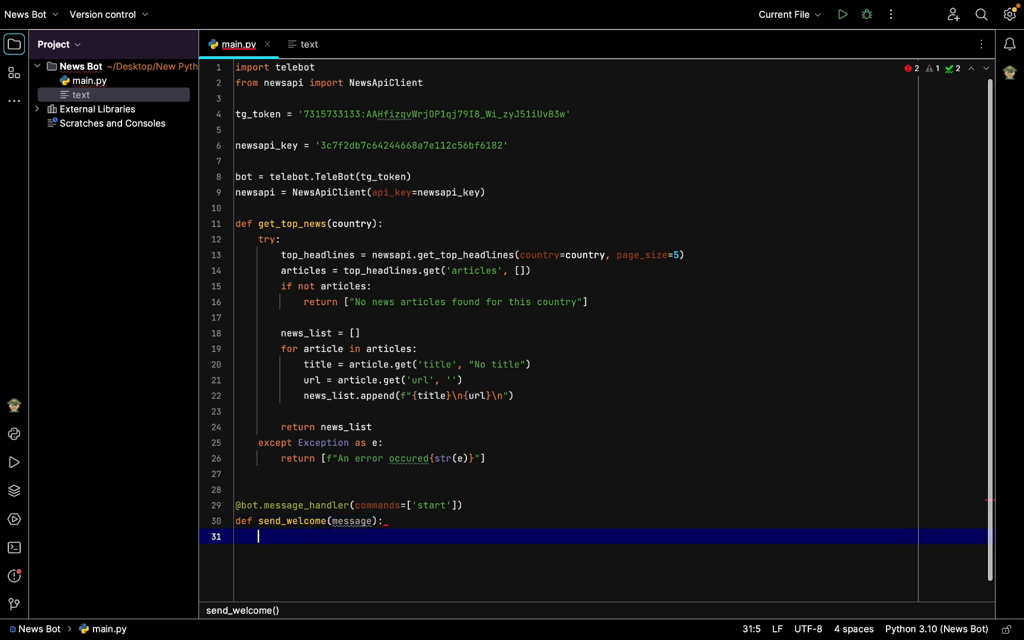
text(bo)
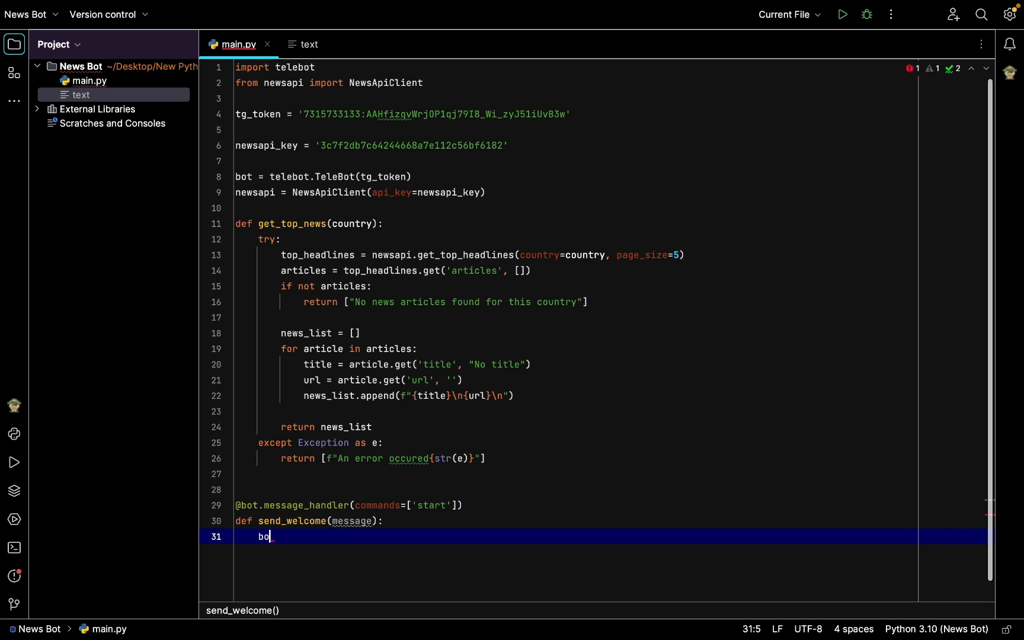
text(t.reply_to(message, ")
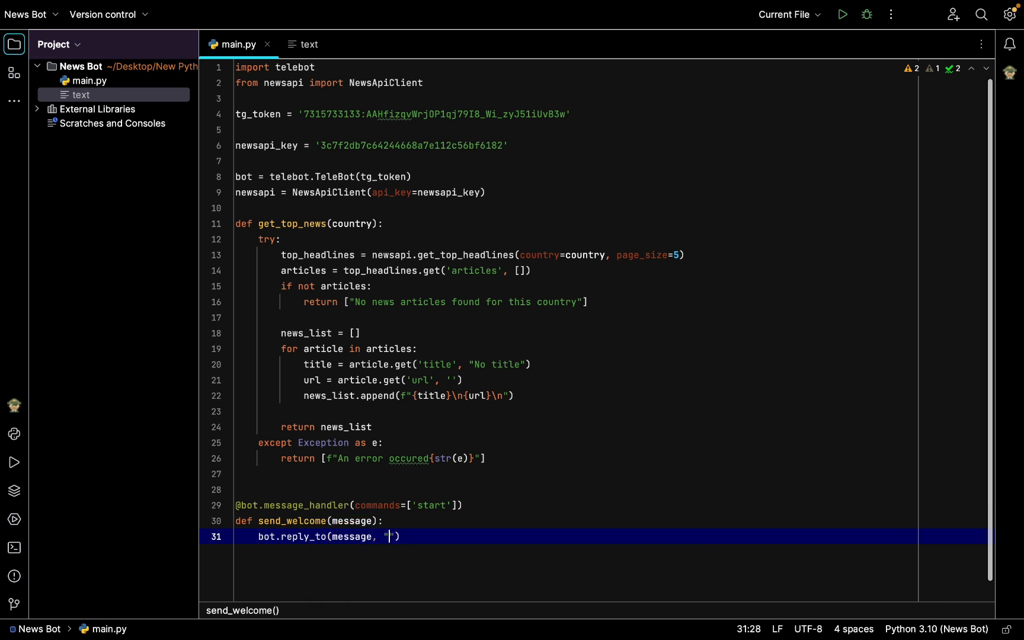
text(Welcome)
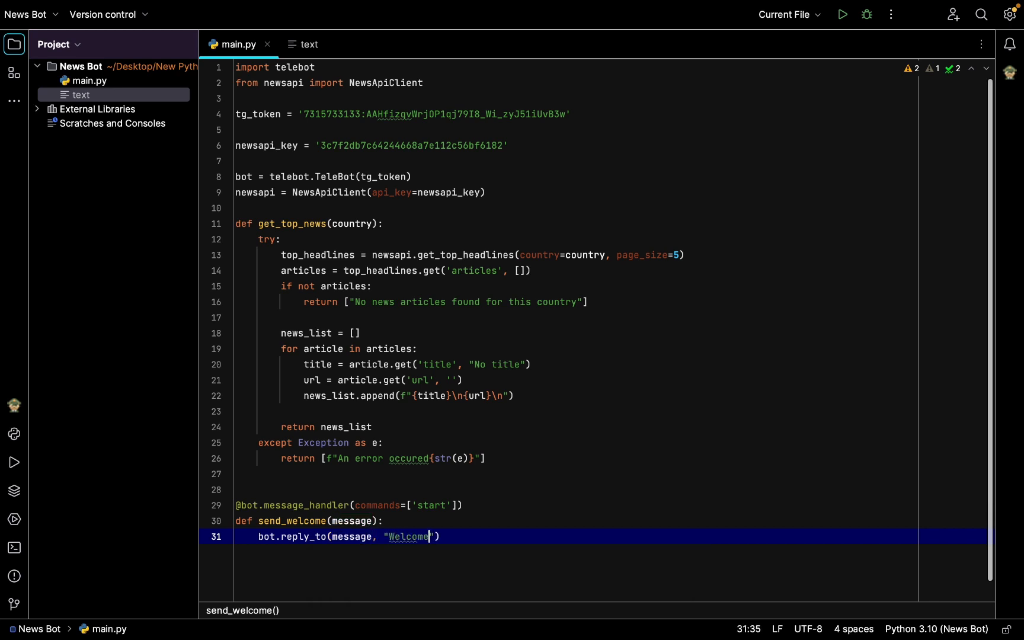
text(. Send me)
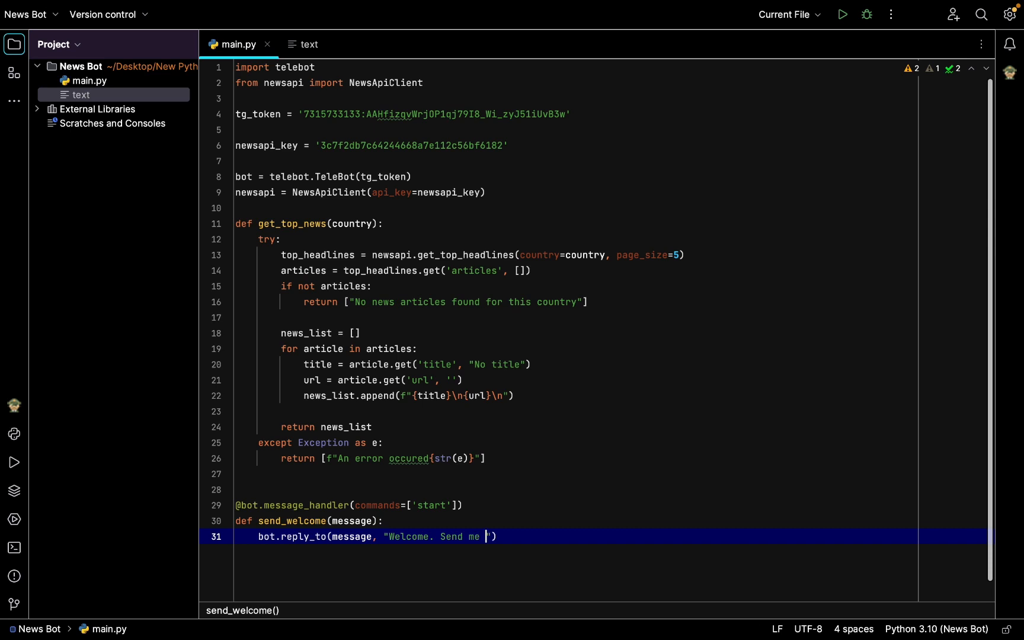
text(a country code and)
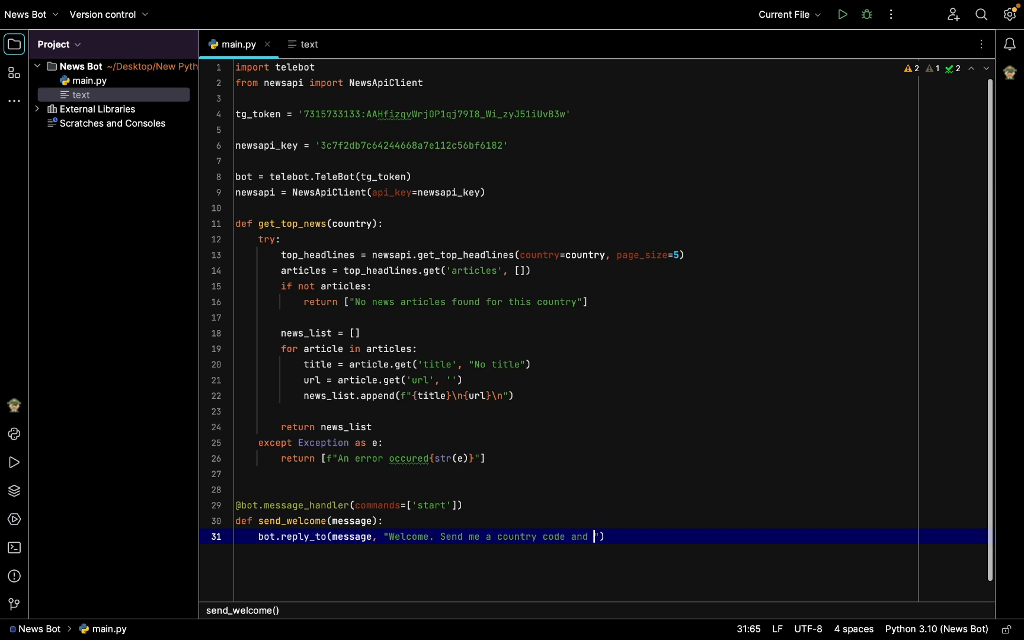
text(I)
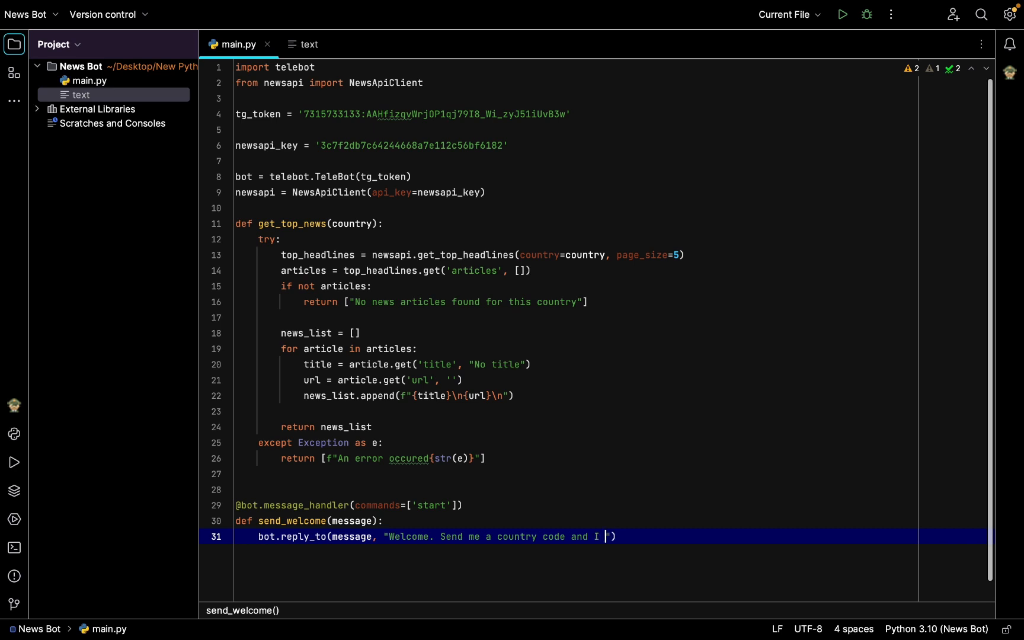
text(will find ne)
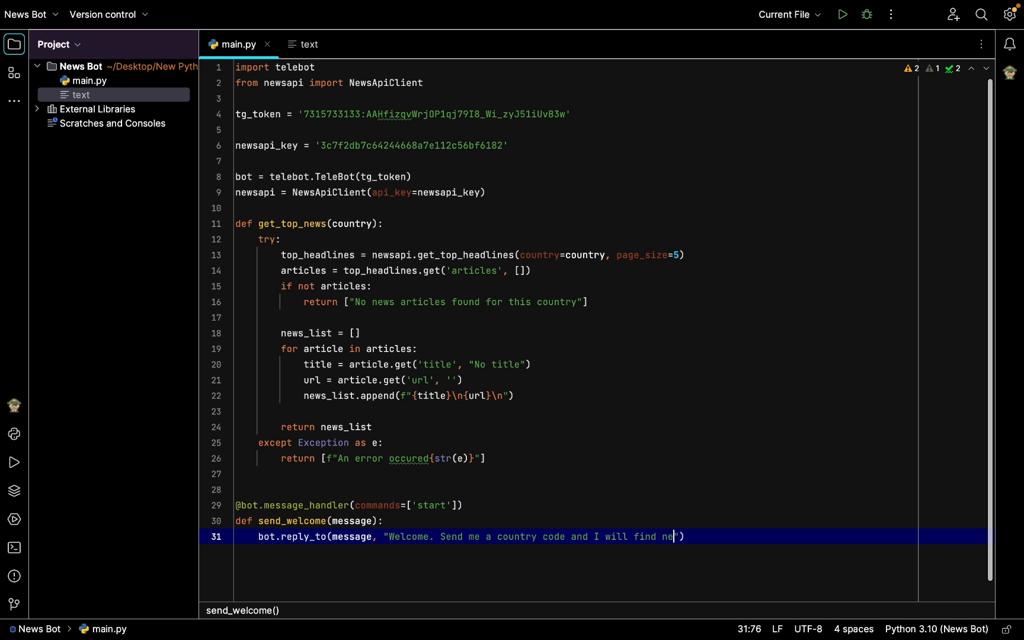
text(ws for it.)
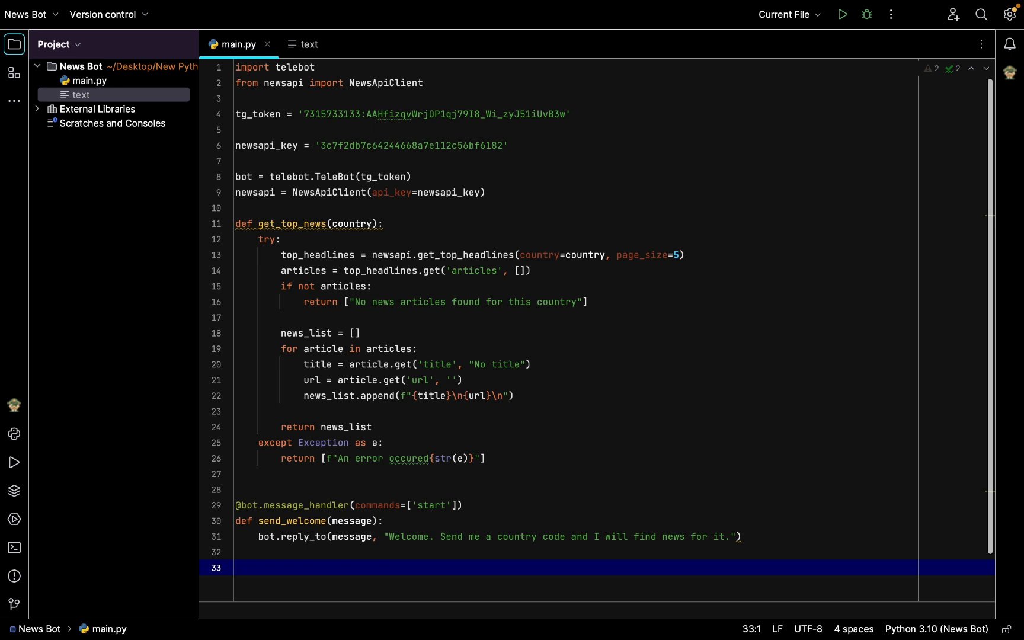
text(@bot)
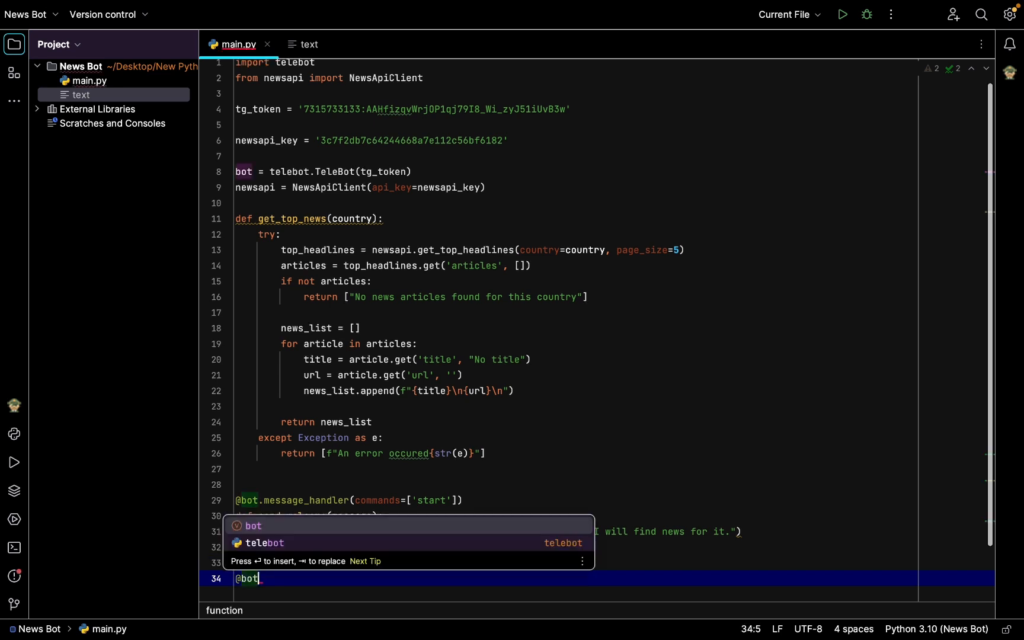
text(.n)
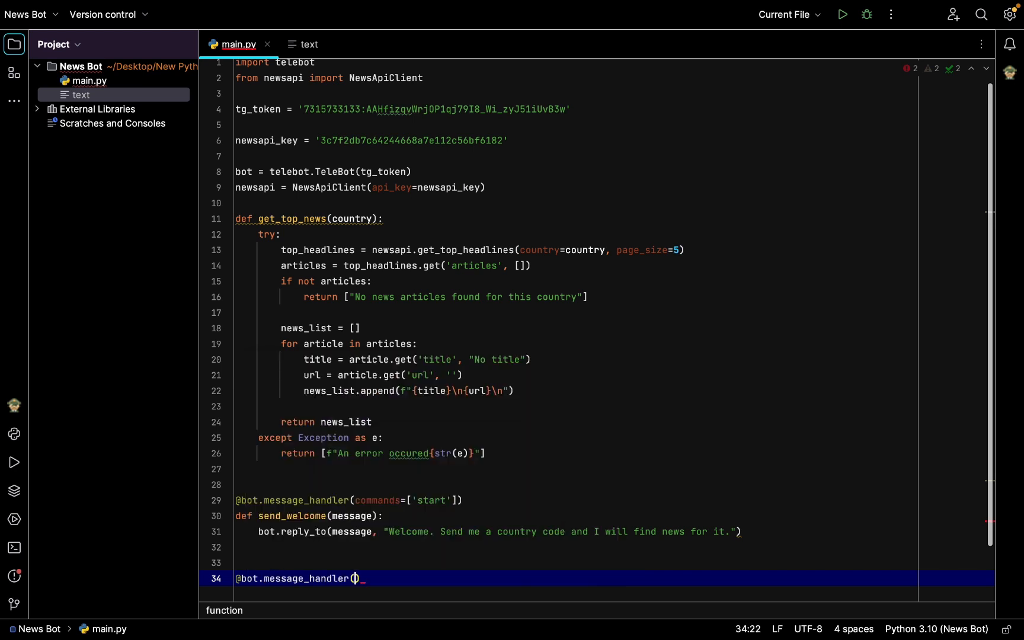
text(func)
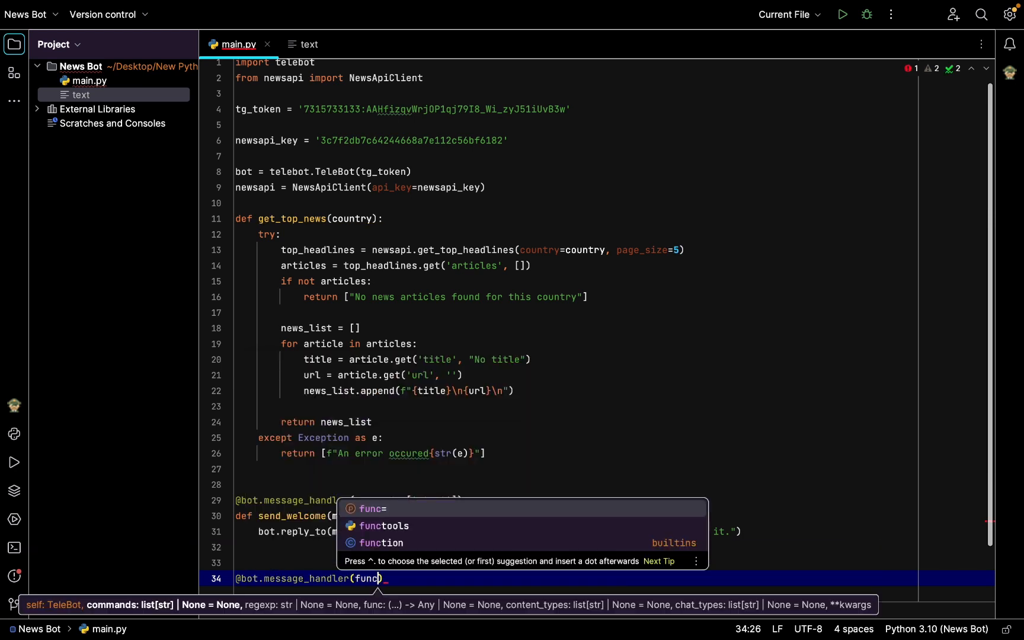
text(=lam)
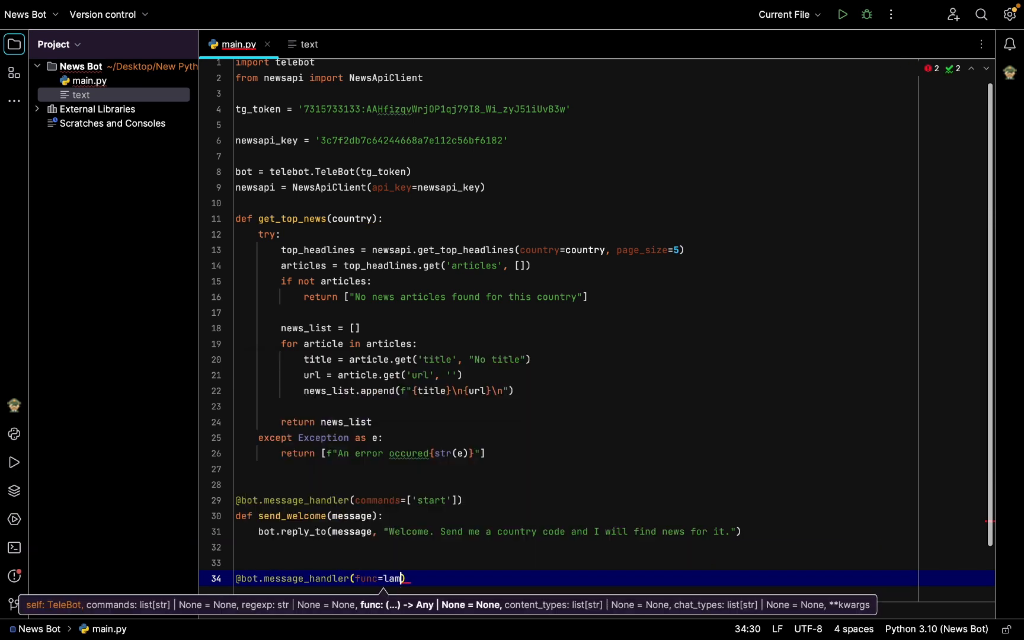
text(da)
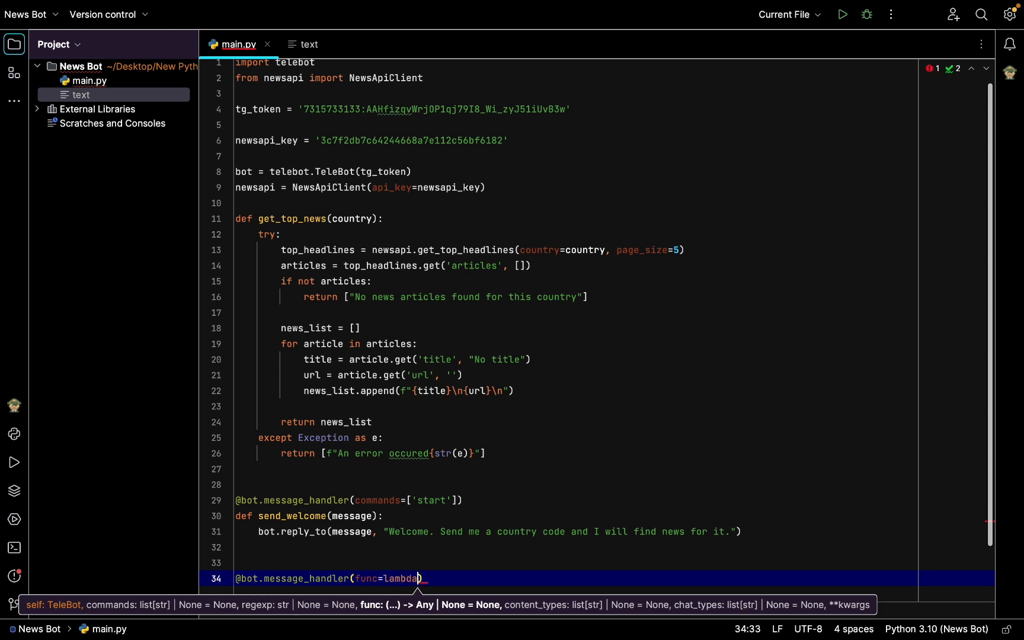
text(message: True)
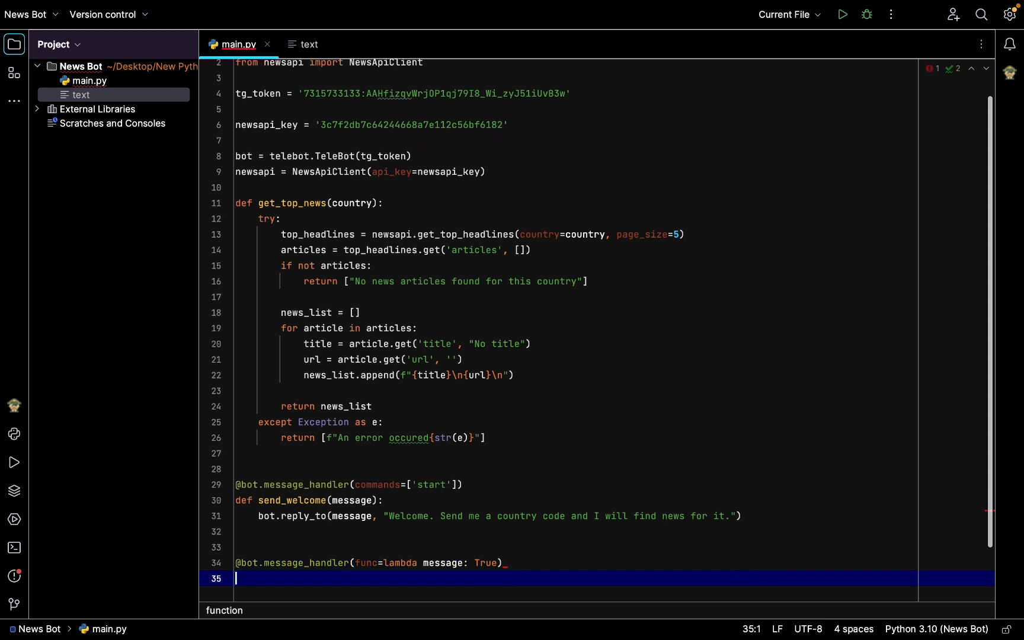
Step: Define handle_message(message) setting country_code = message.text.strip().lower()
text(def)
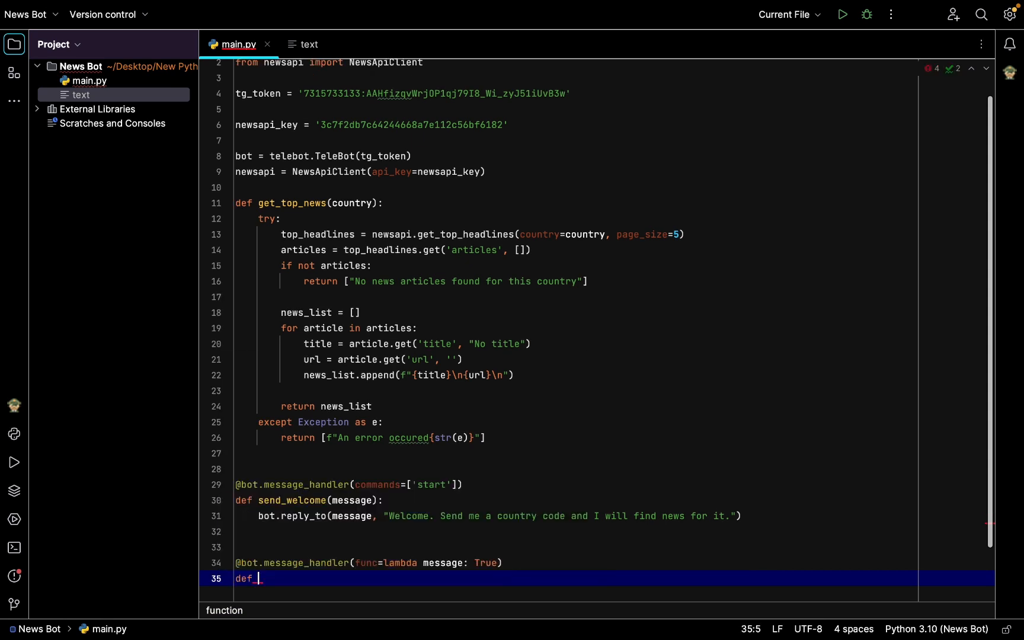
text(handle_mes)
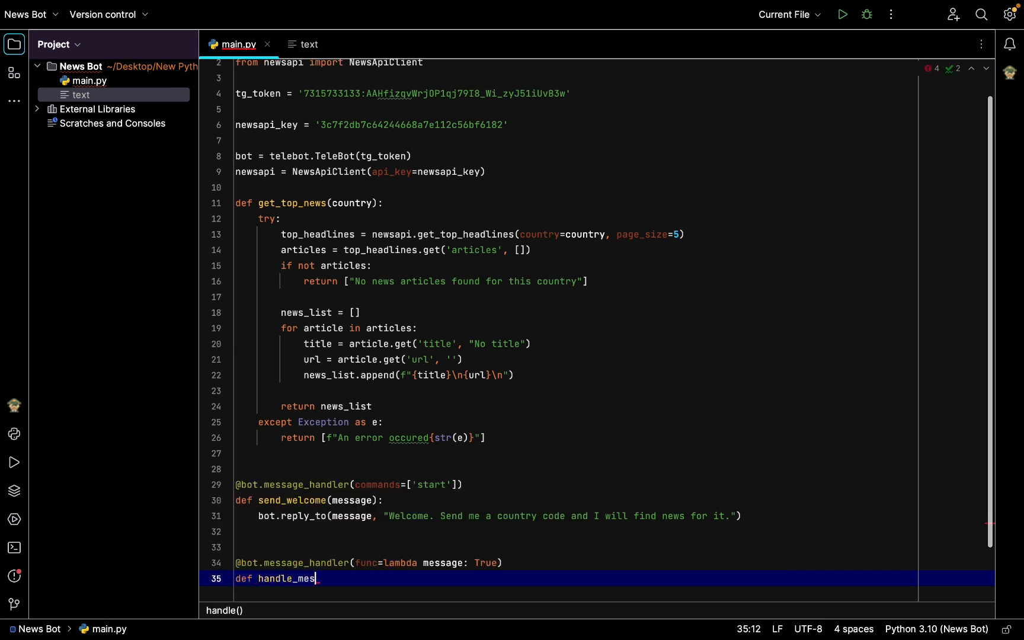
text(sage())
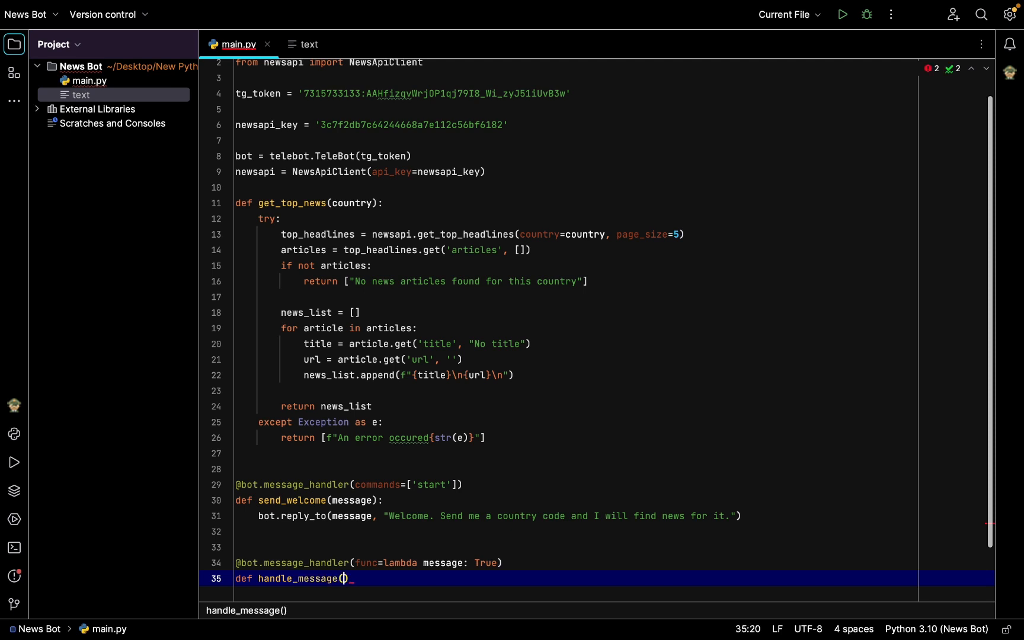
text(message)
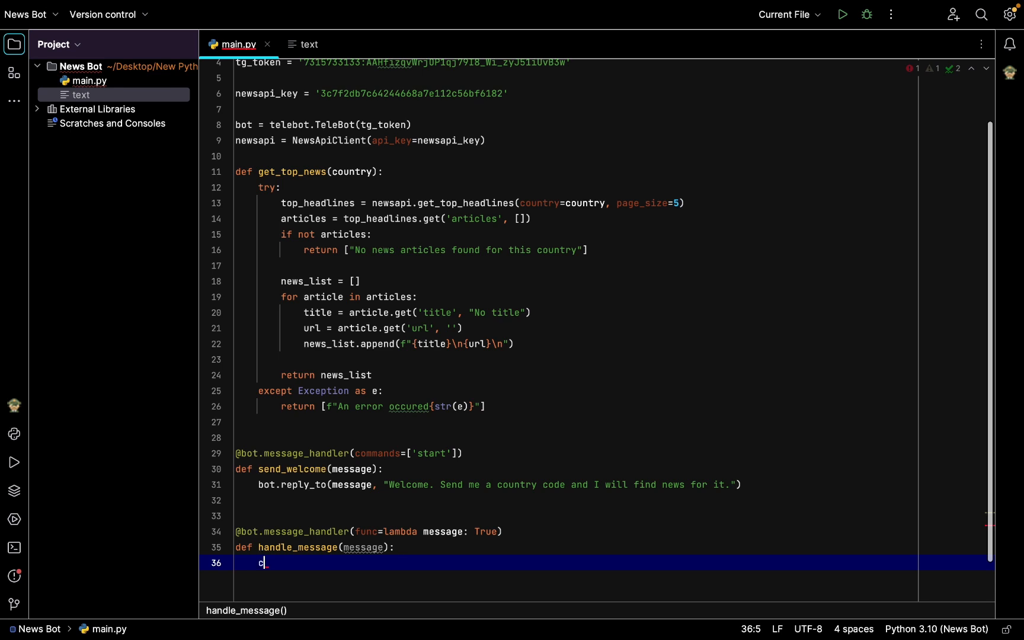
text(ountry_code)
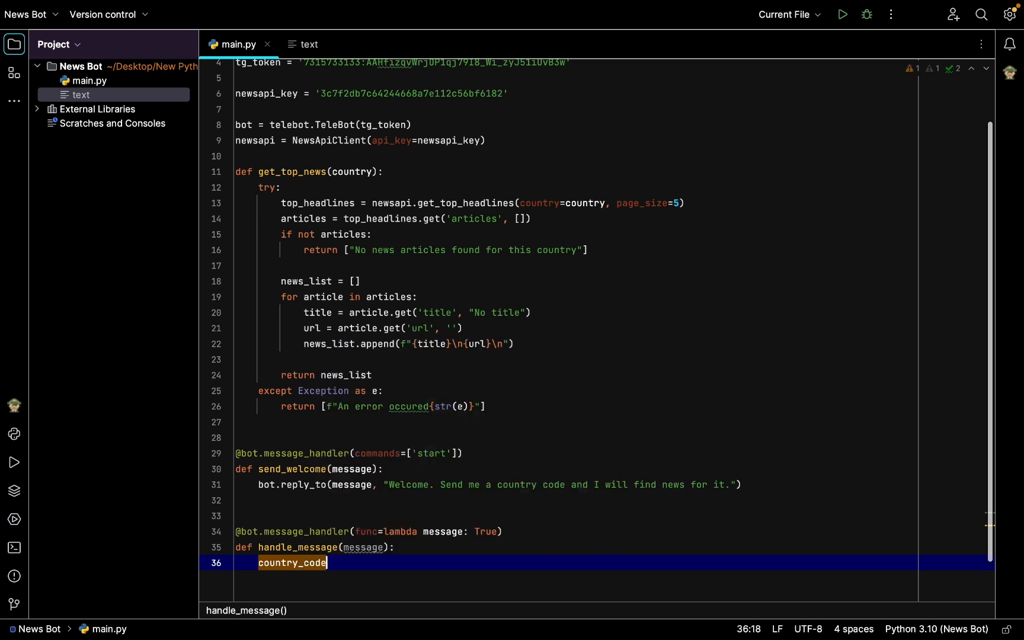
text(= message)
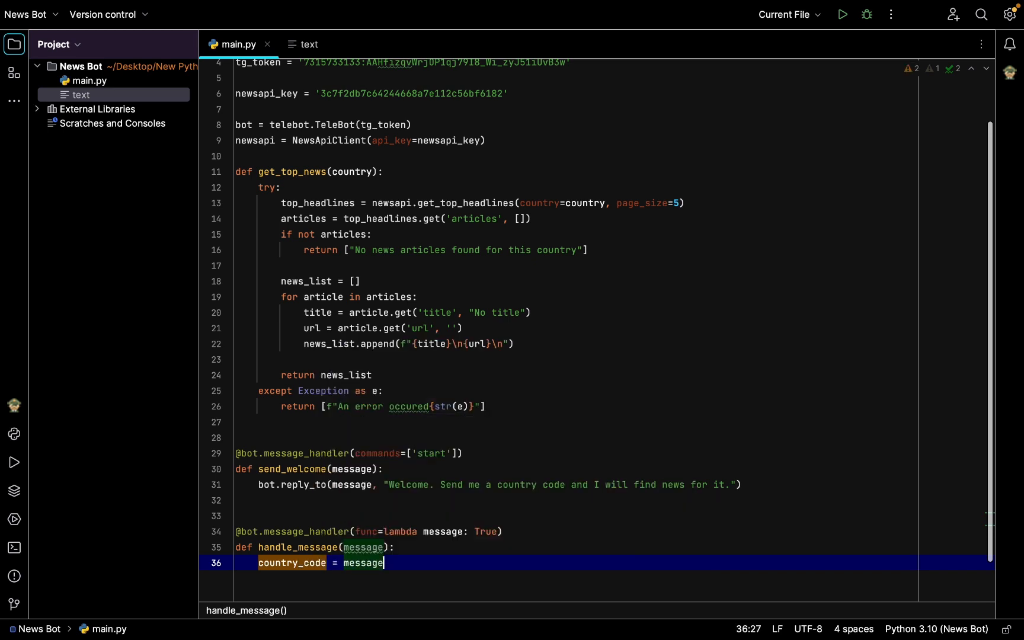
text(.text)
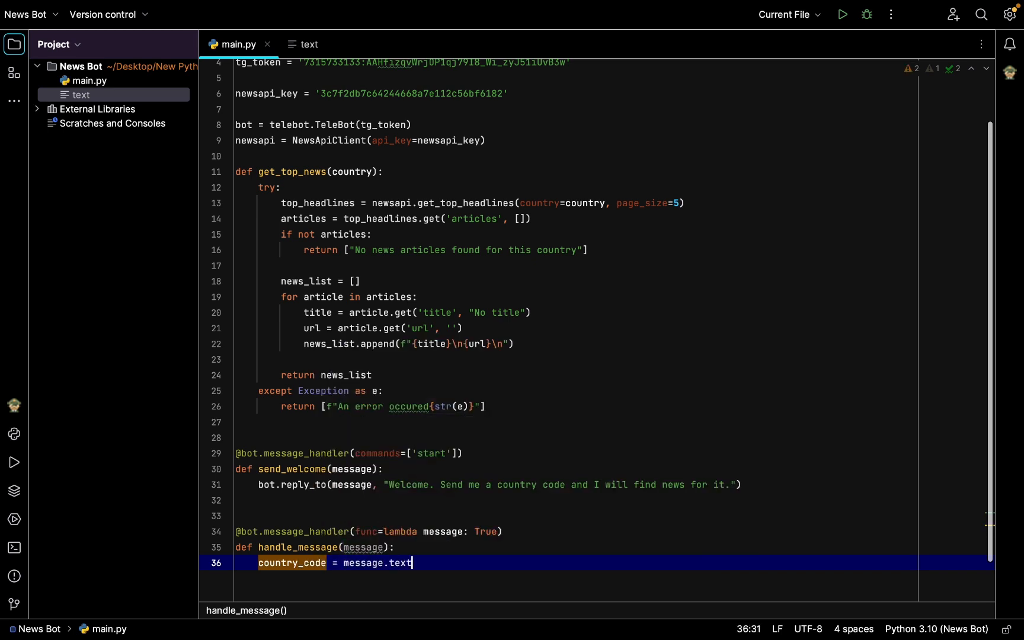
text(.str)
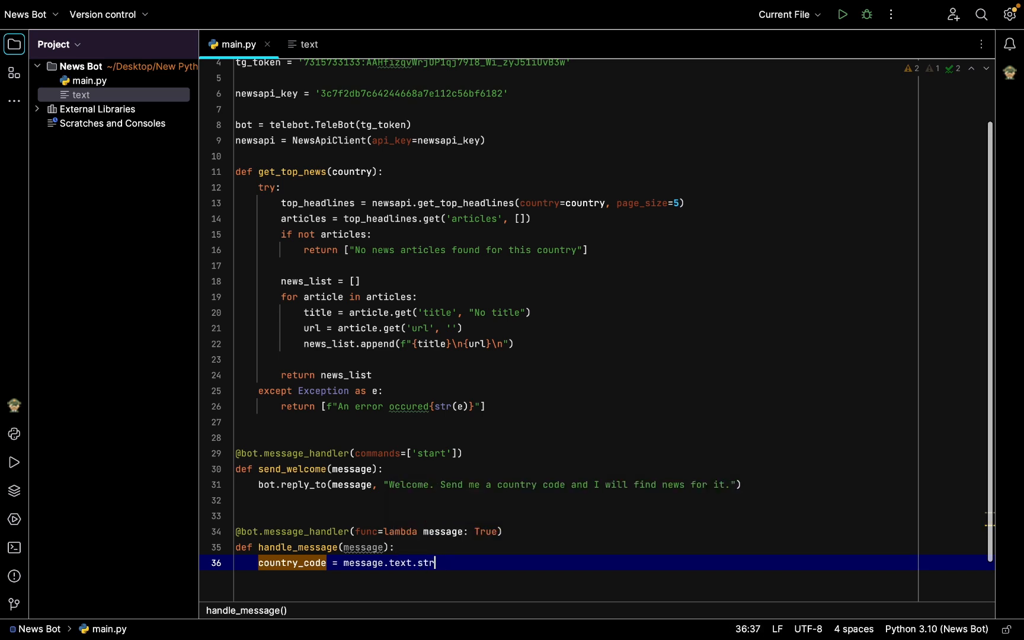
text(rip().)
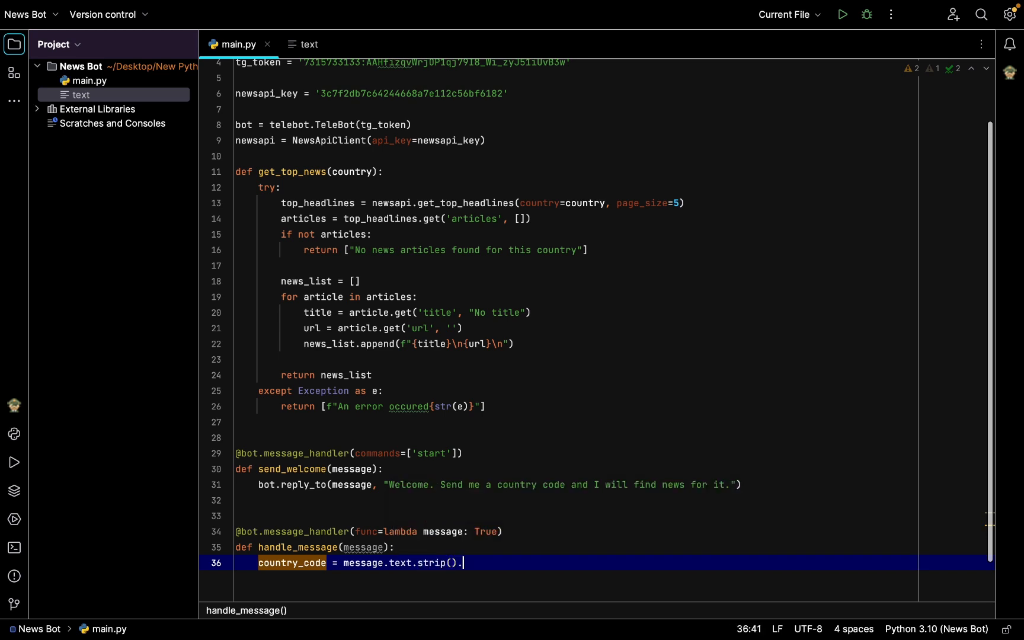
text(lo)
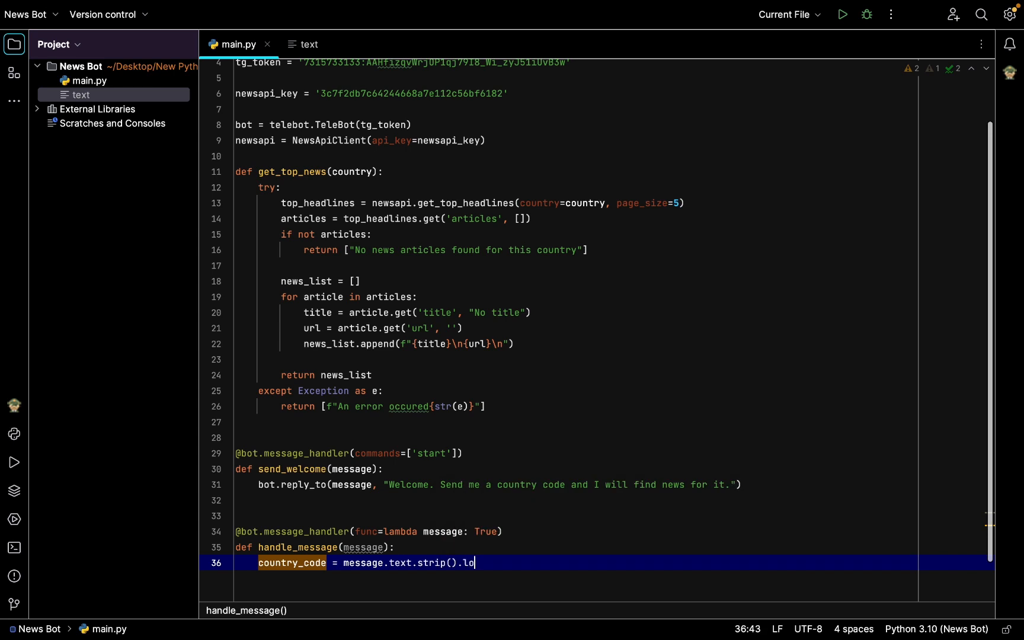
text(wer())
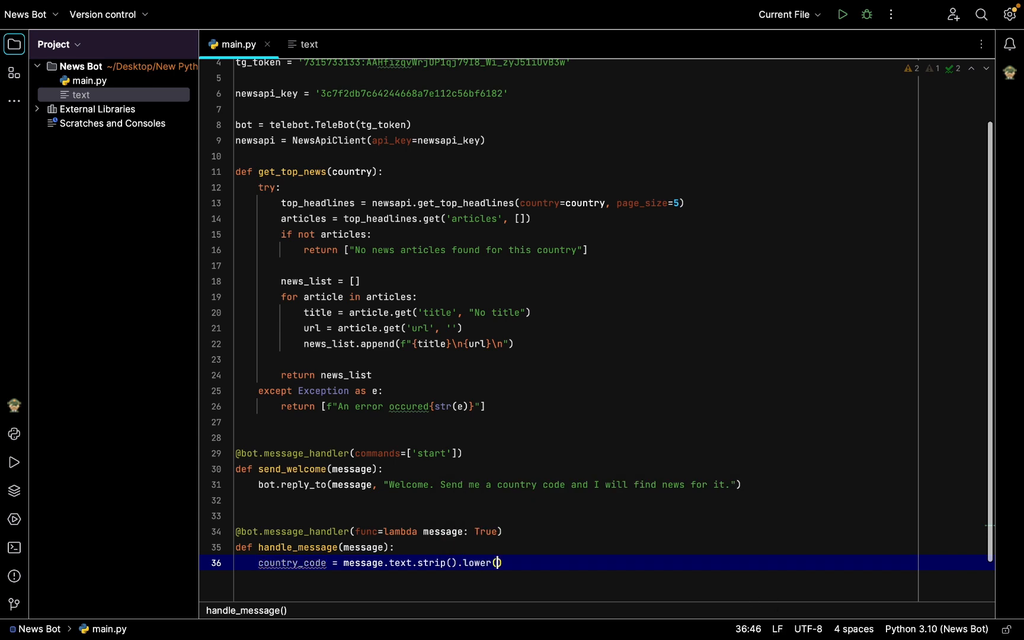
Step: Fetch news = get_top_news(country_code) and reply with "\n".join(news)
text(news =)
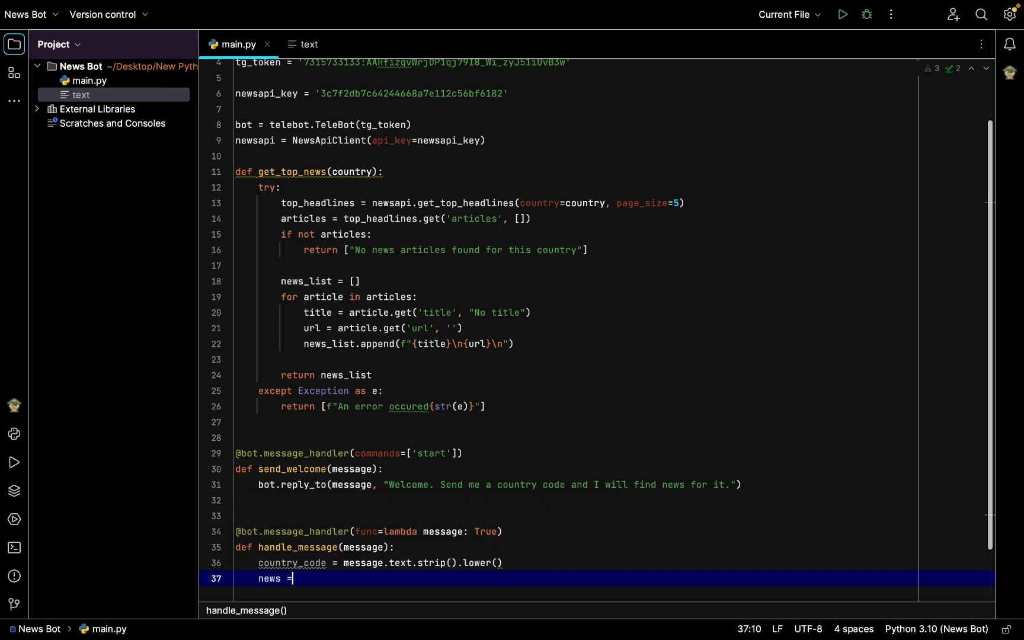
text(get_top_news(country_code)
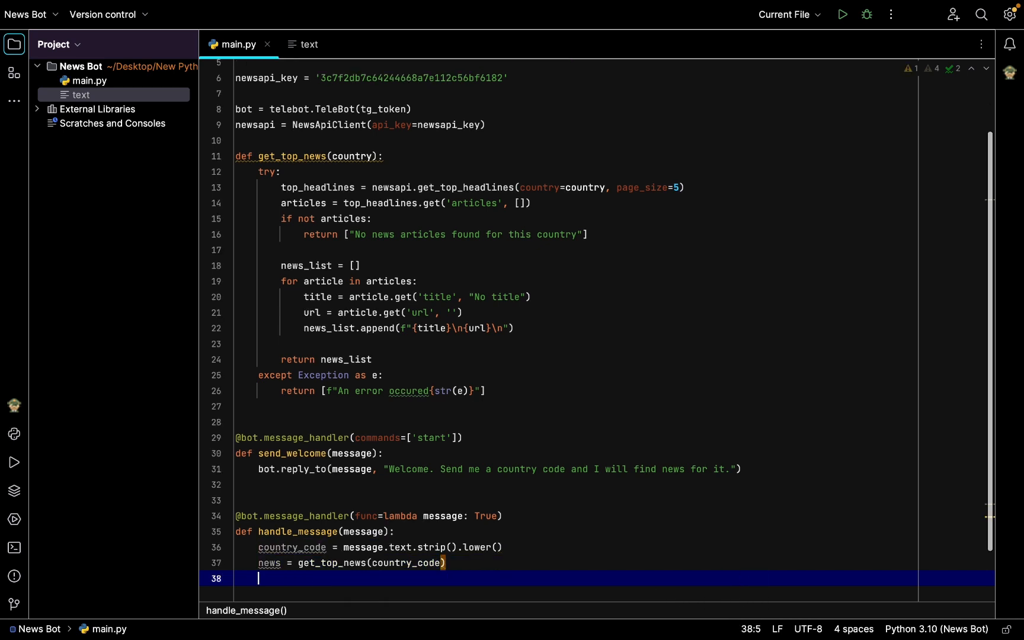
text(bot.reply_to()
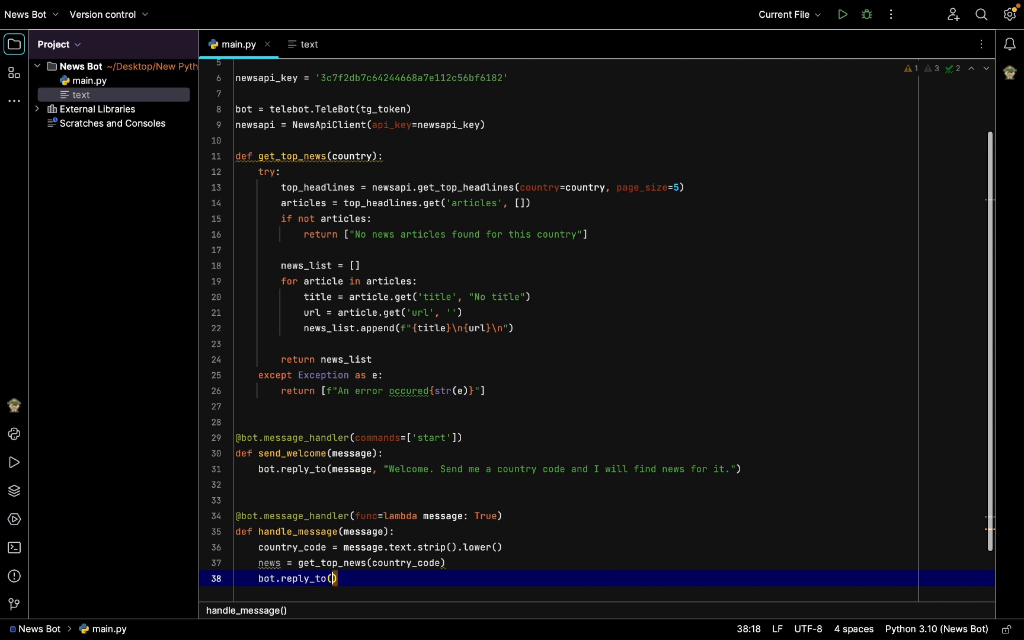
text(message, ")
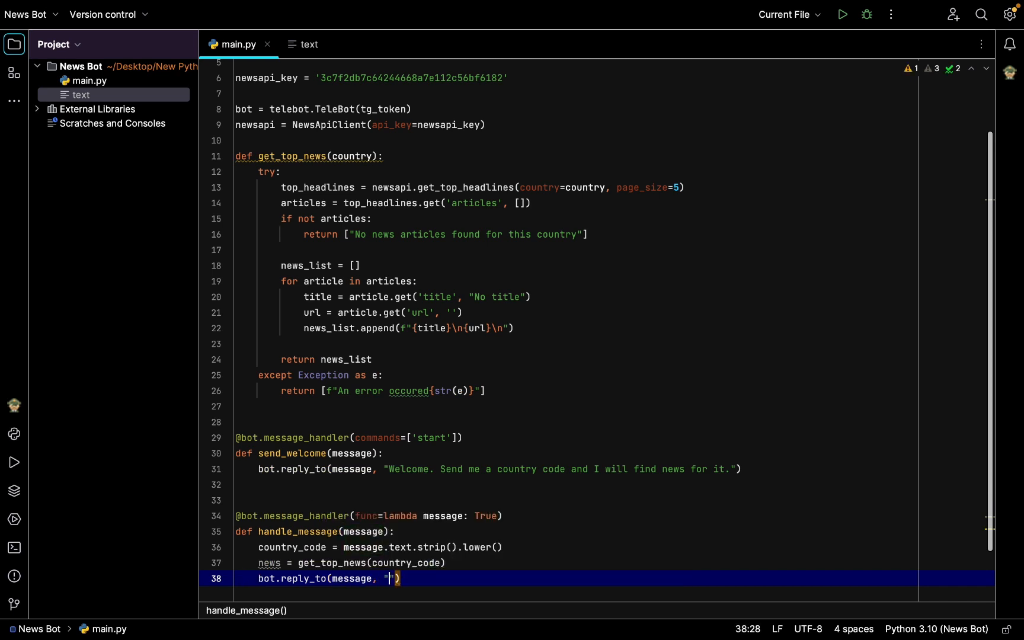
text(\n)
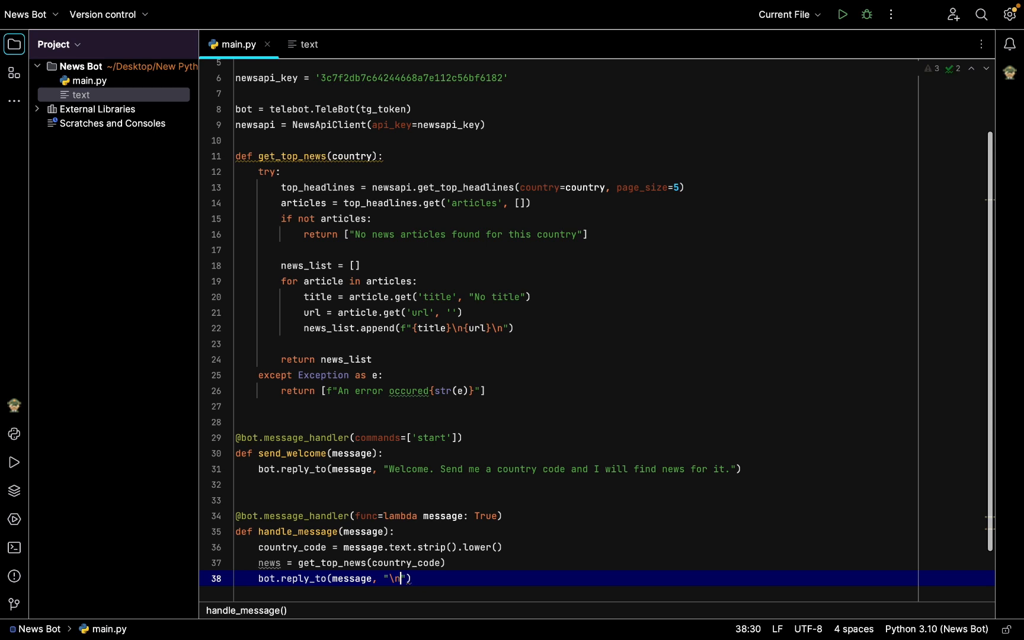
text(.)
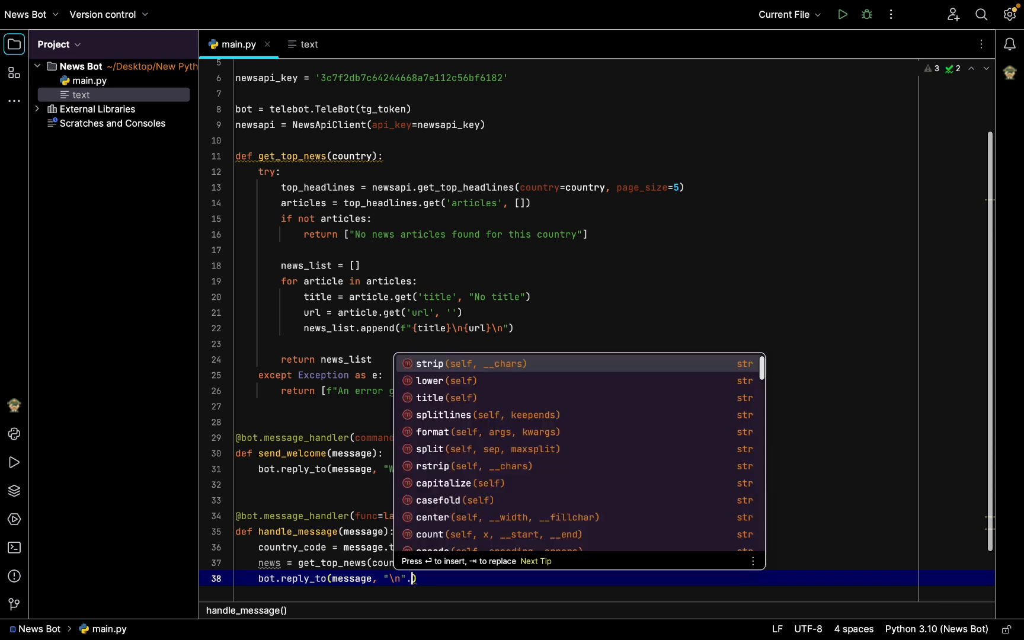
text(join)
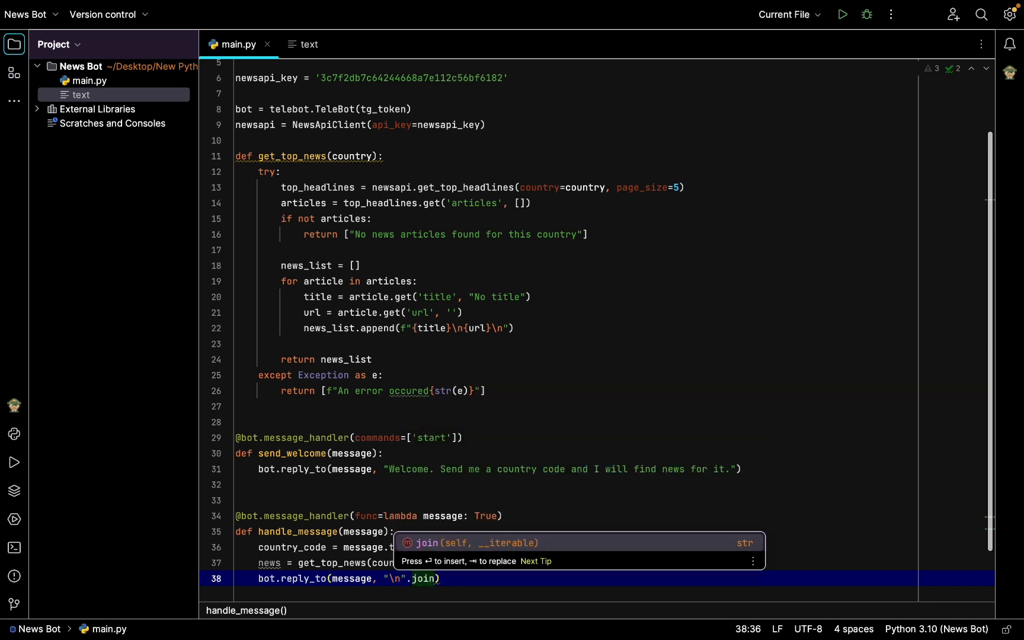
text(news)
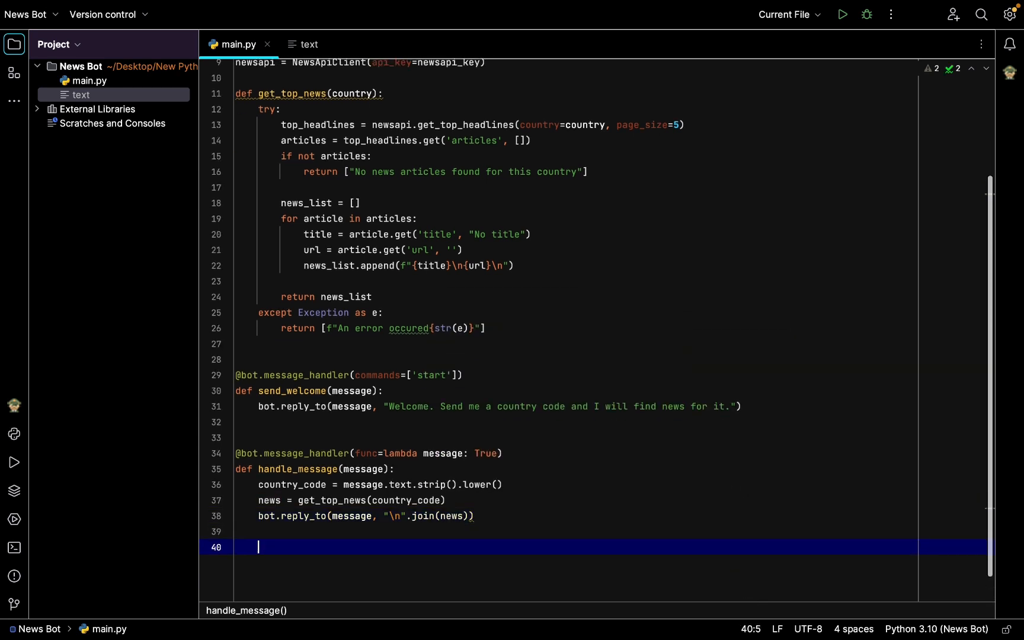
key(enter)
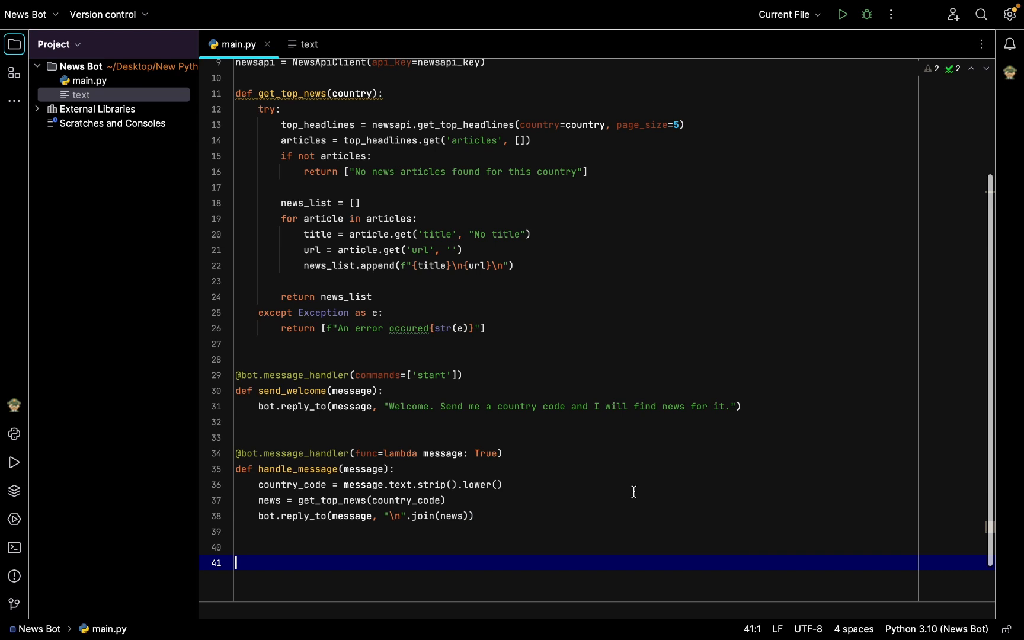
Step: End main.py with bot.polling(none_stop=True) and scroll back toward the top
text(bot)
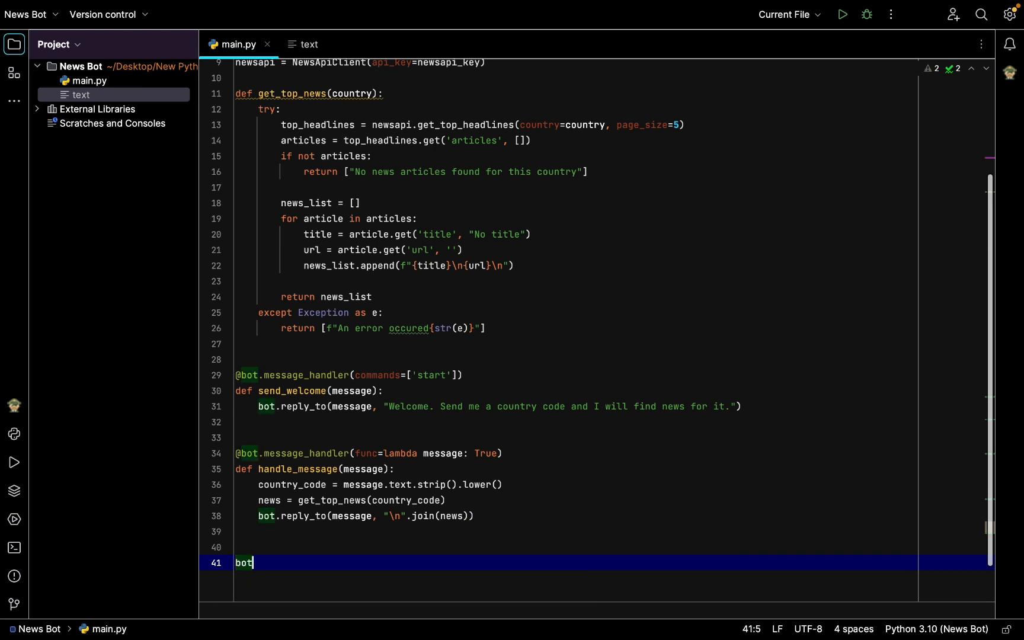
text(.polling(none_stop=)
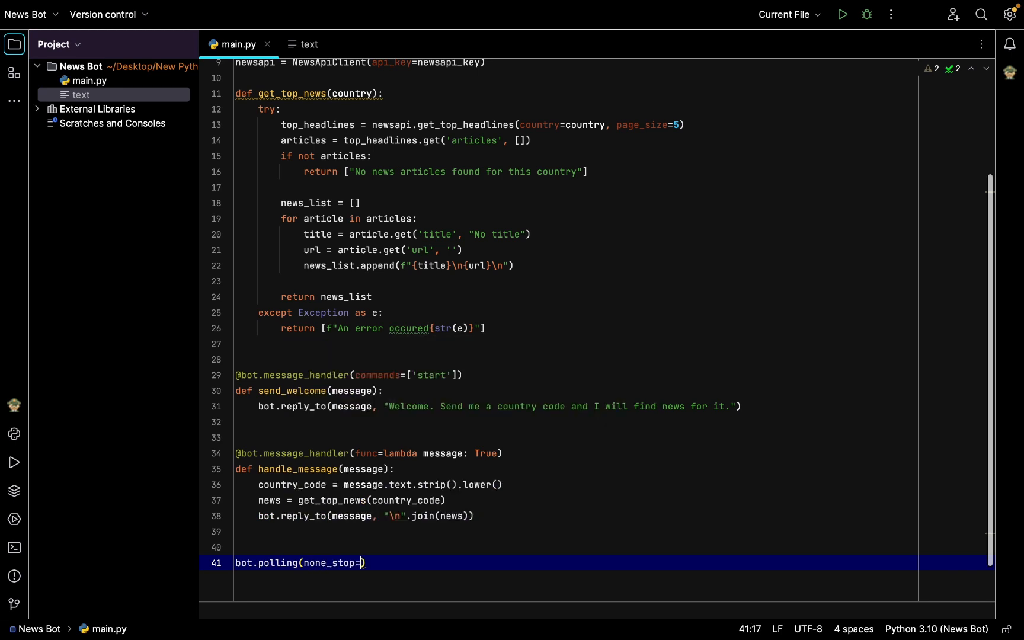
text(True)
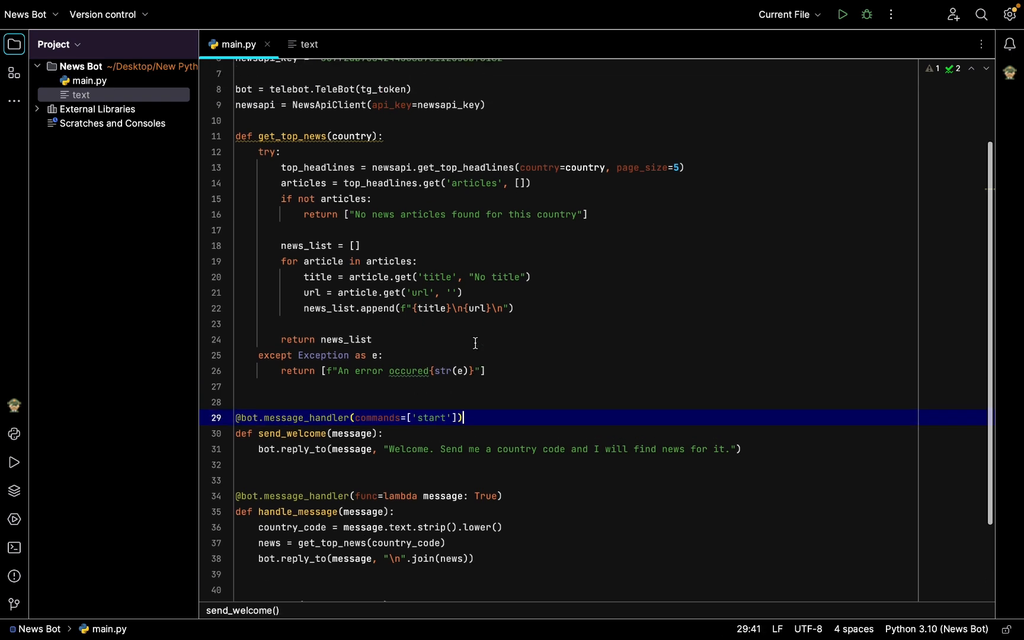
scroll(up, 3)
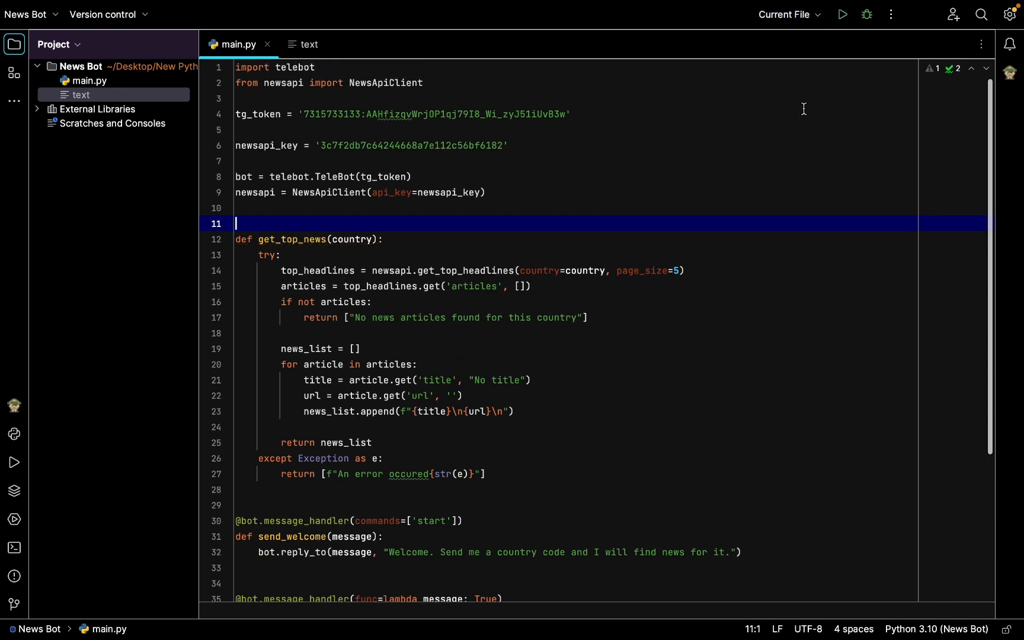
Step: Run main.py, then open the News Bot chat via BotFather's t.me/alexvideonews_bot link
click(548, 623)
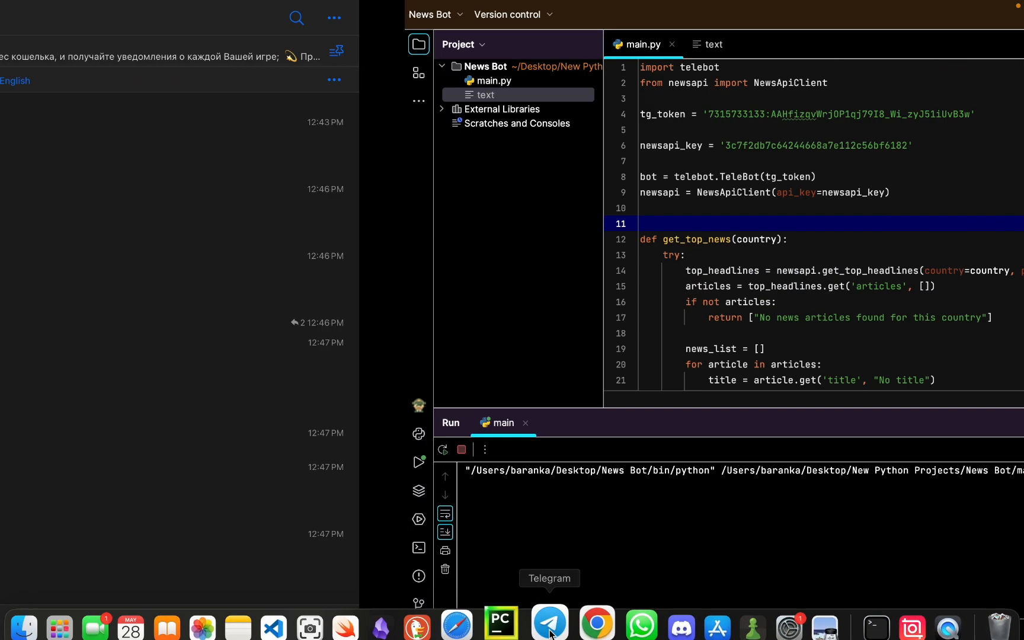
click(547, 625)
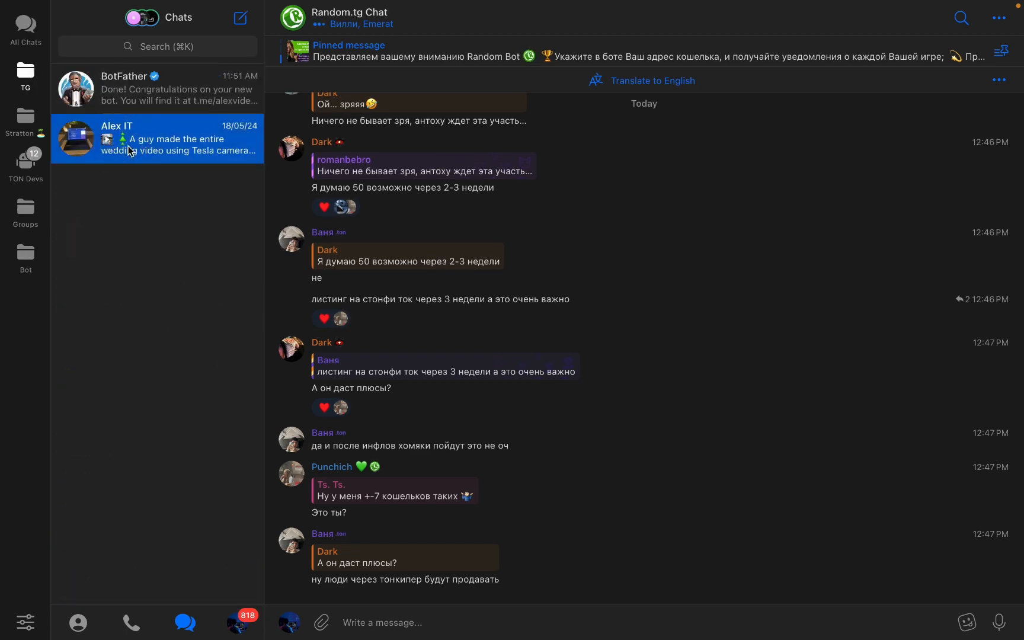
click(156, 88)
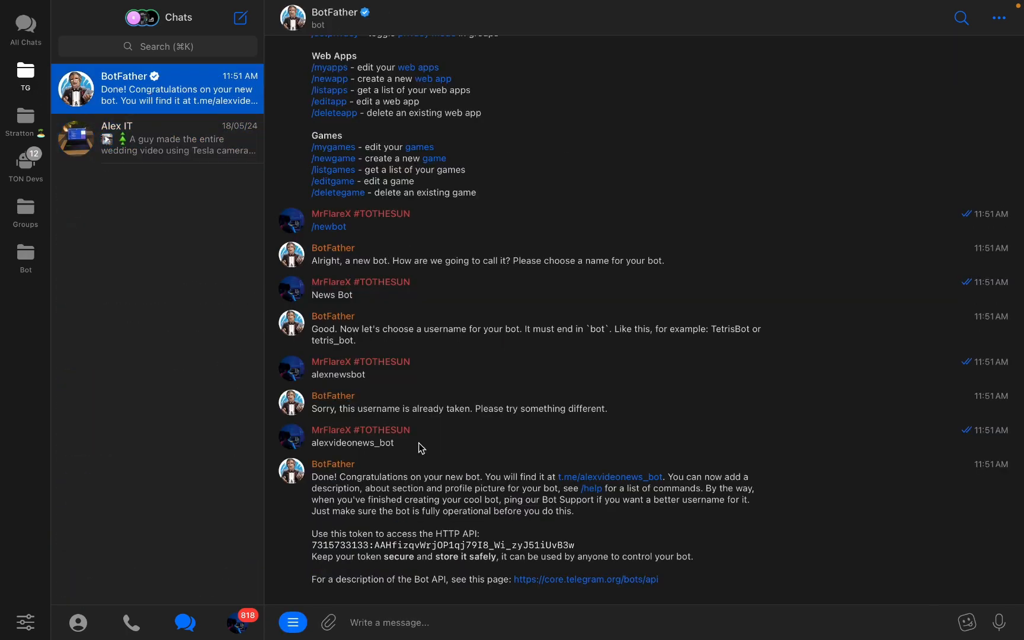
mouse_move(617, 483)
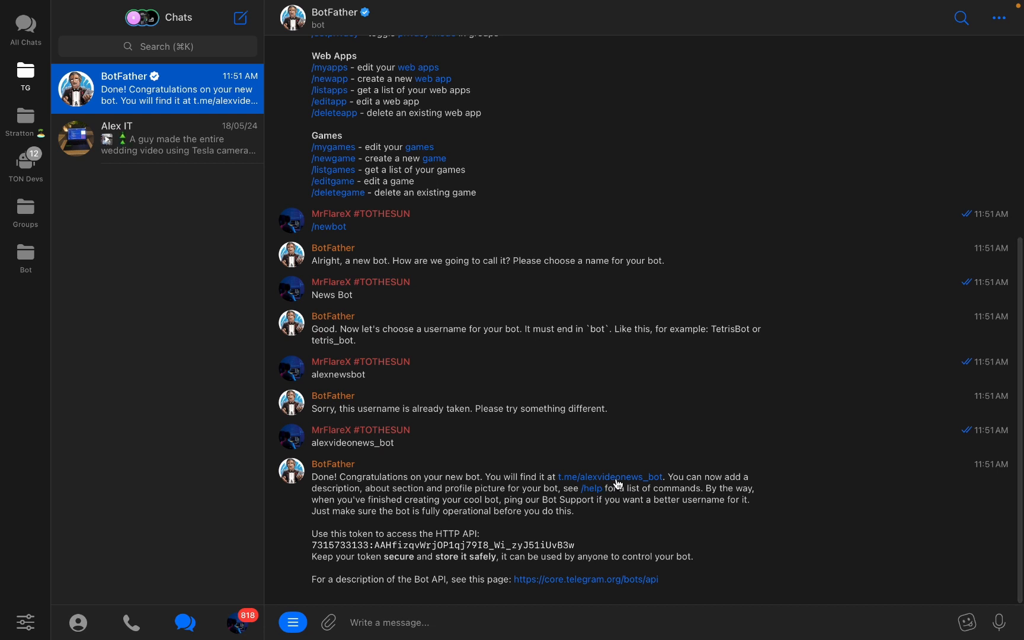
click(608, 477)
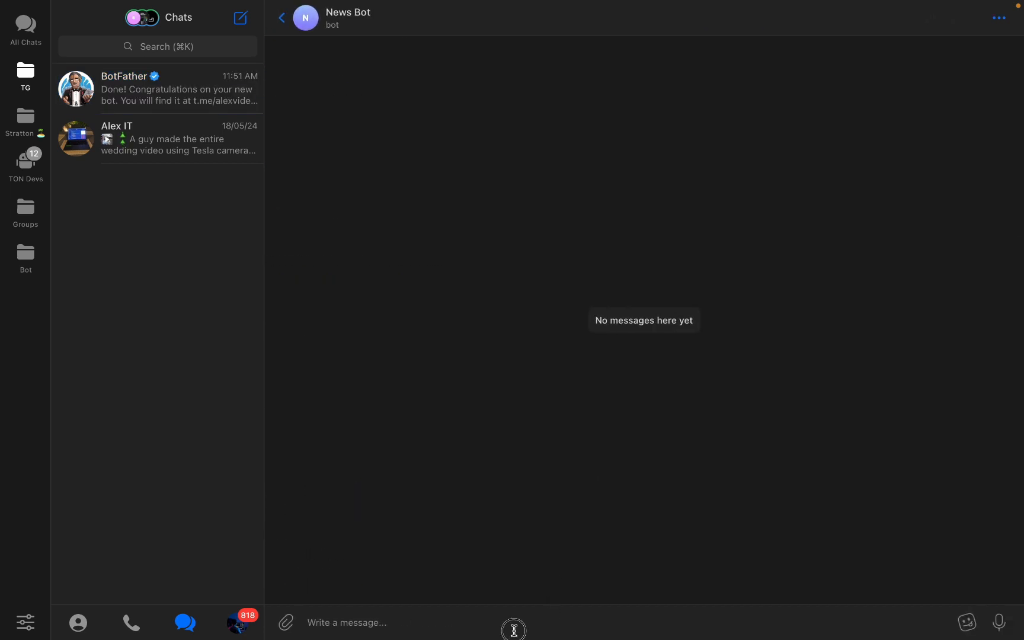
Step: Send /start and then us to News Bot to get welcome and US headlines
text(/start)
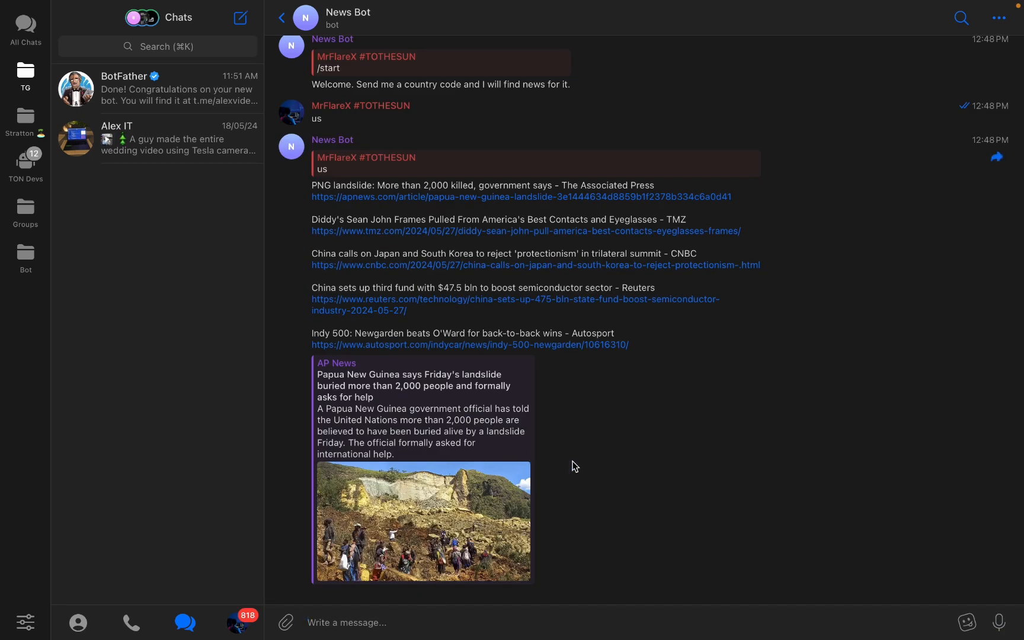
mouse_move(812, 134)
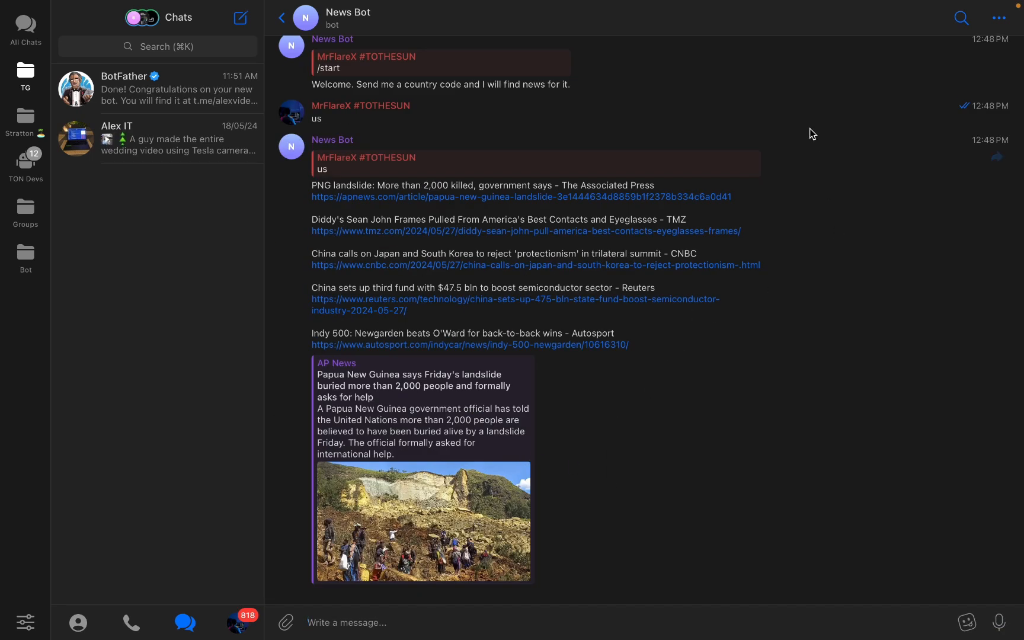
mouse_move(363, 234)
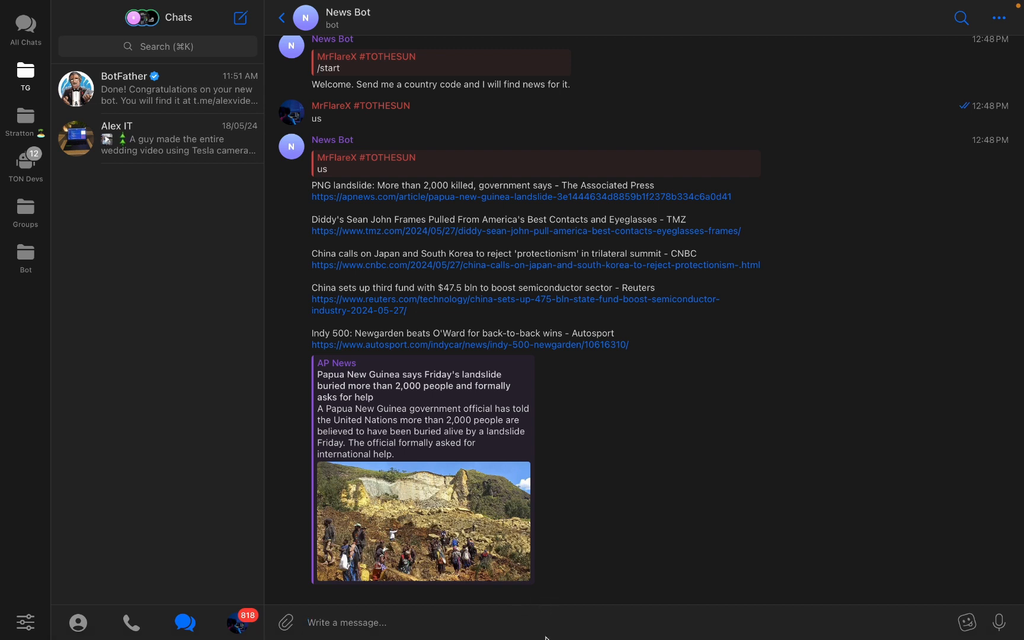
mouse_move(534, 632)
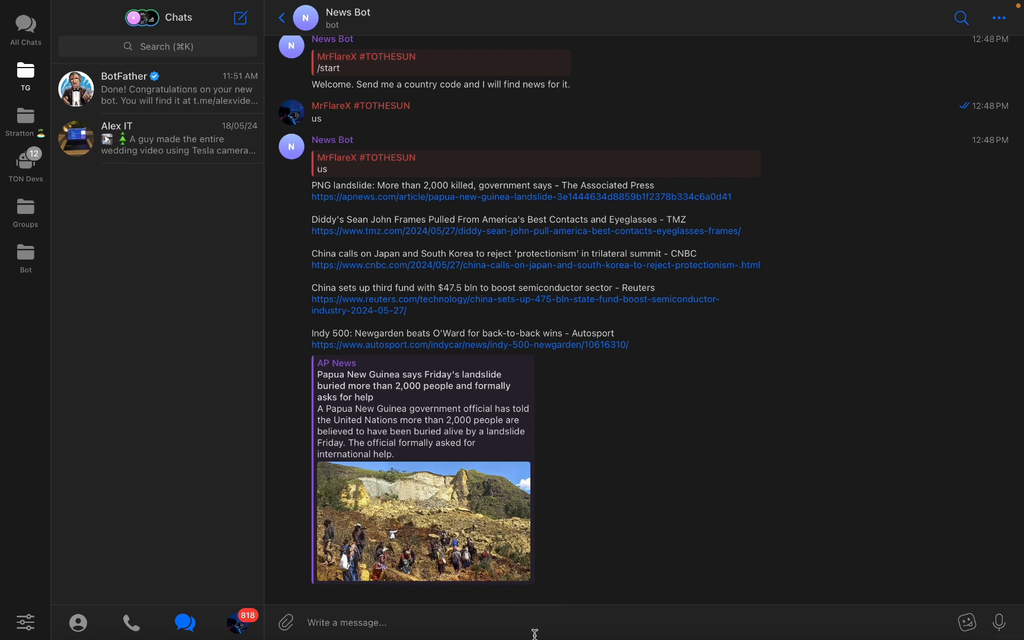
click(346, 622)
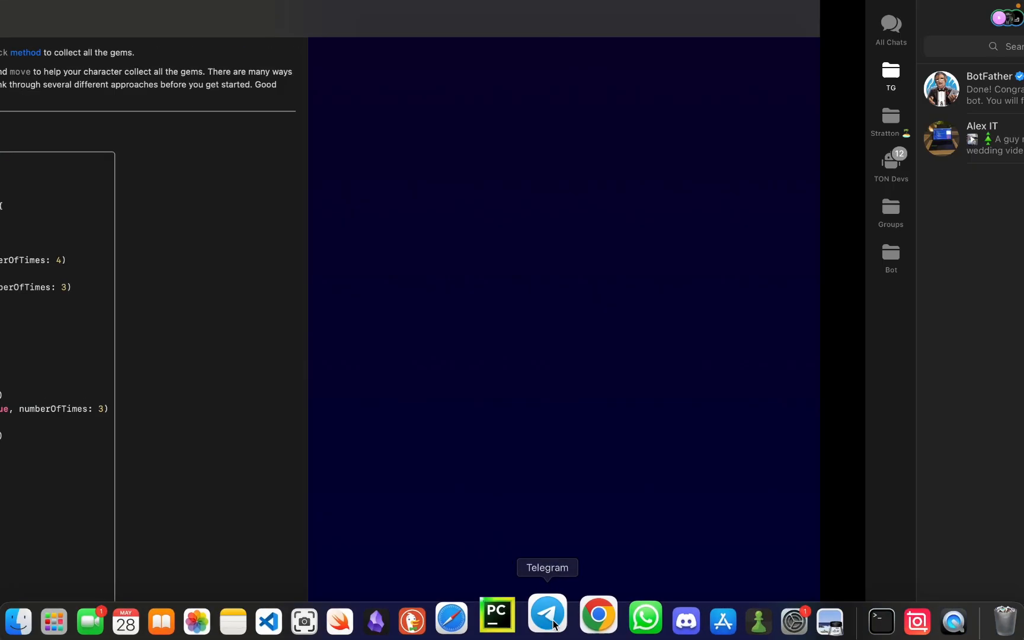
click(546, 614)
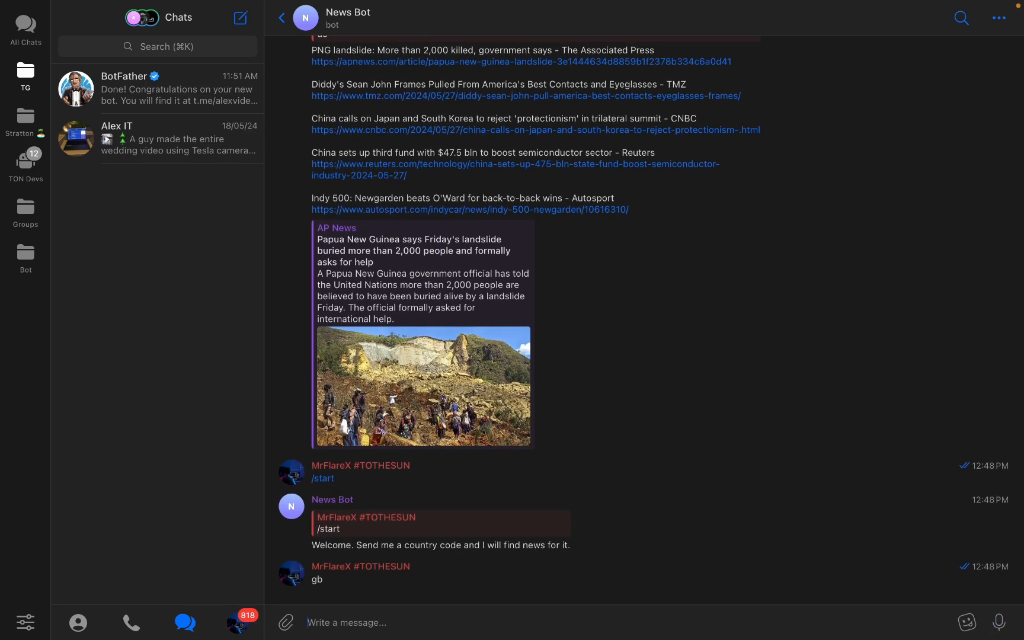
scroll(down, 3)
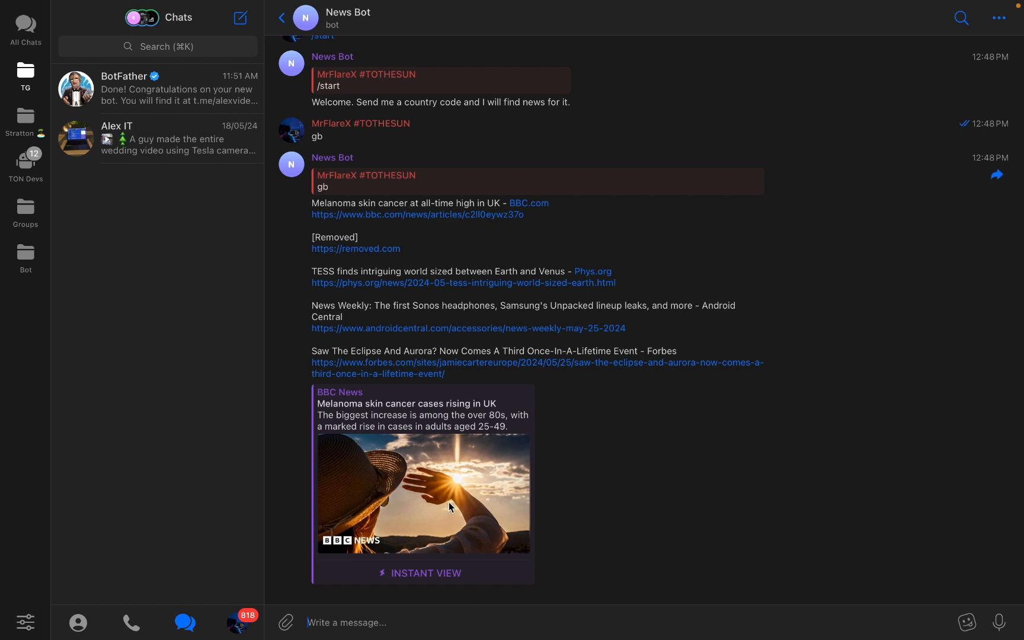
mouse_move(342, 231)
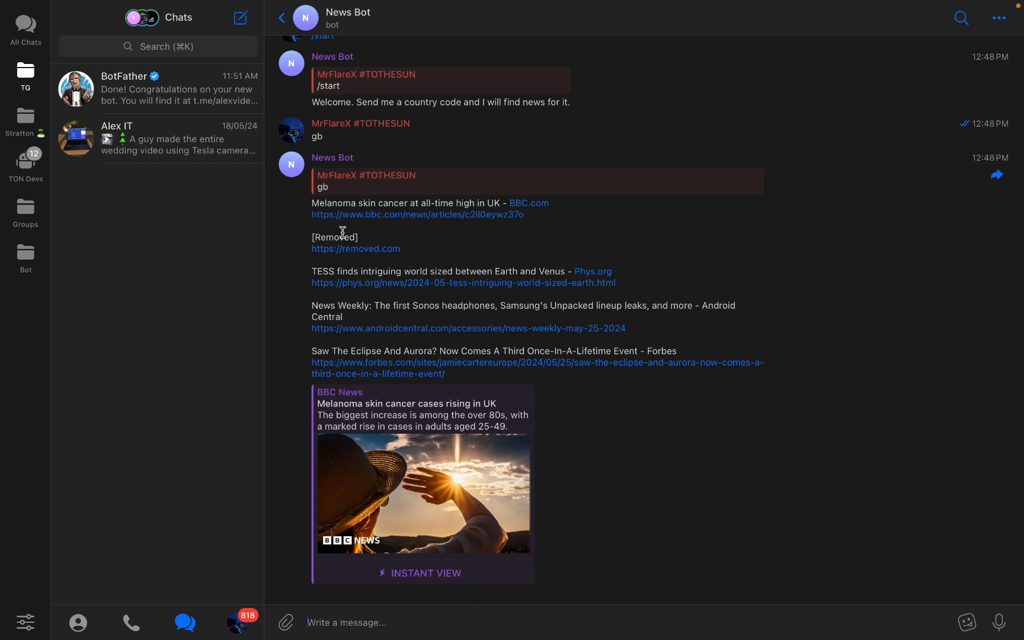
mouse_move(374, 236)
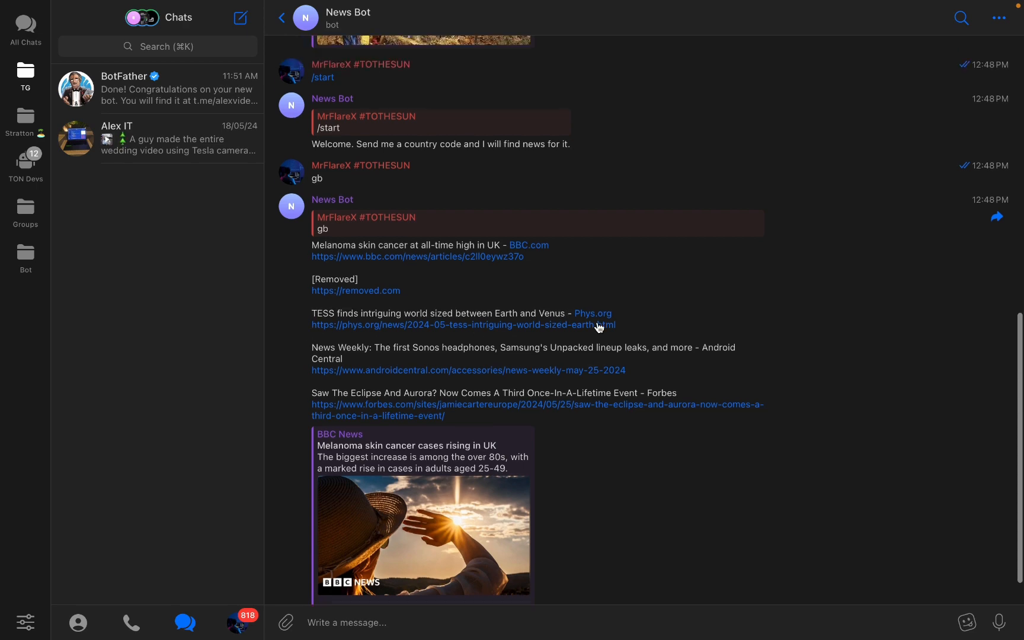
scroll(up, 3)
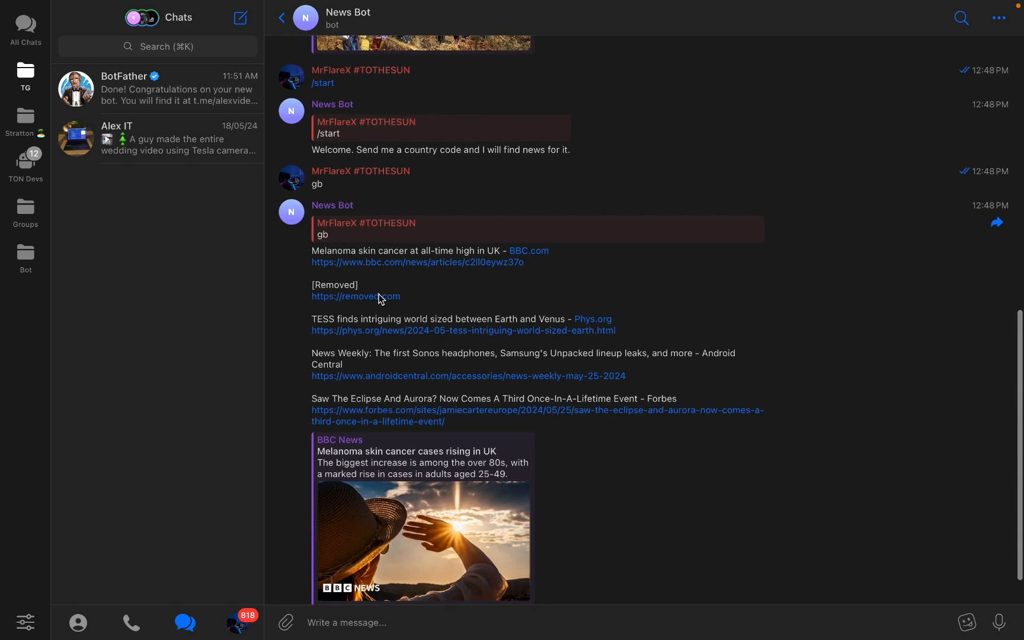
click(355, 296)
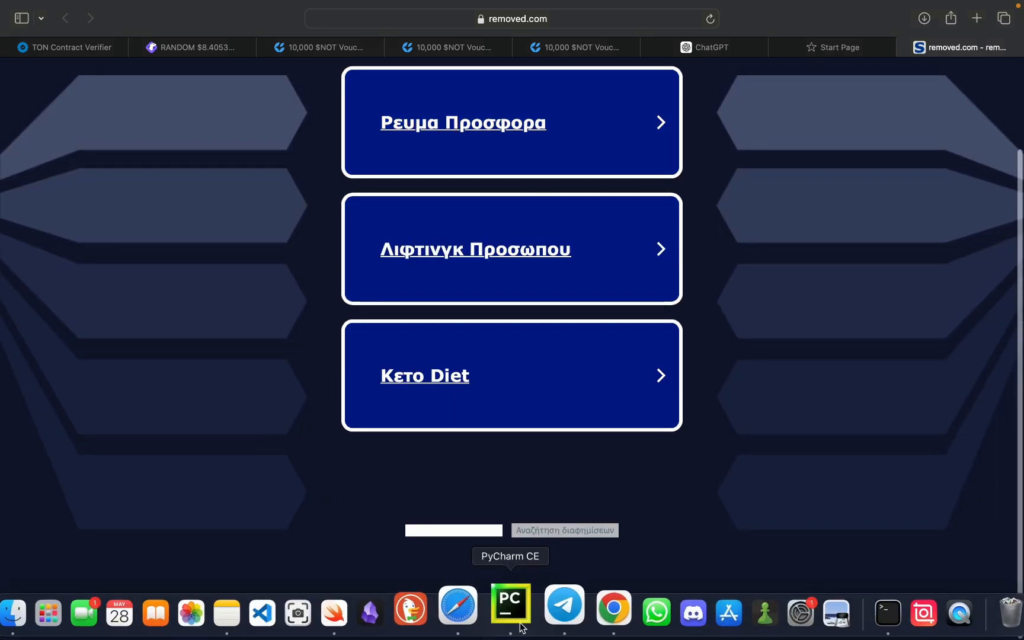
click(563, 604)
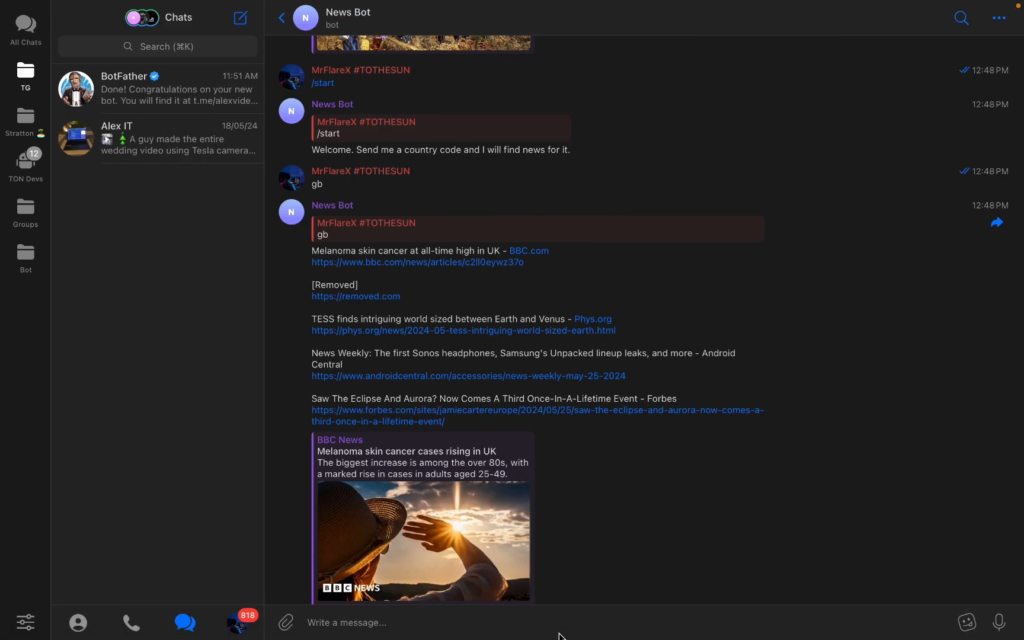
Step: Send /start again, then the country code in to get Indian headlines
text(/st)
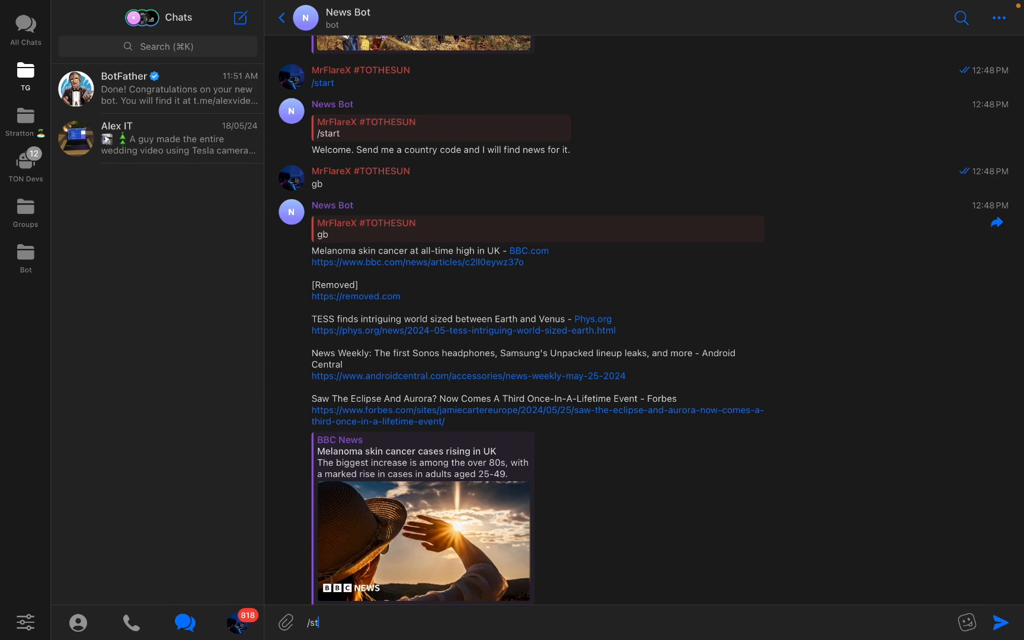
scroll(down, 3)
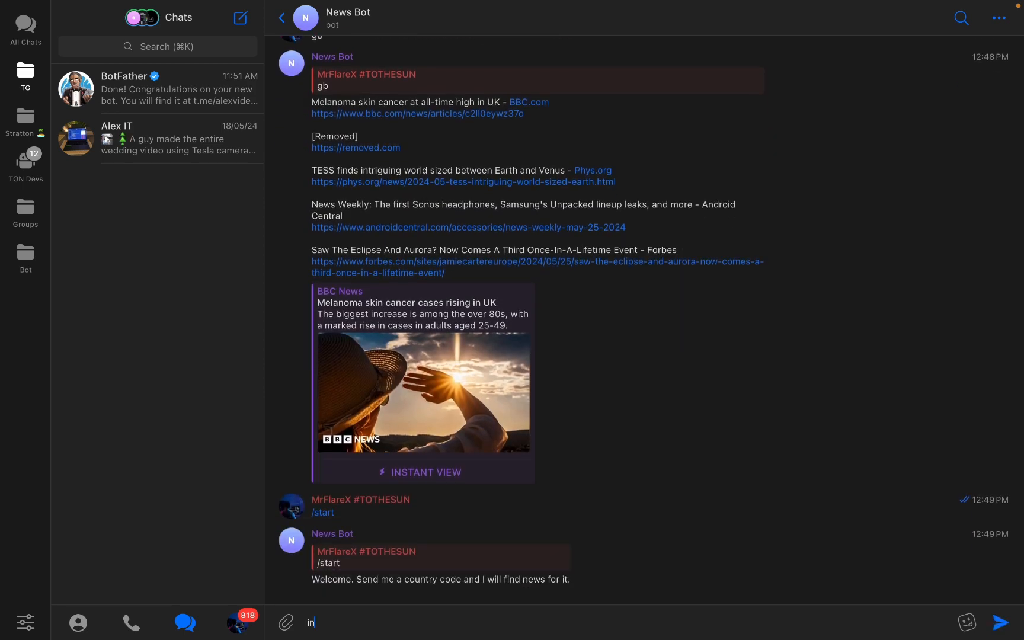
key(Return)
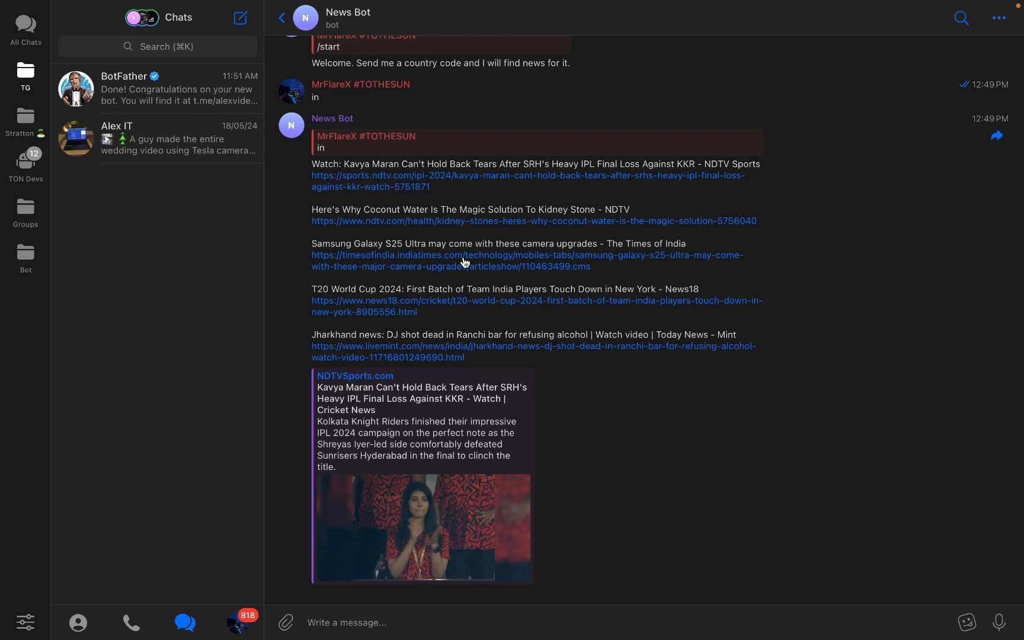
mouse_move(696, 534)
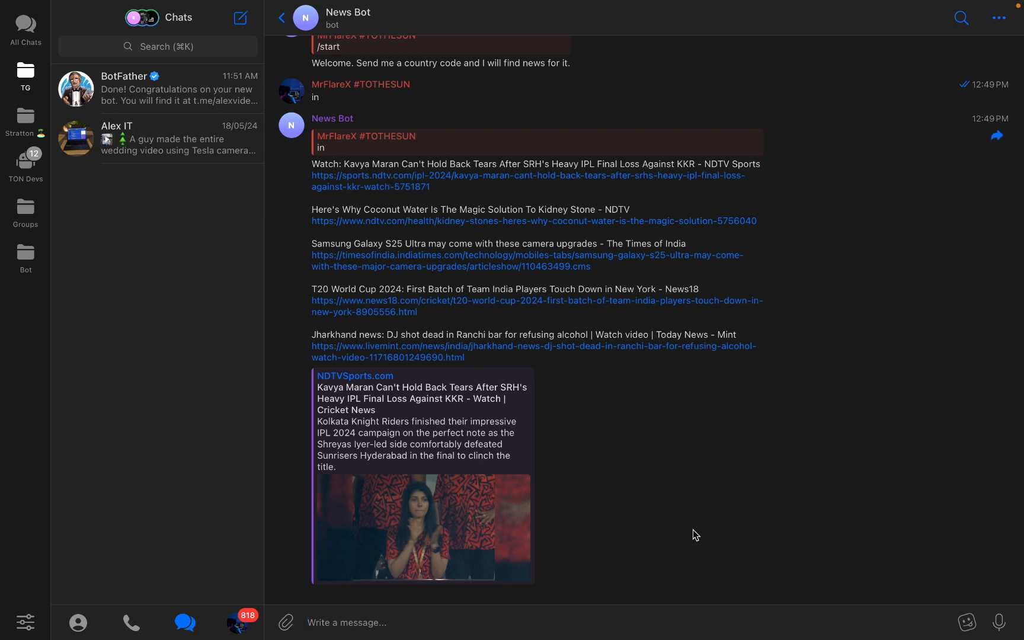
mouse_move(602, 565)
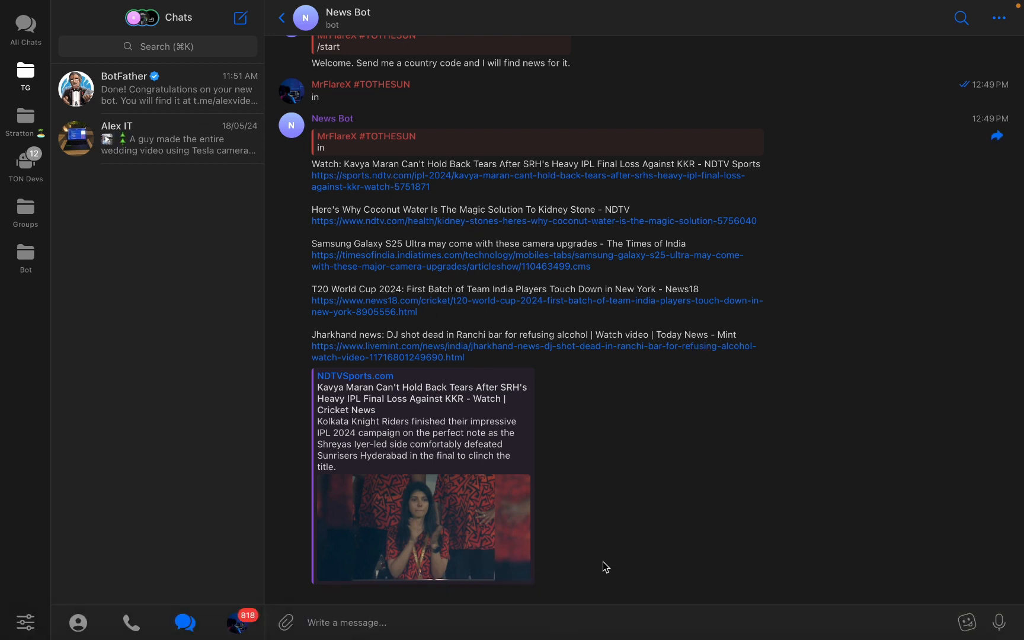
mouse_move(633, 517)
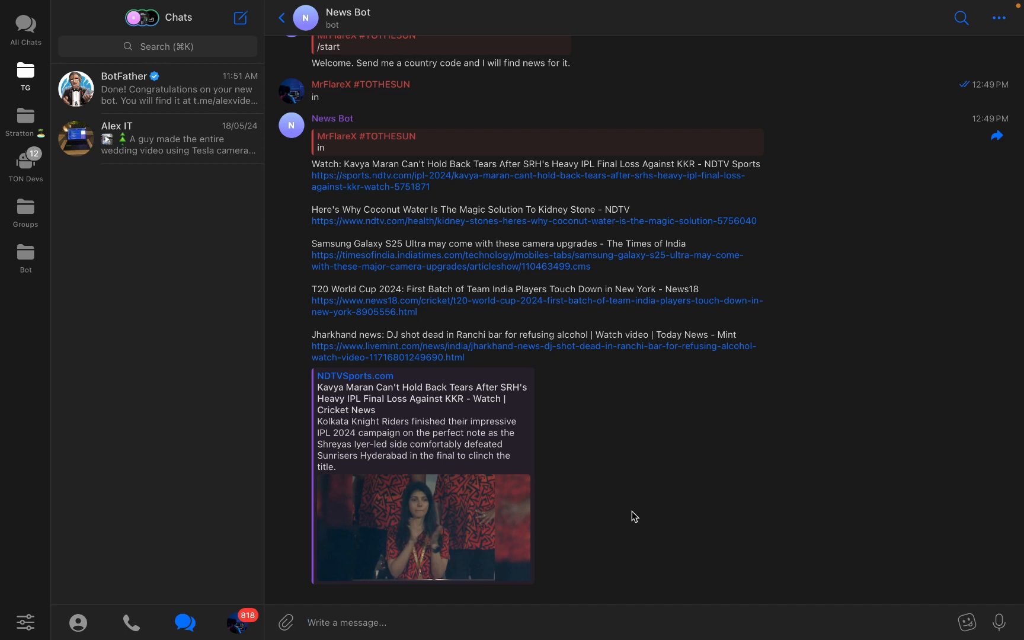
mouse_move(602, 5)
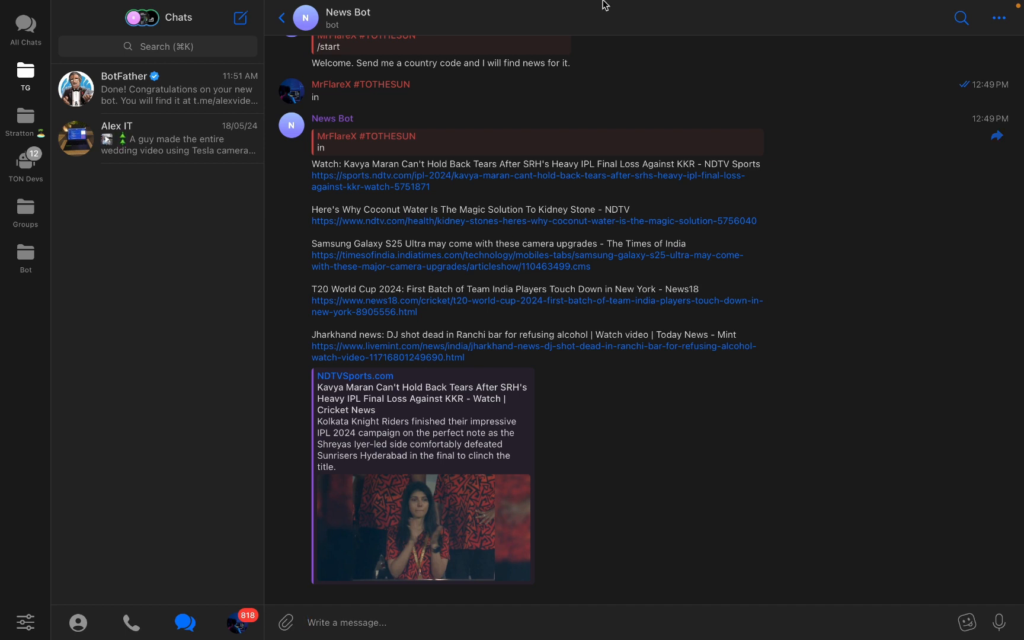
mouse_move(820, 359)
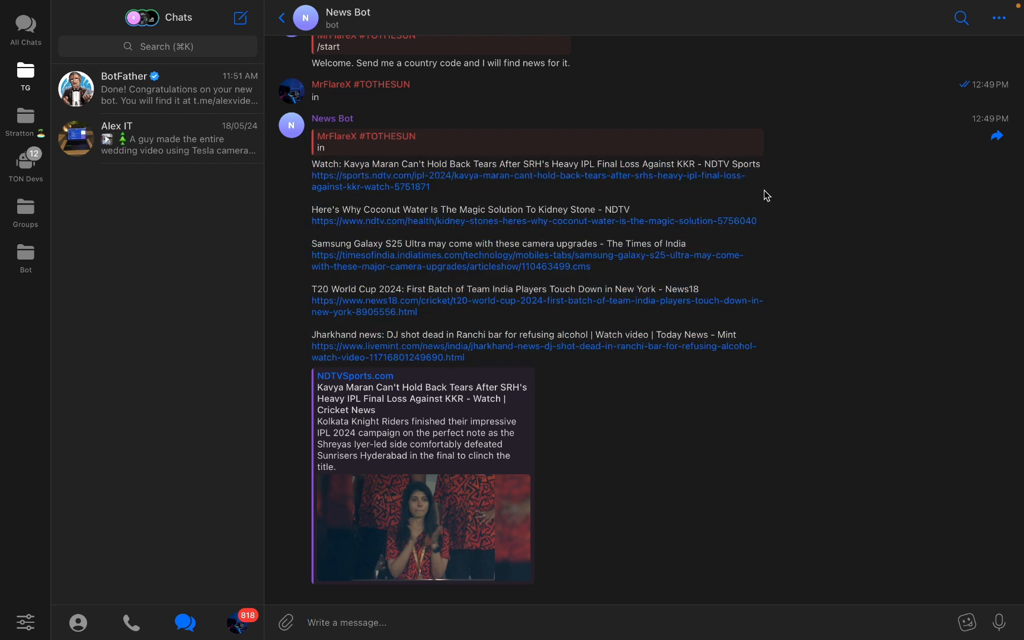
mouse_move(583, 603)
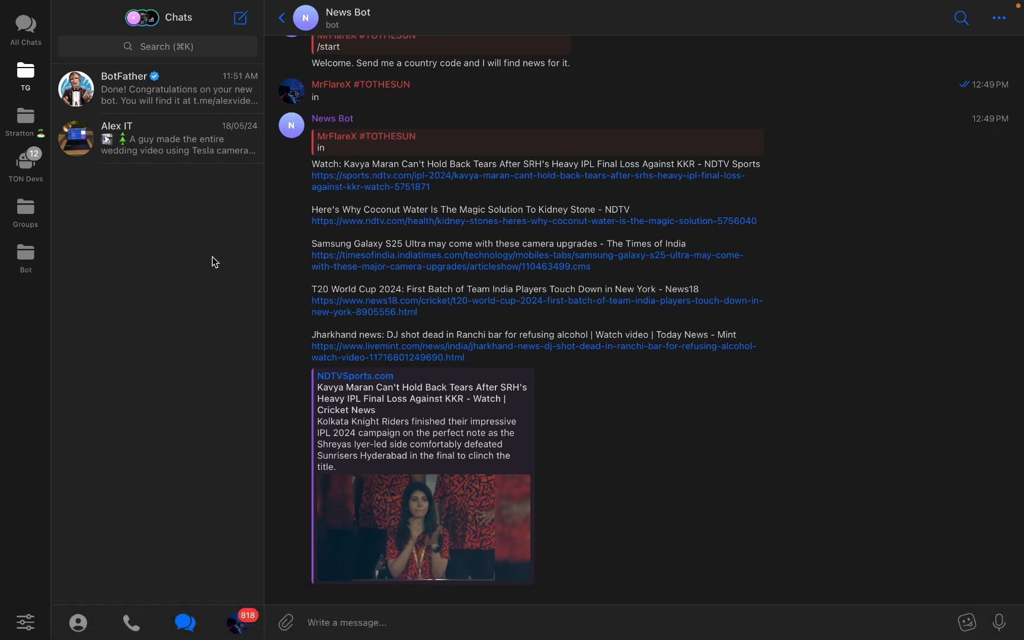
mouse_move(181, 150)
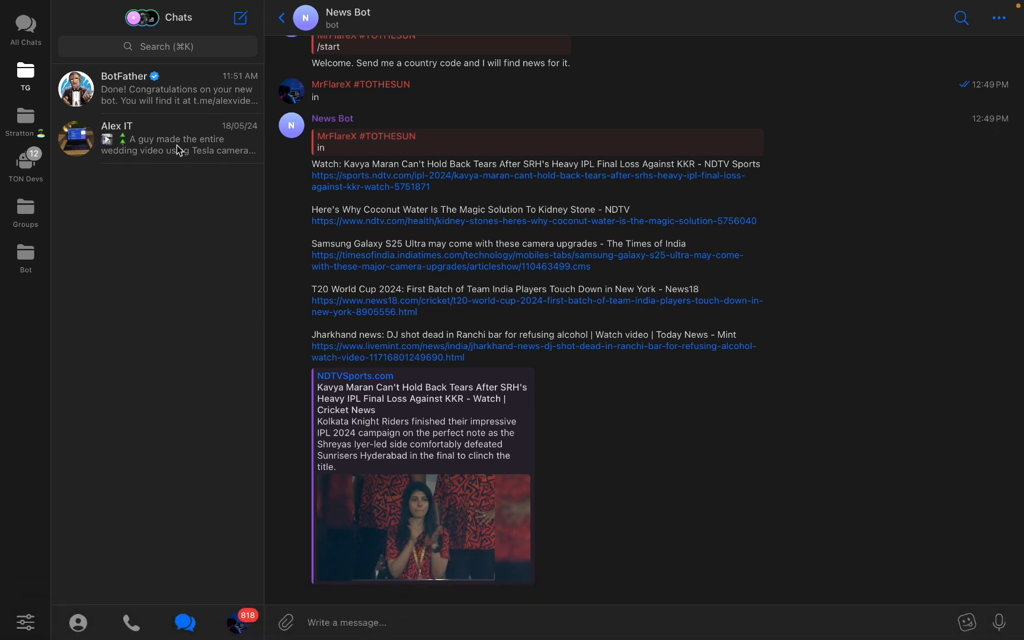
Step: Open the Alex IT channel and scroll up through its older posts
click(157, 138)
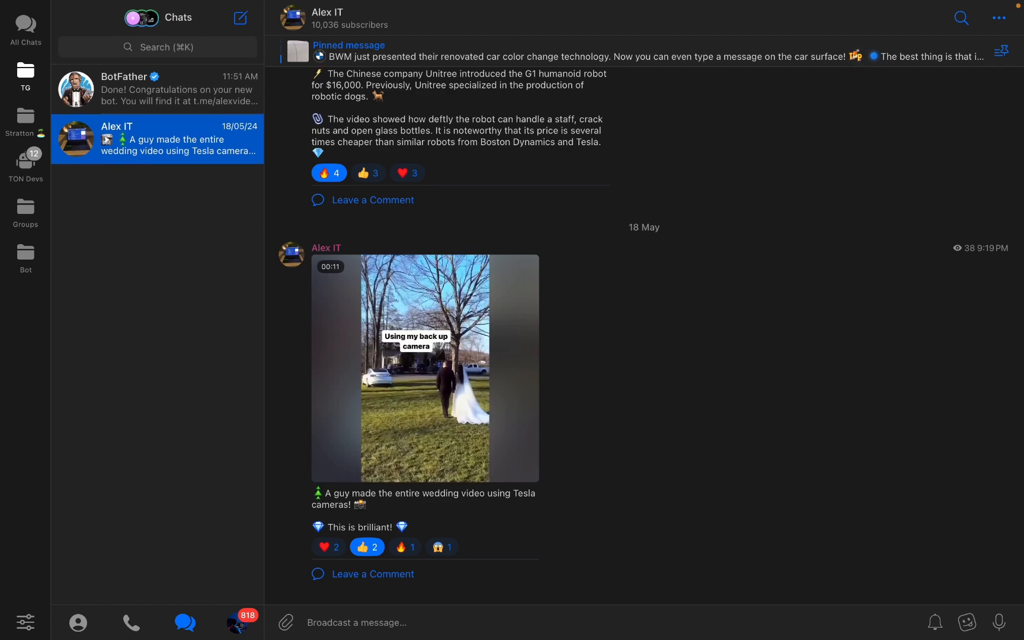
scroll(up, 3)
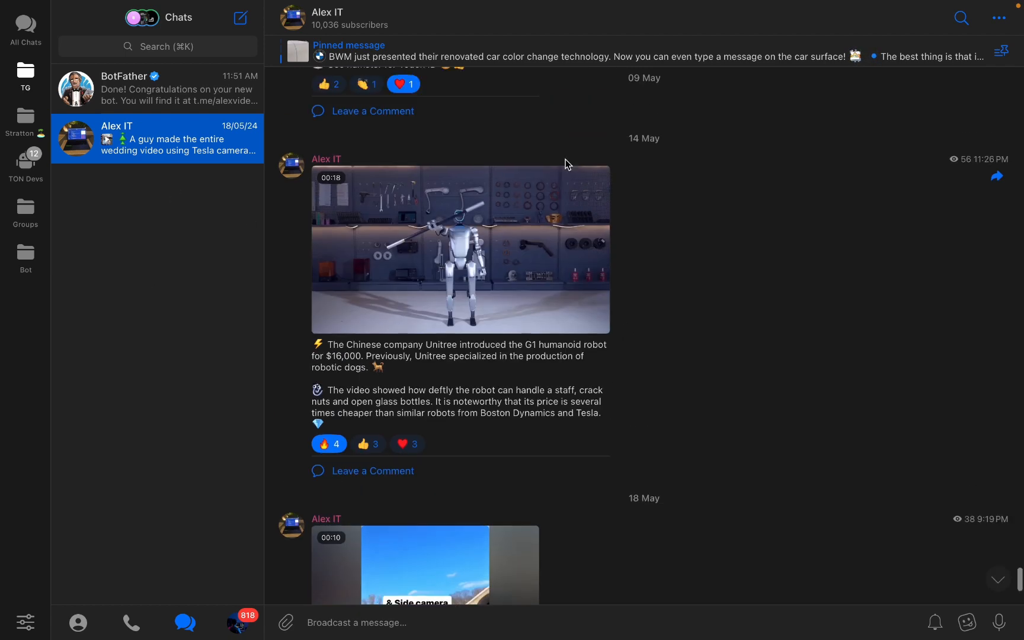
scroll(down, 3)
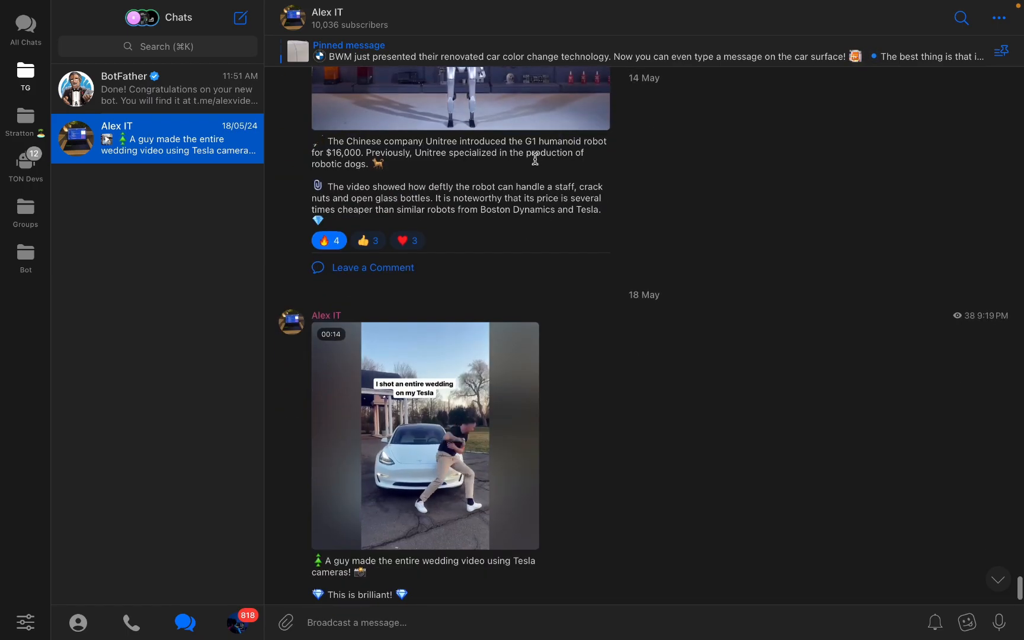
click(460, 97)
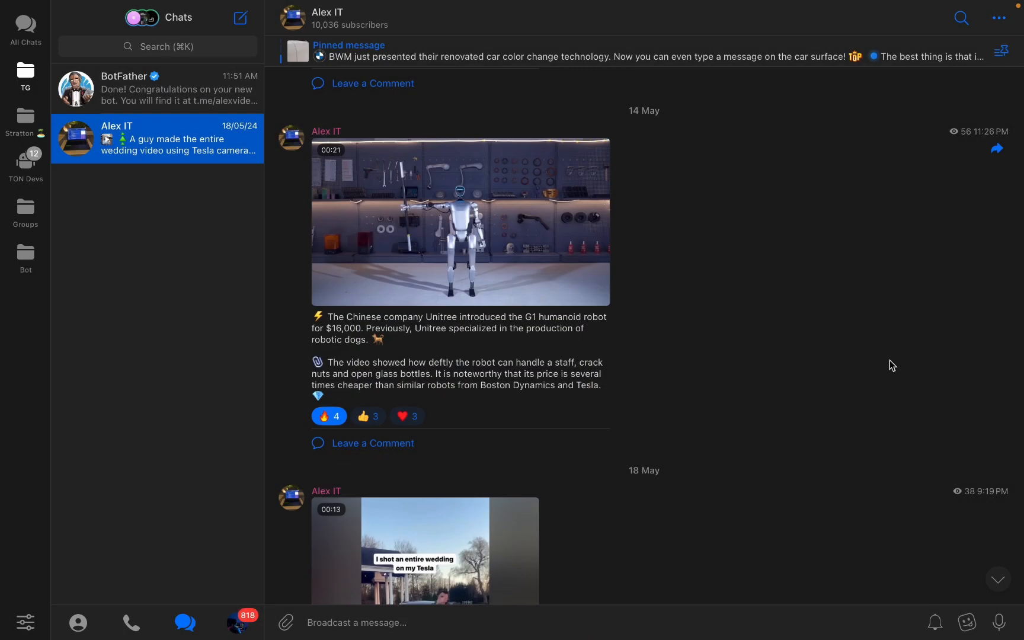
scroll(down, 3)
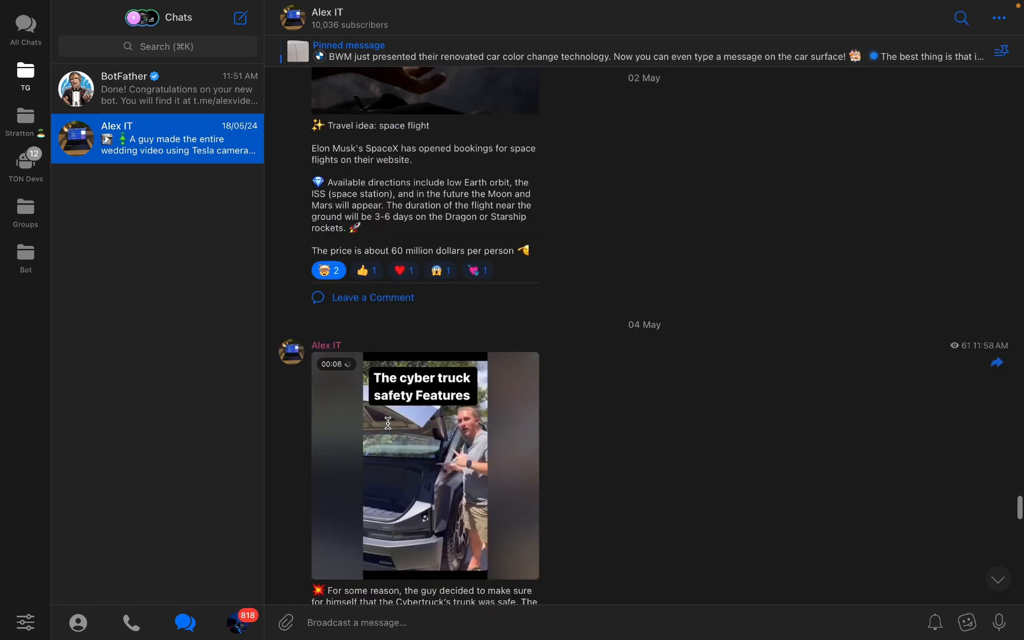
scroll(up, 3)
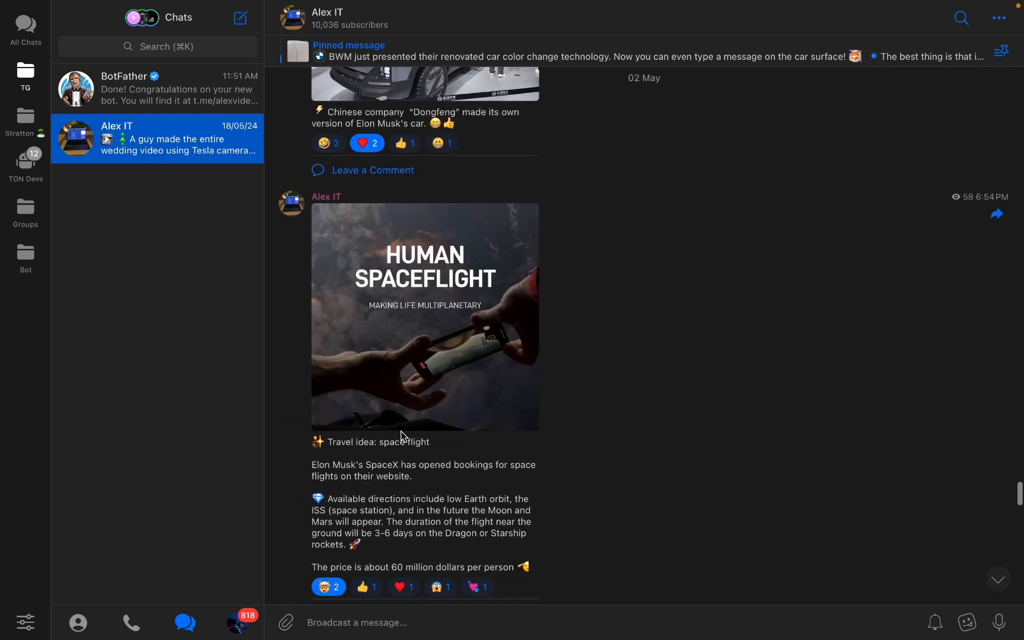
scroll(up, 3)
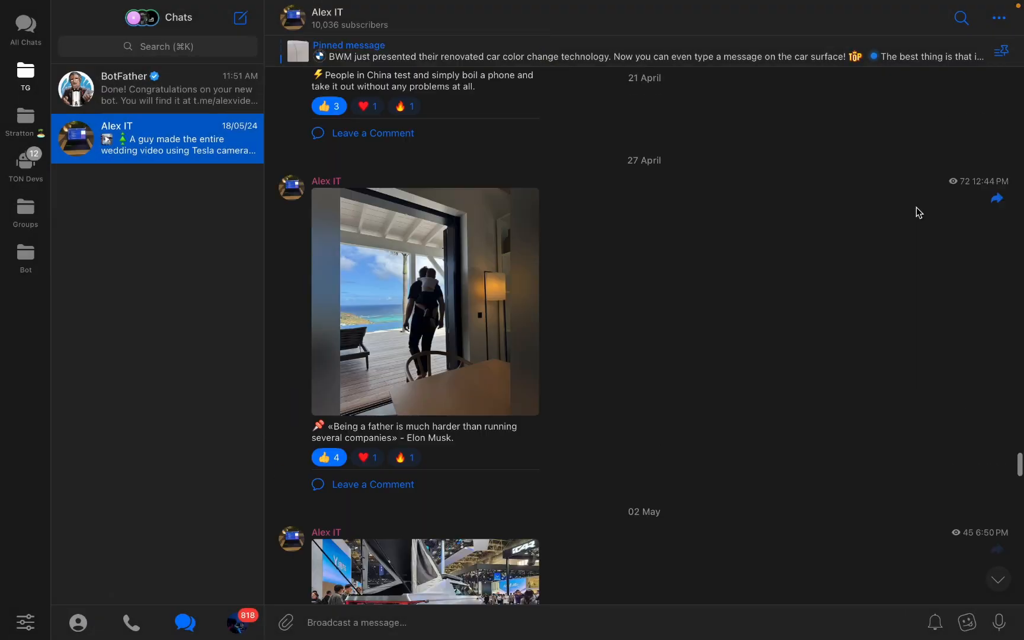
scroll(up, 3)
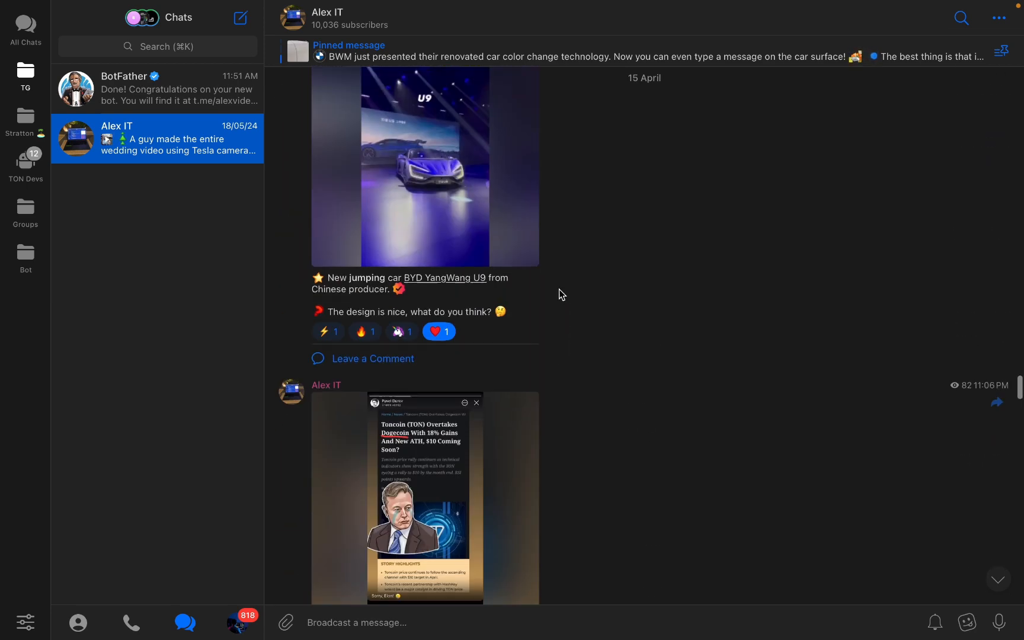
scroll(up, 3)
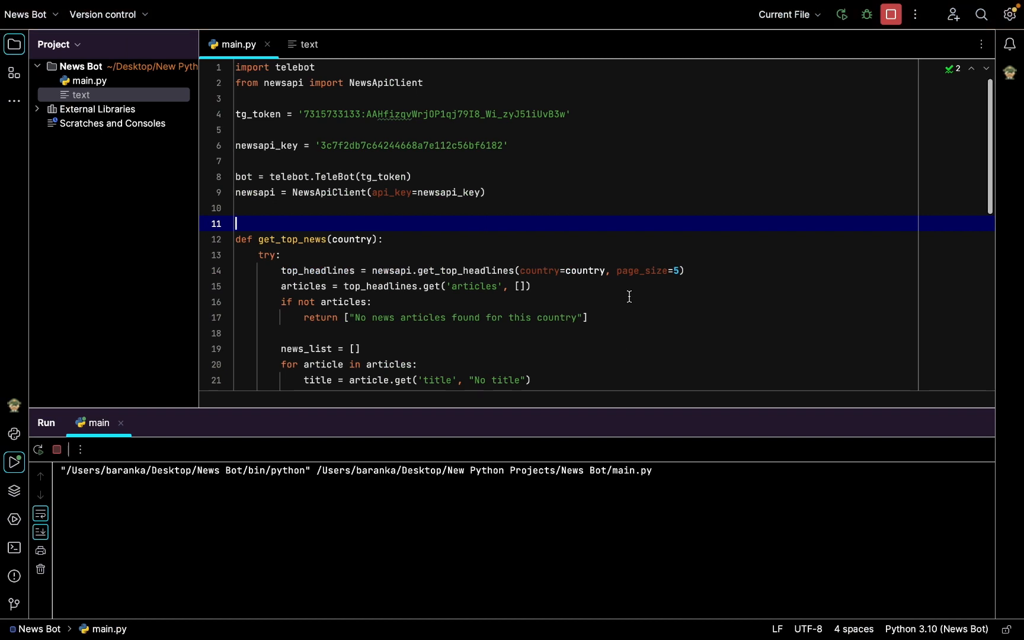
mouse_move(628, 281)
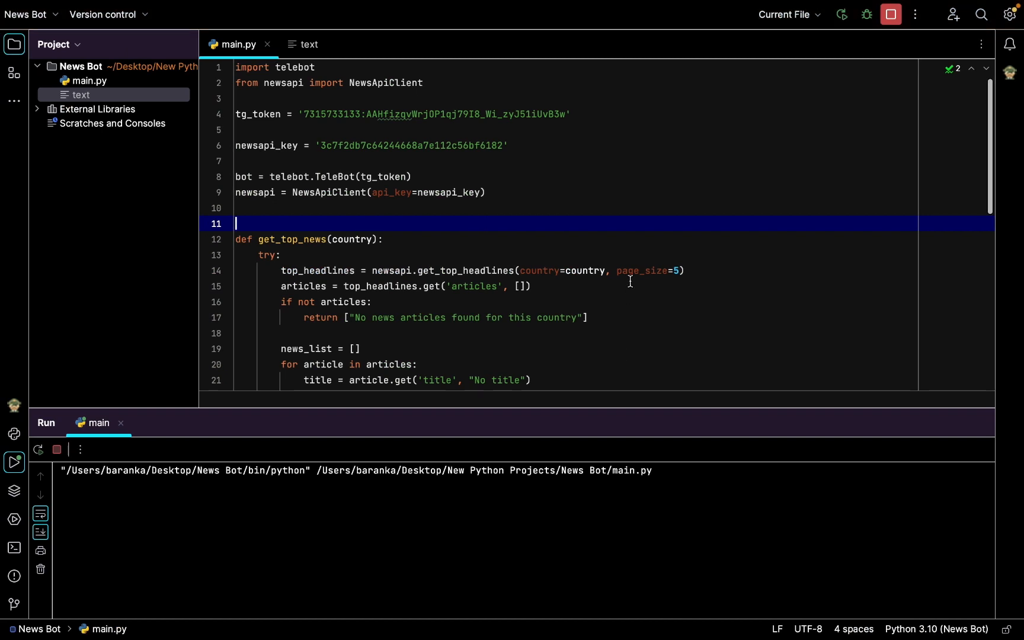